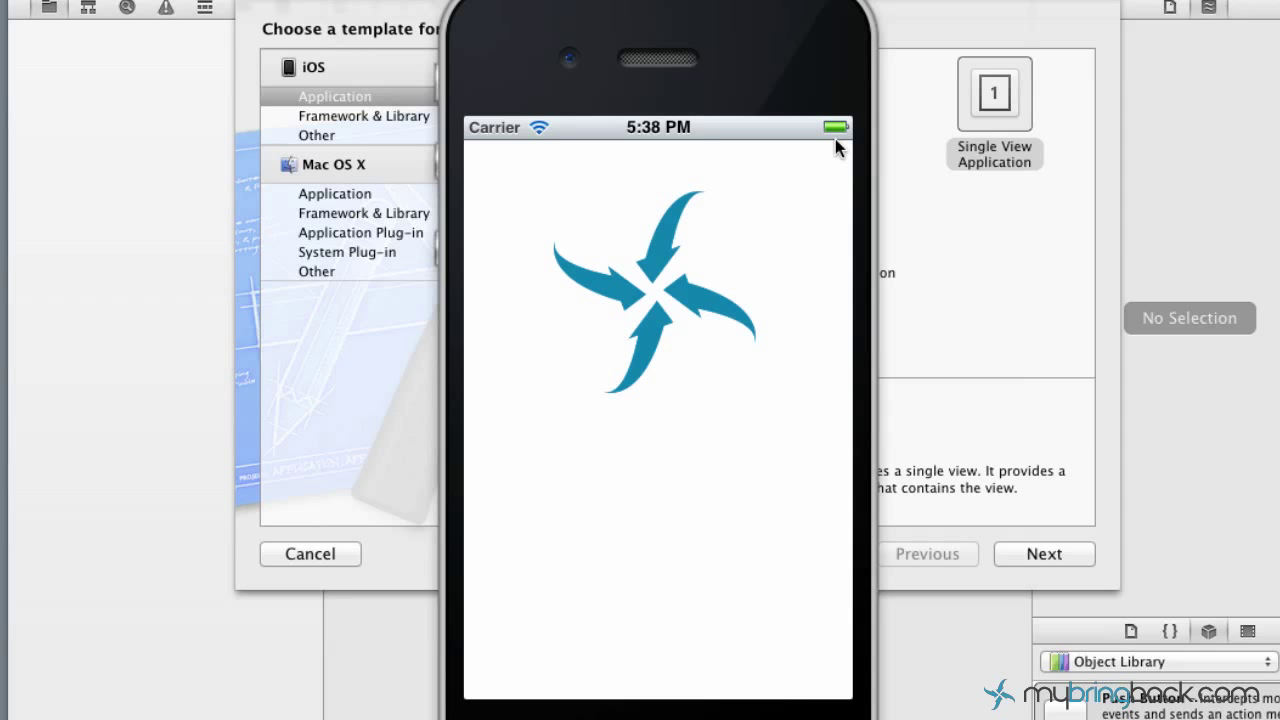
mouse_move(836, 243)
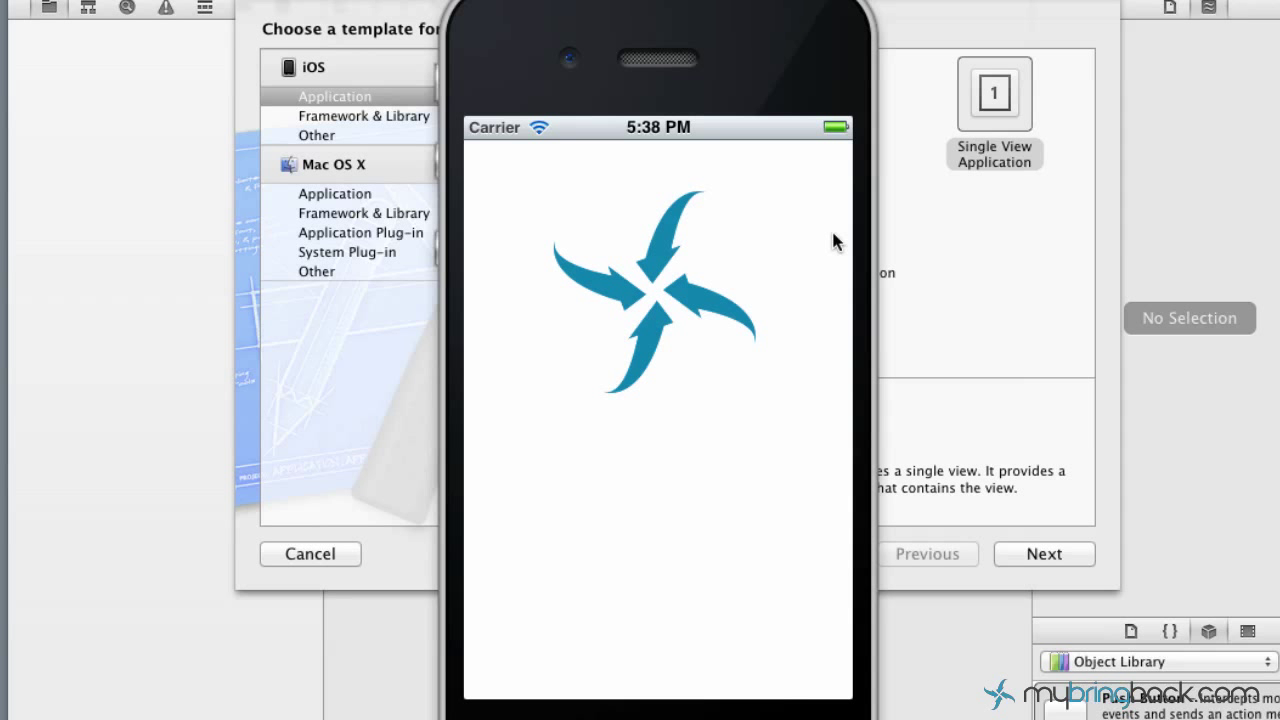
mouse_move(718, 415)
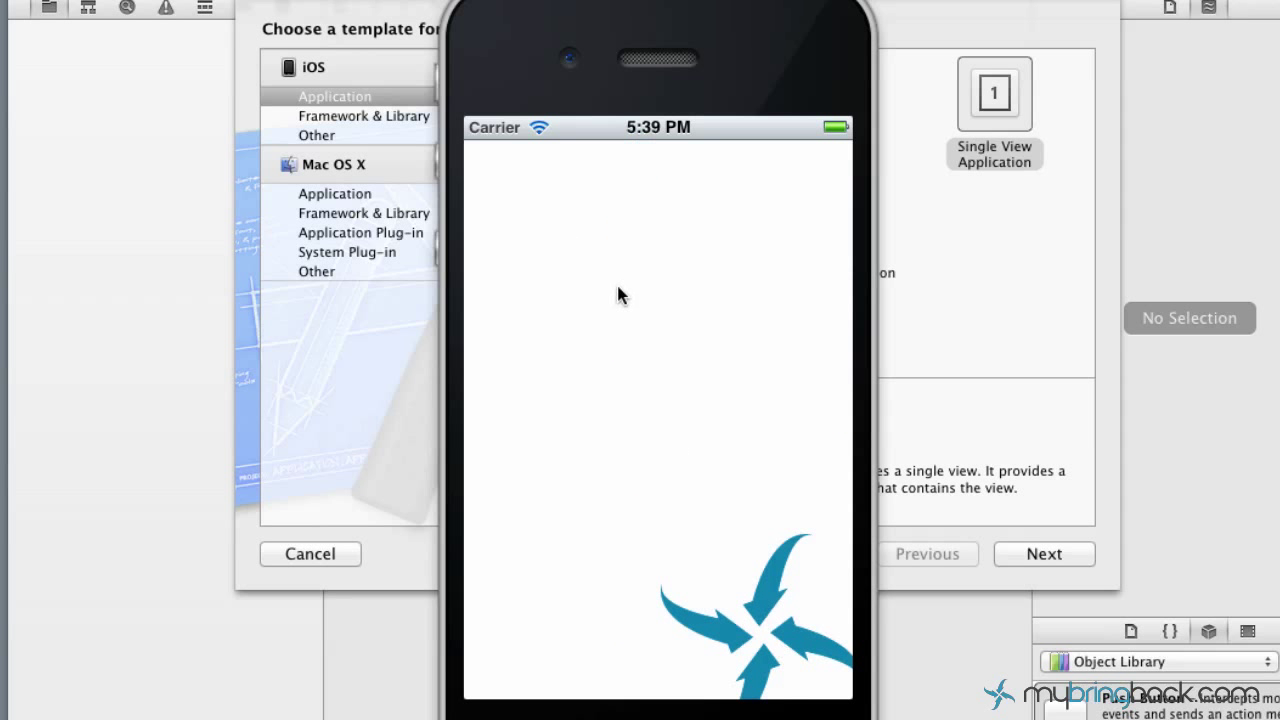
mouse_move(778, 24)
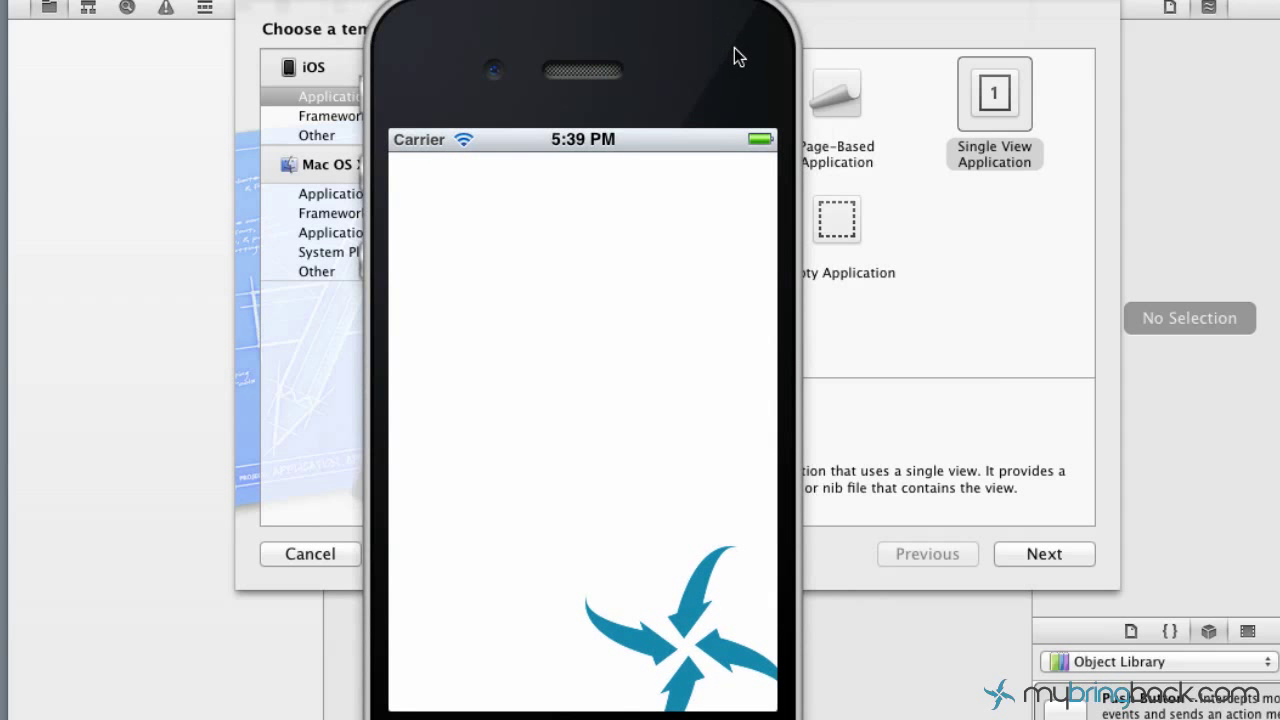
Create a Single View Application named gestureTut6, saved in the iOS apps folder.
click(993, 94)
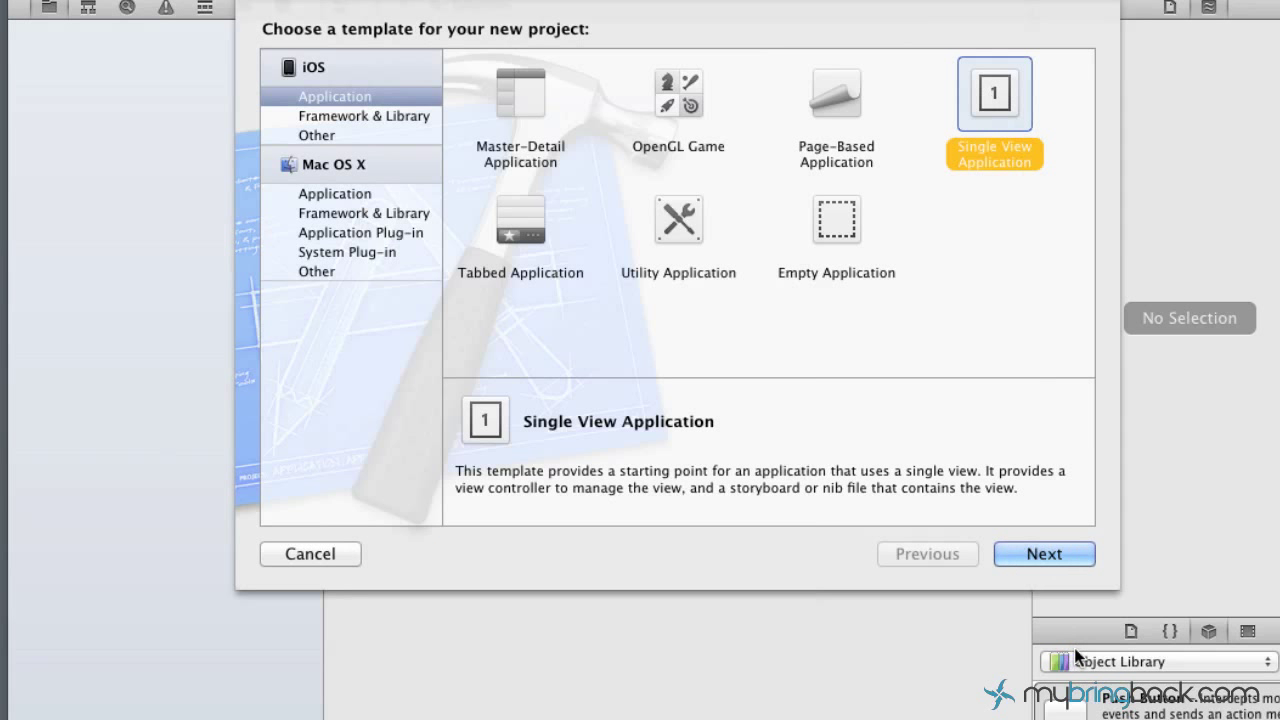
click(1043, 554)
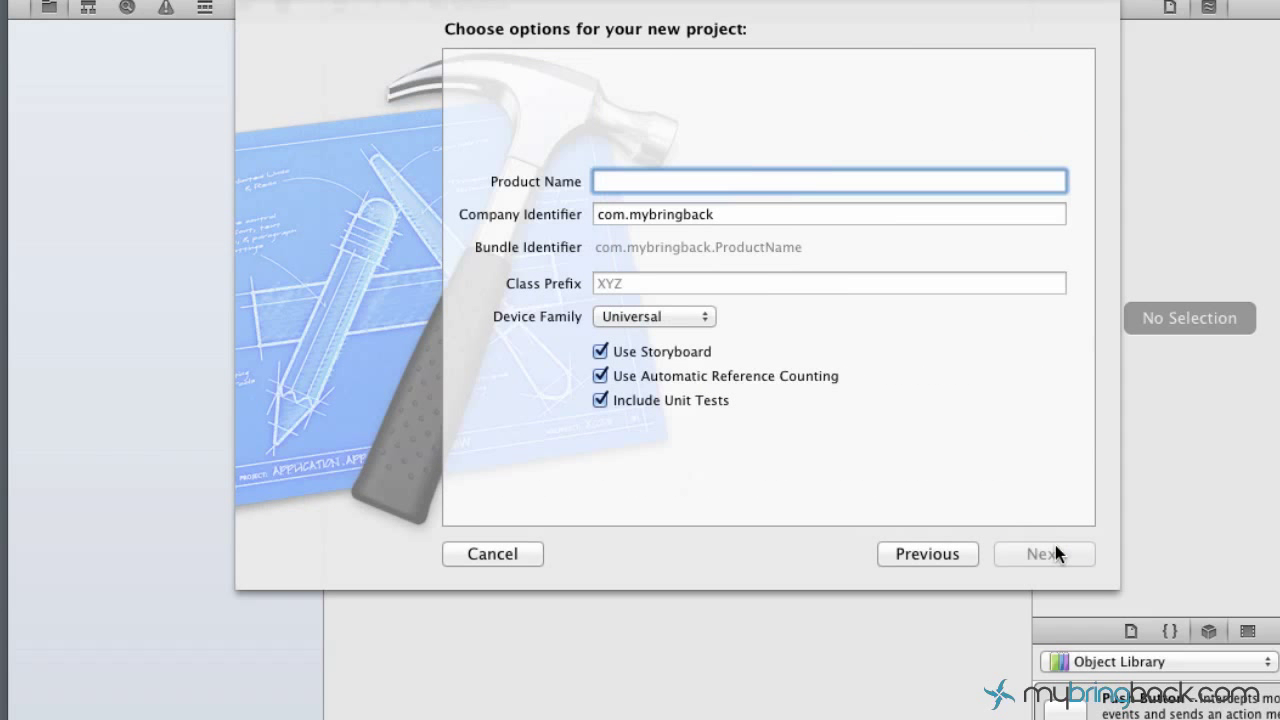
text(g)
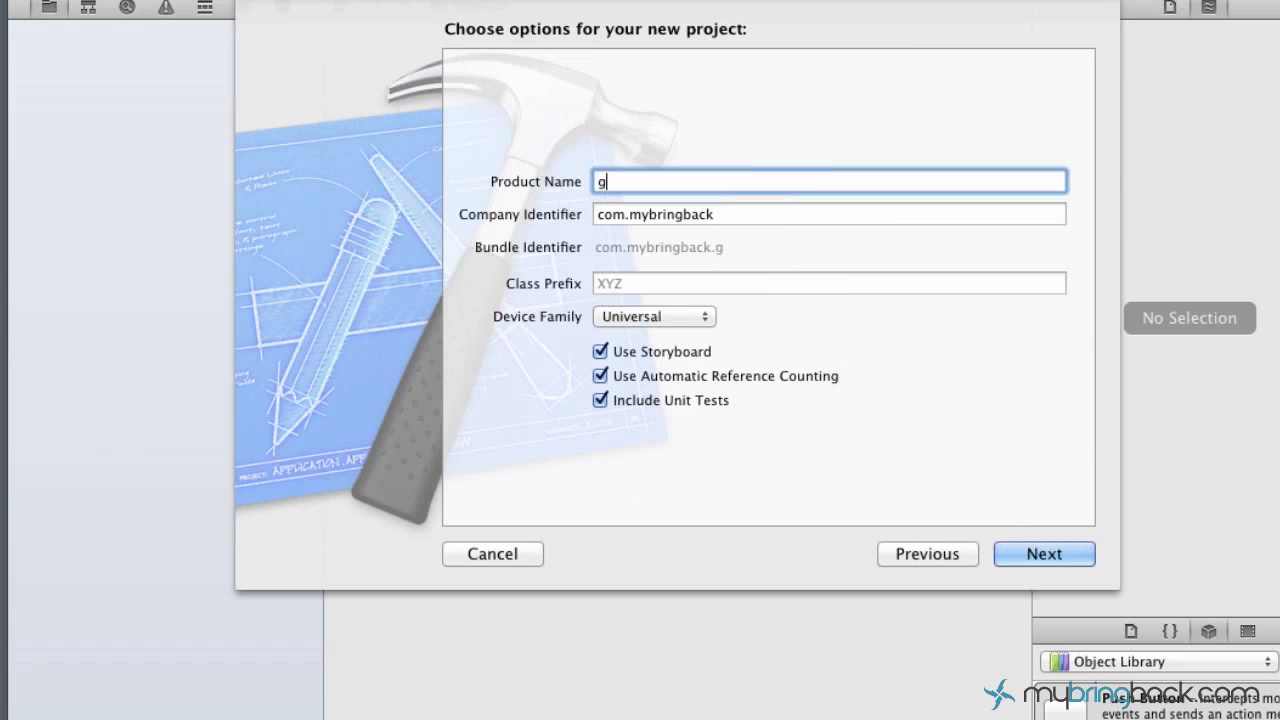
text(estureTut)
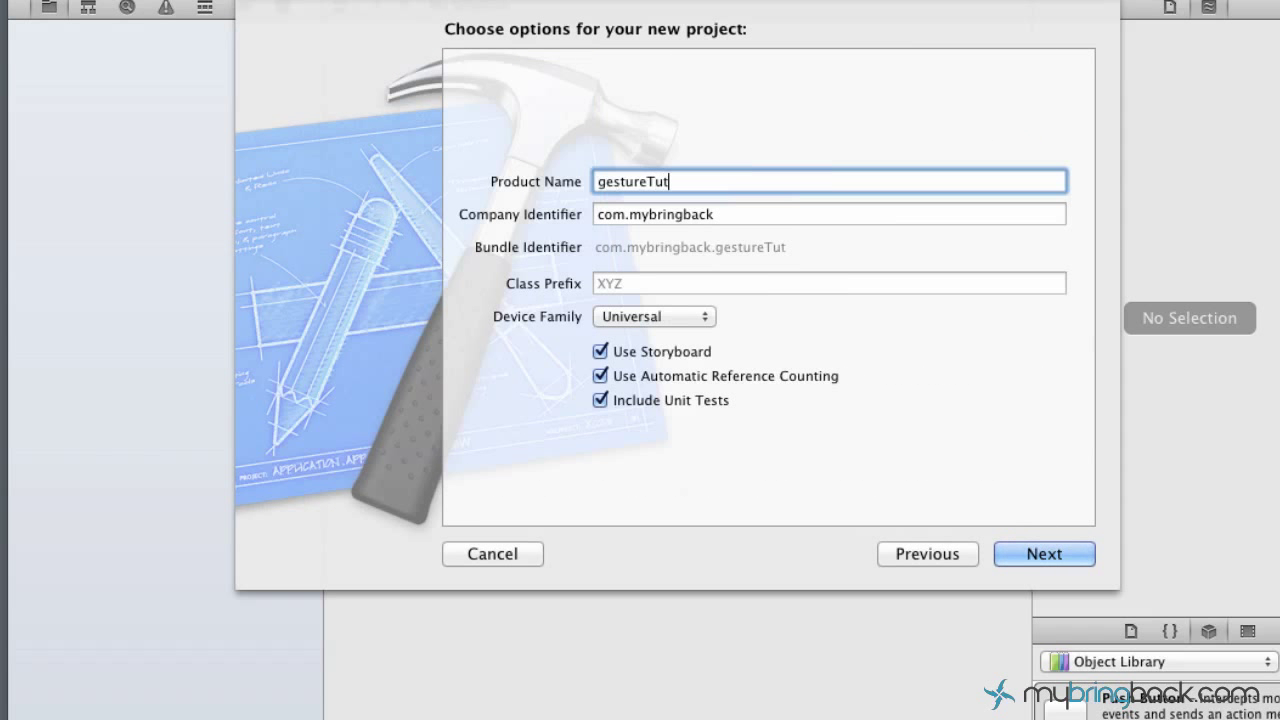
click(1043, 554)
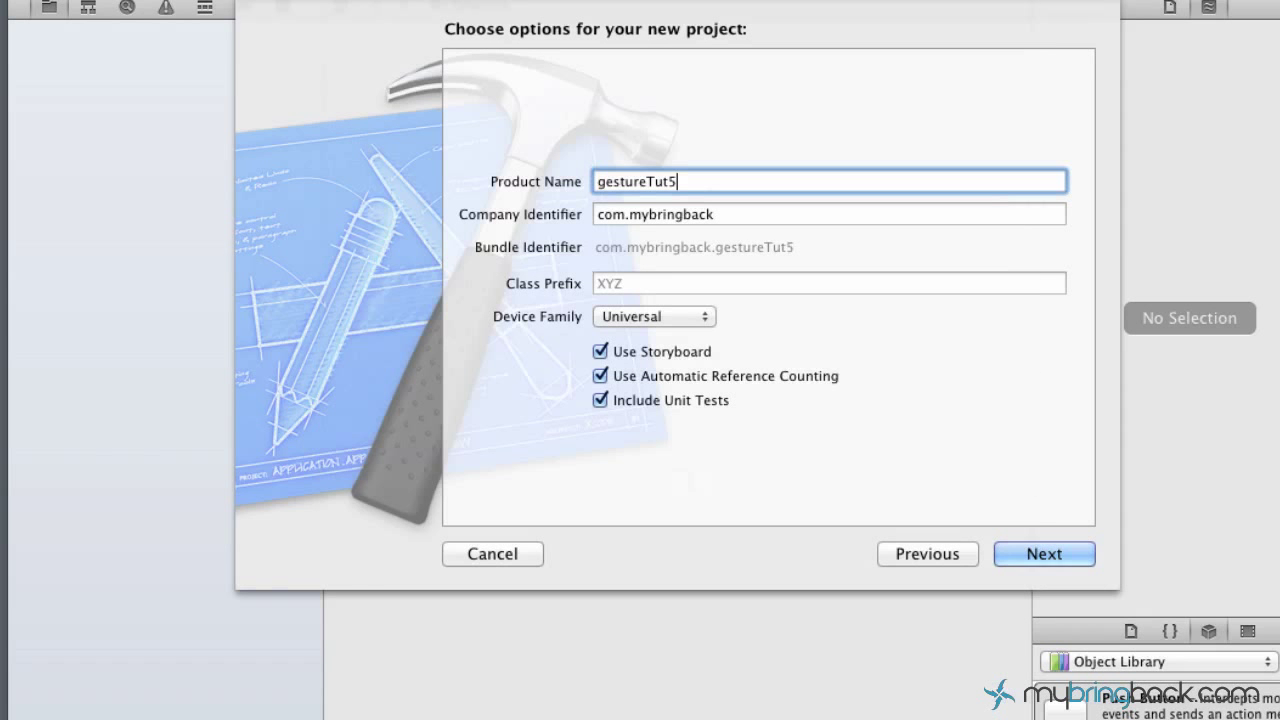
click(1043, 554)
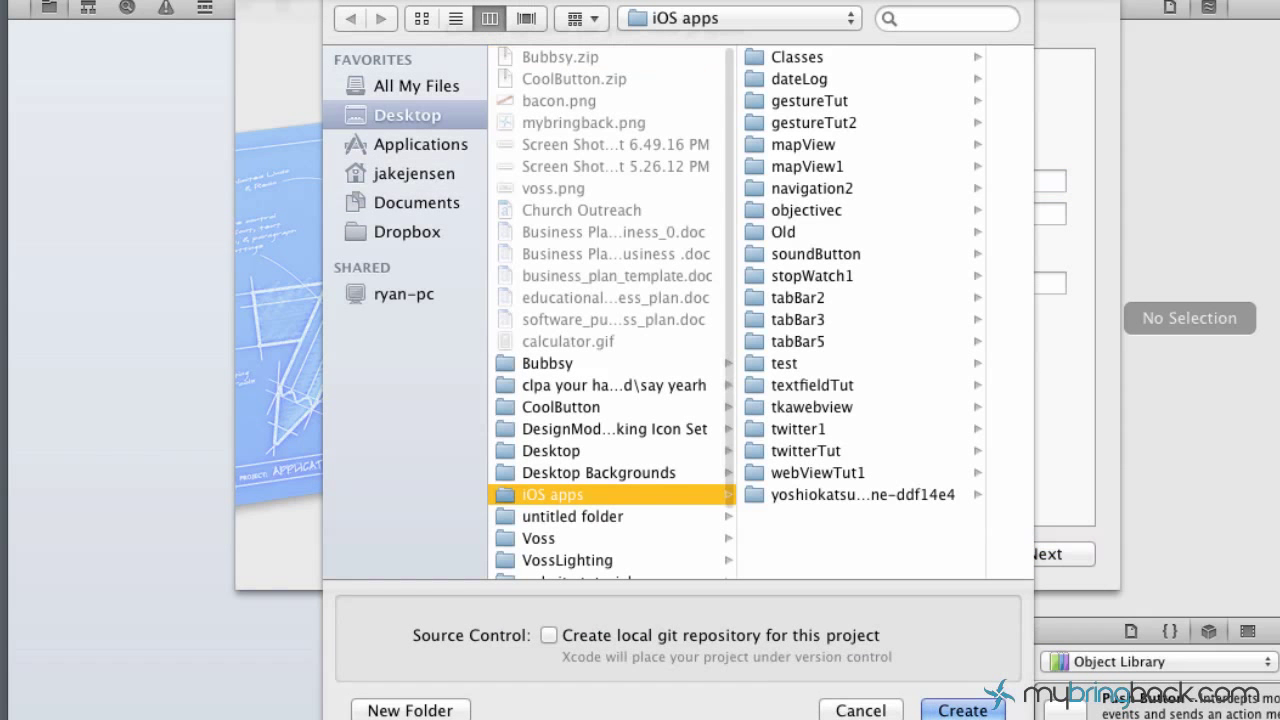
click(959, 710)
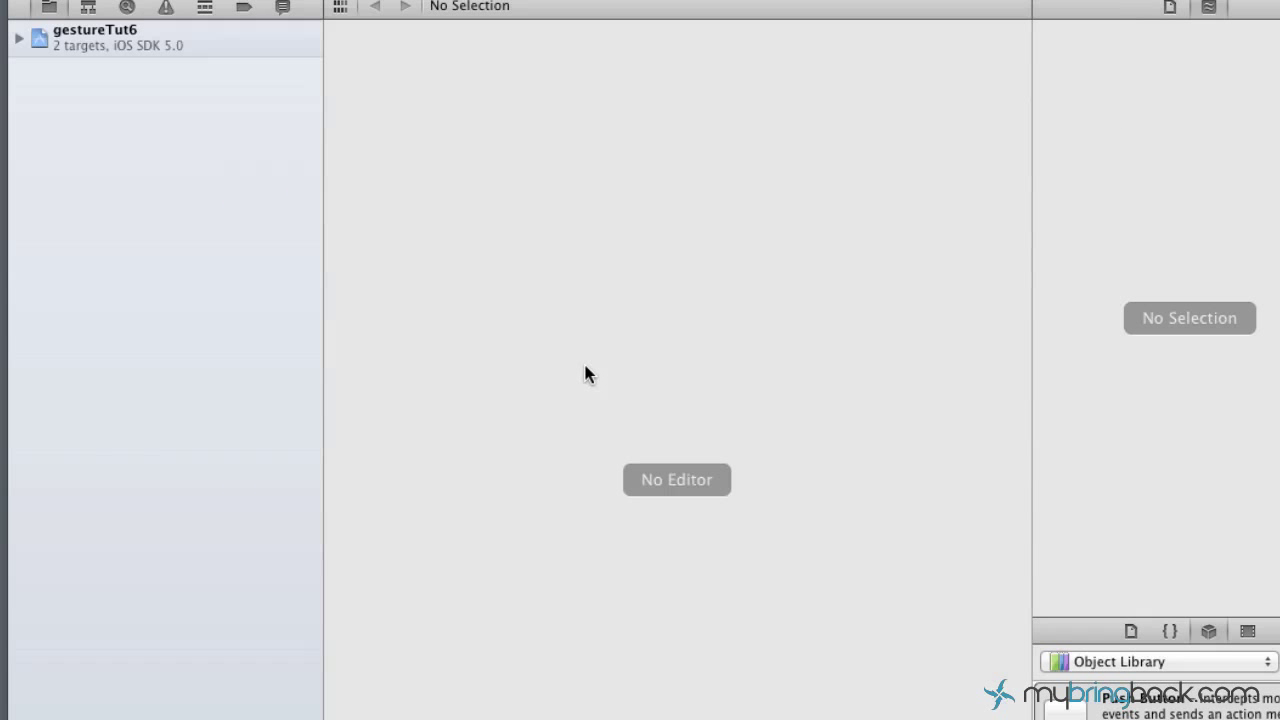
Expand the project navigator and open MainStoryboard_iPhone.storyboard.
click(95, 37)
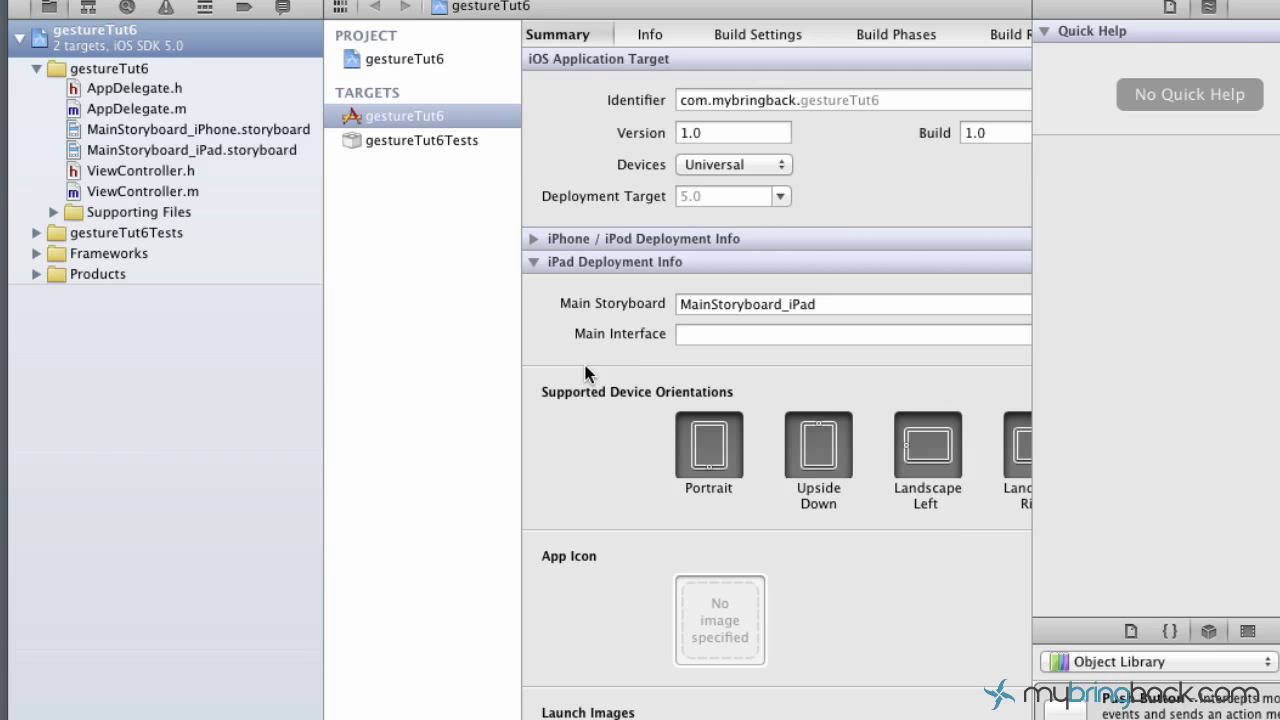
mouse_move(170, 140)
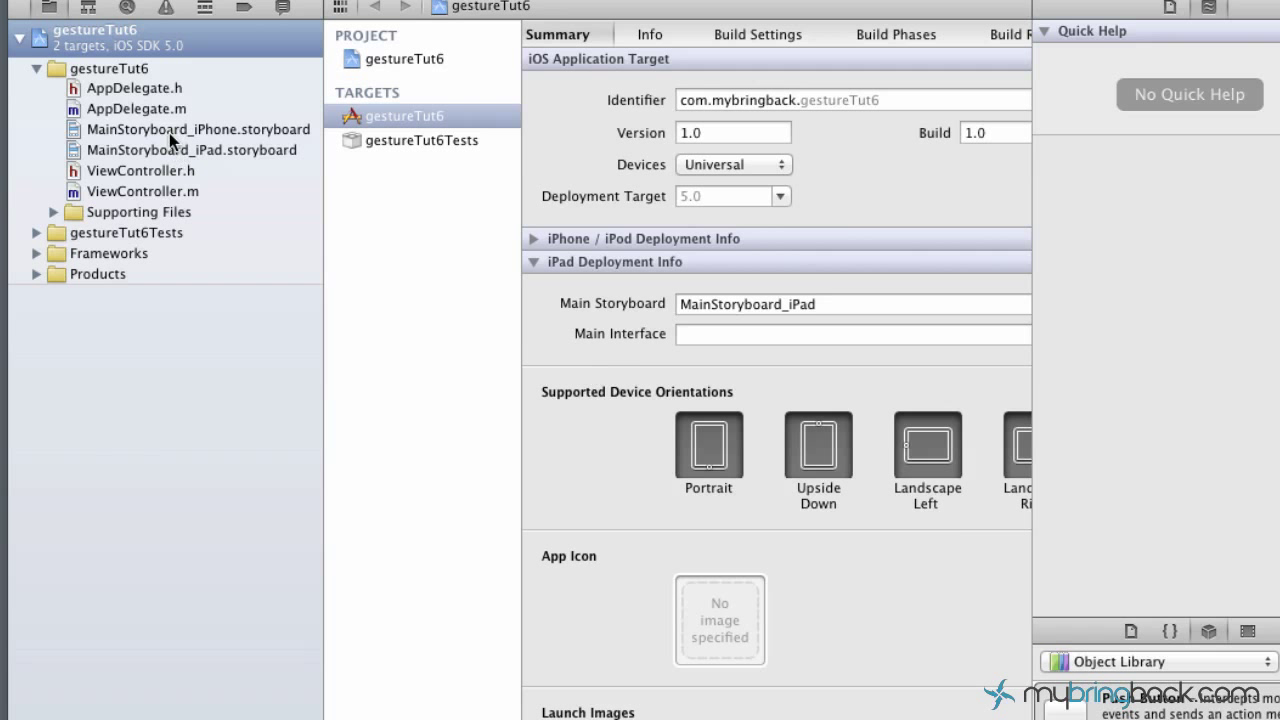
click(197, 129)
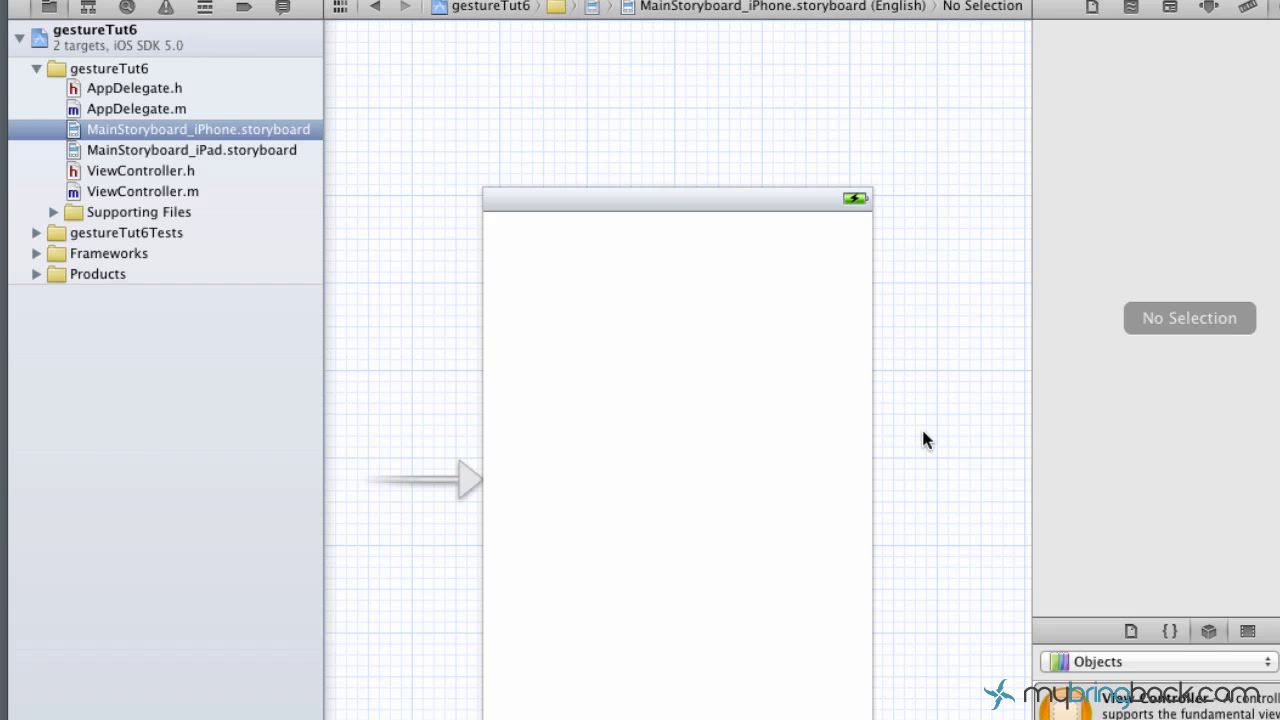
mouse_move(951, 470)
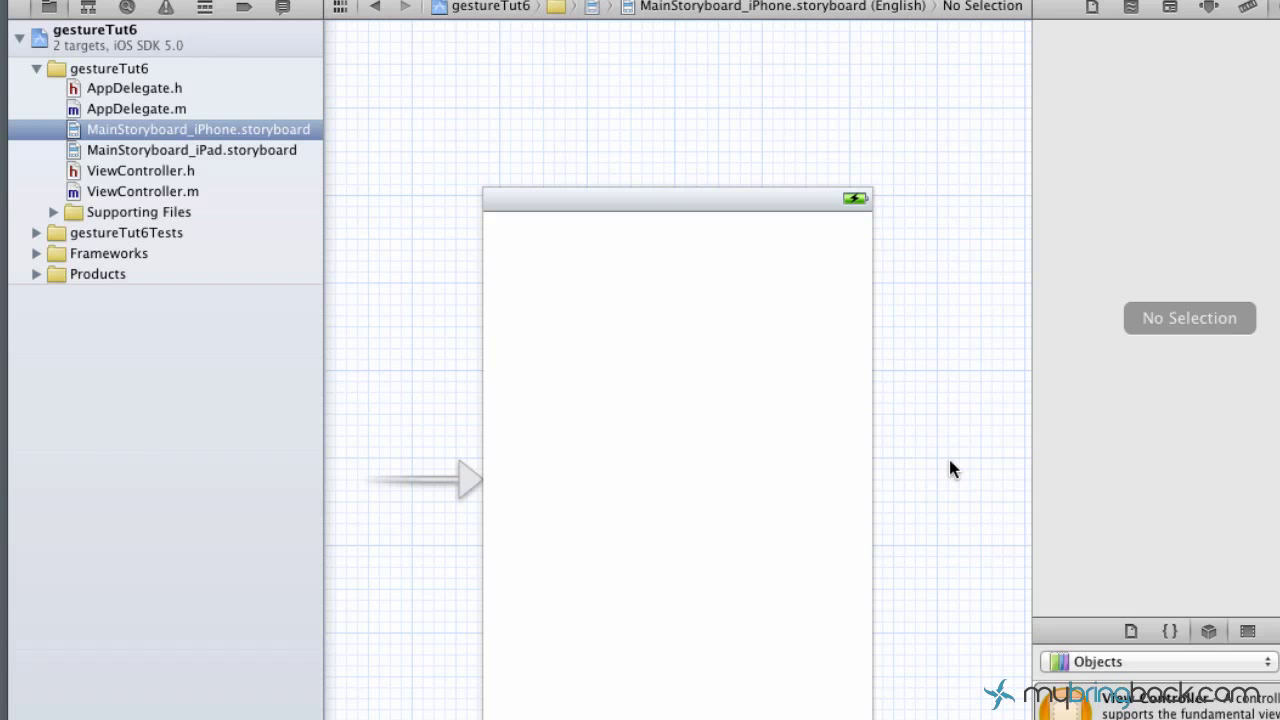
mouse_move(827, 543)
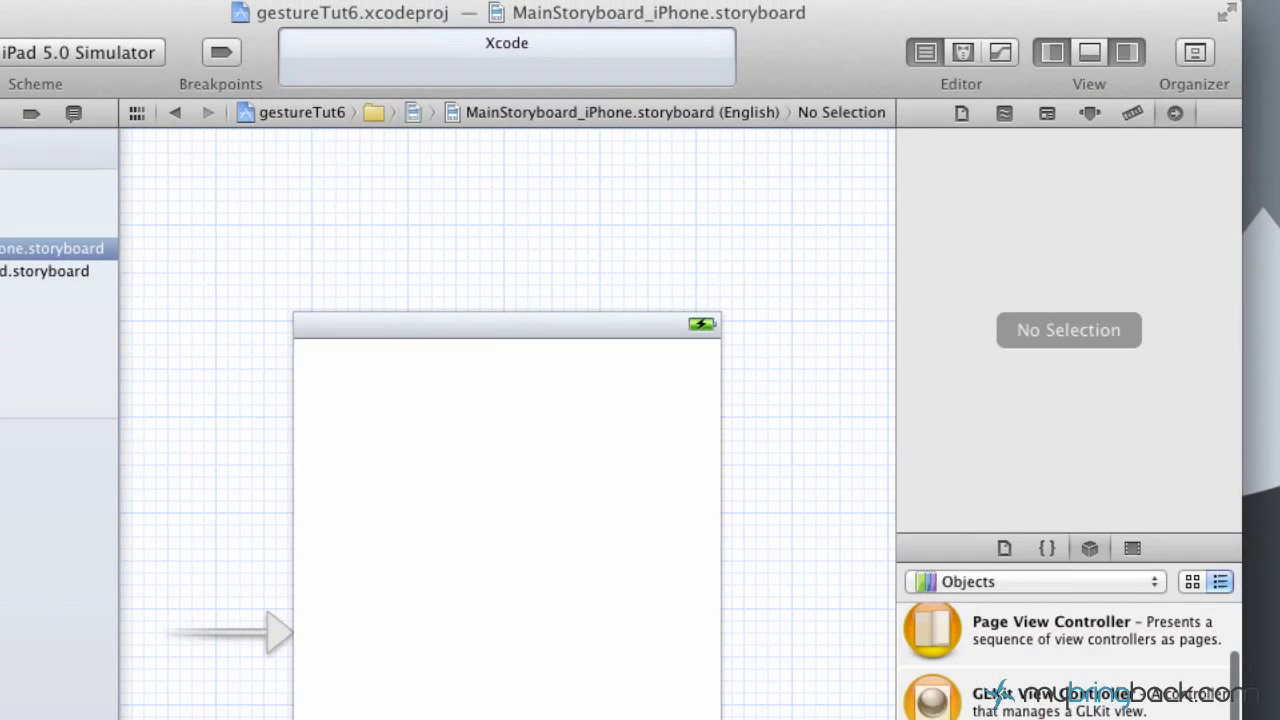
Drag an Image View from the Object Library onto the iPhone view as a smaller rectangle.
scroll(down, 3)
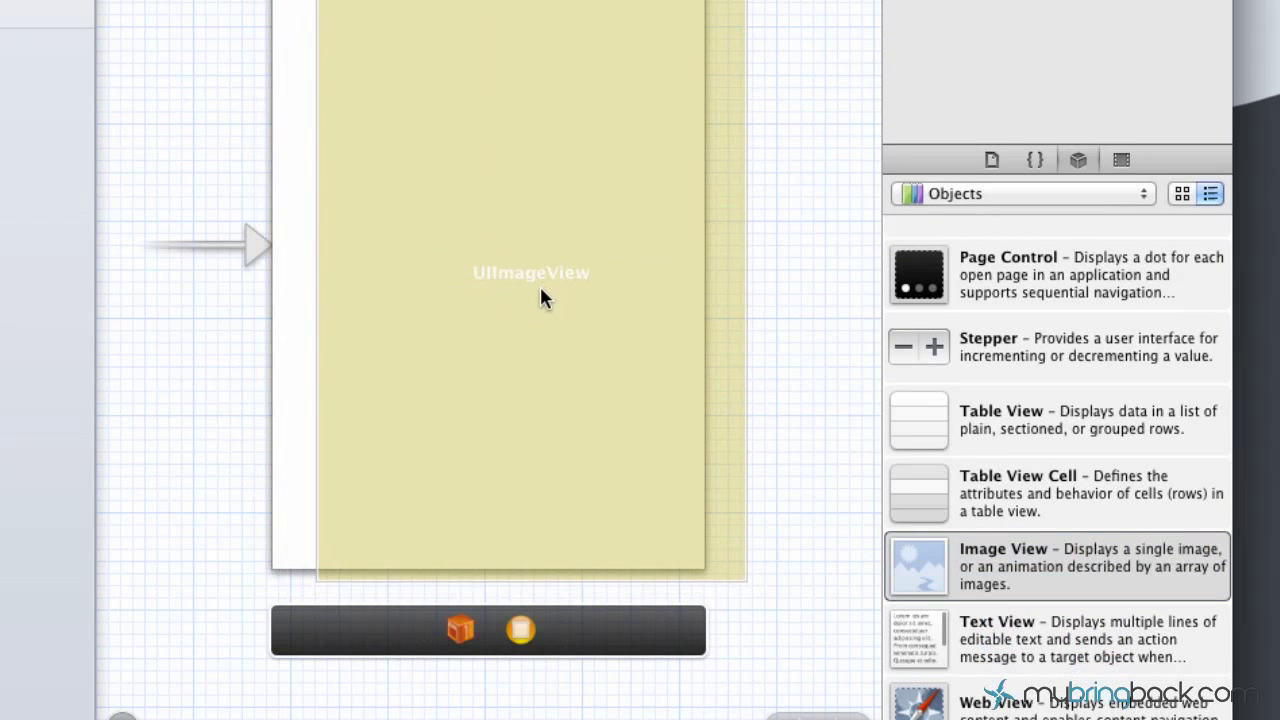
drag(320, 0, 480, 280)
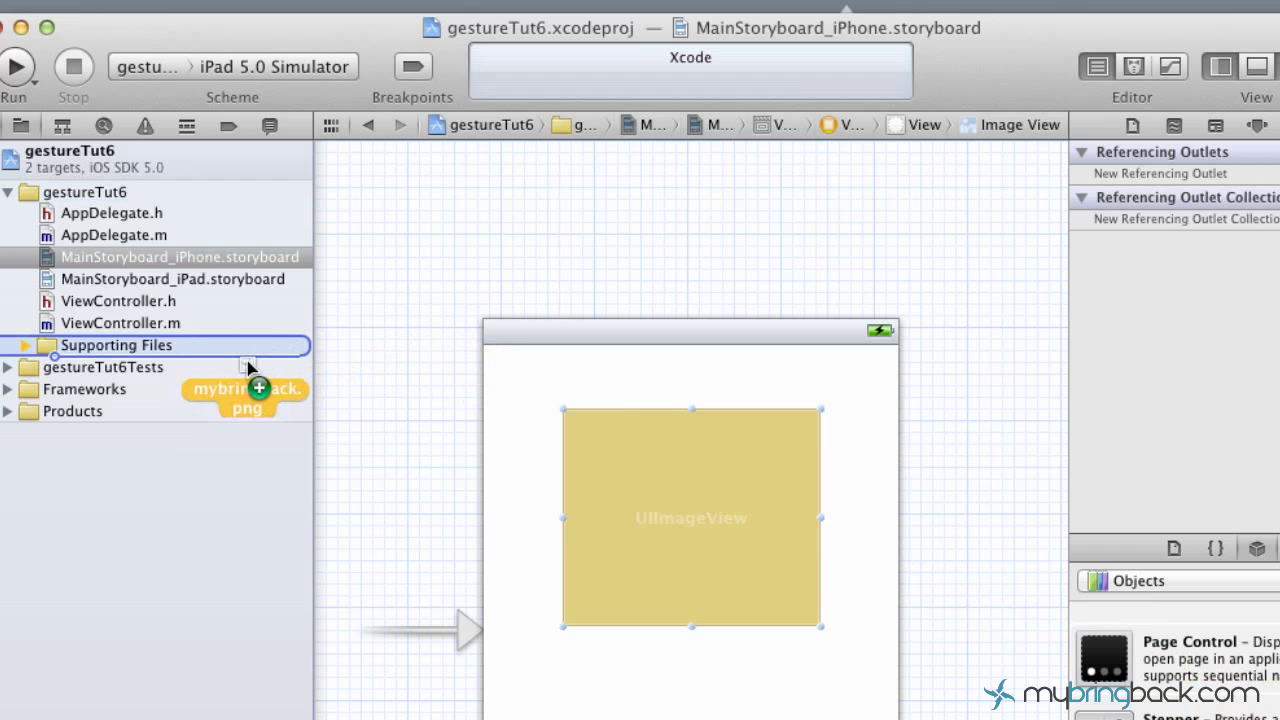
Add mybringback.png to Supporting Files, copied into the project folder.
click(22, 345)
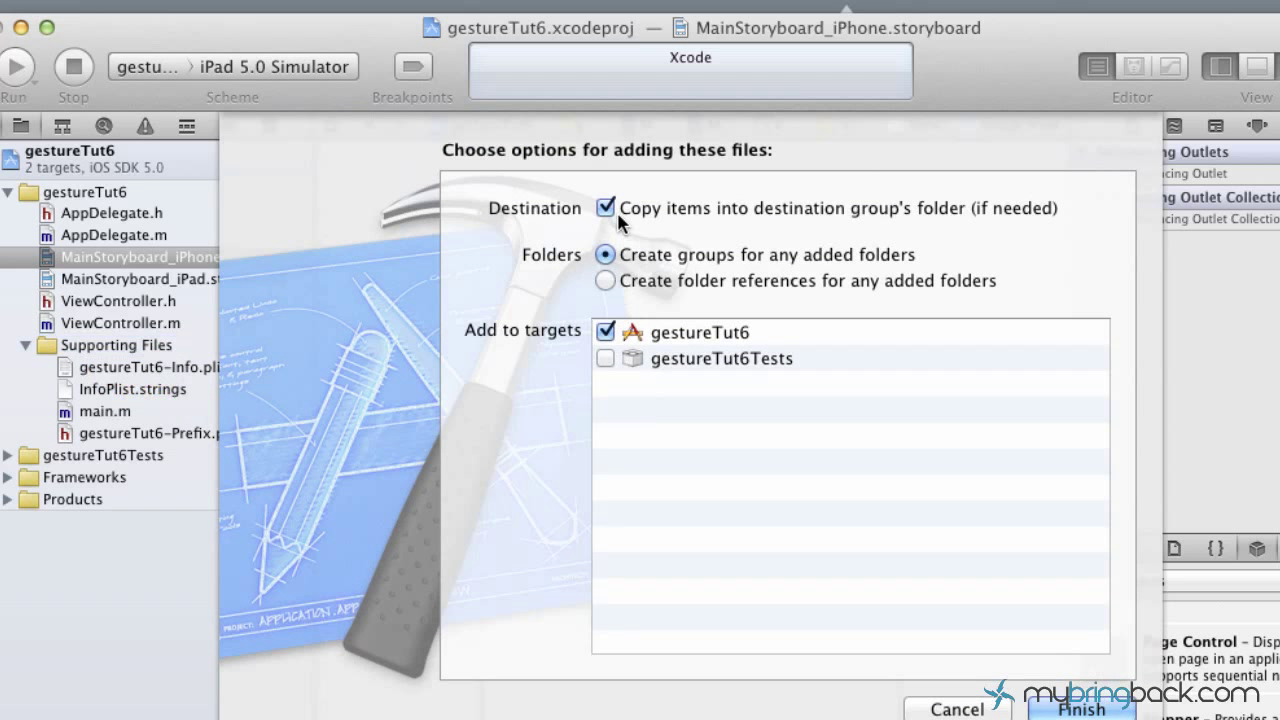
mouse_move(710, 215)
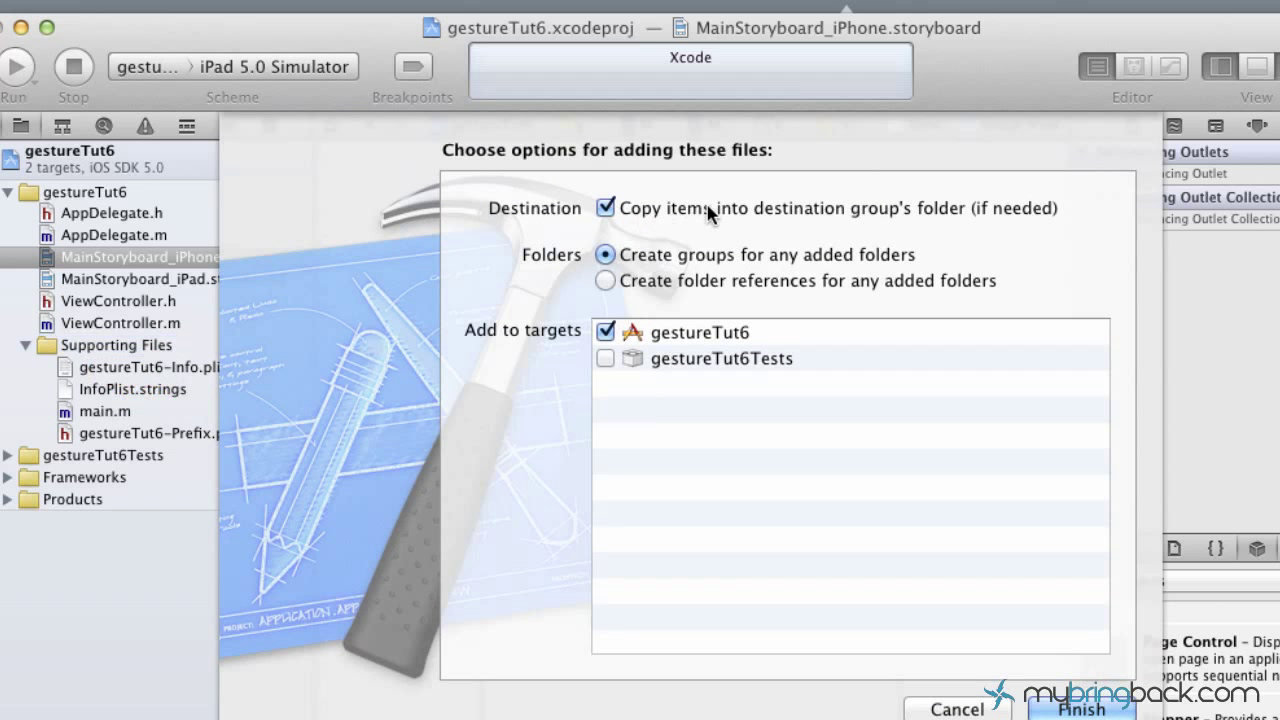
mouse_move(1085, 708)
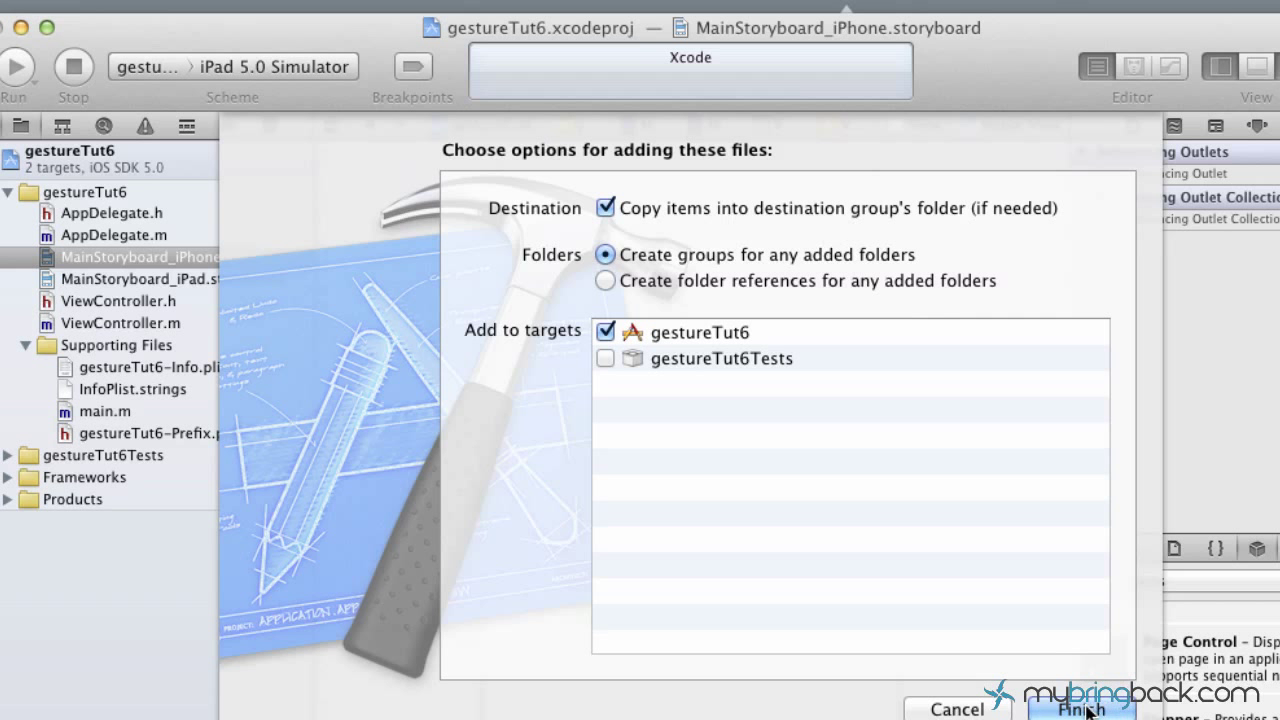
click(1079, 708)
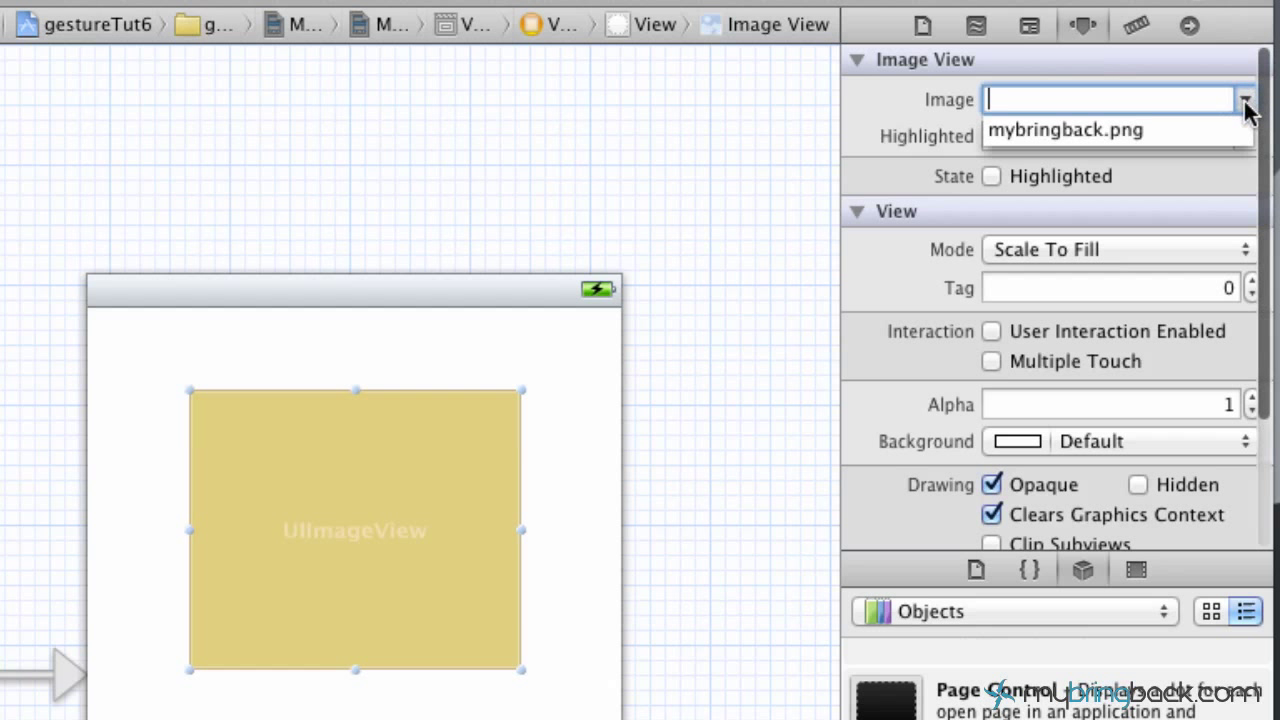
Set the image view's Image to mybringback.png and its Mode to Aspect Fit.
click(1065, 130)
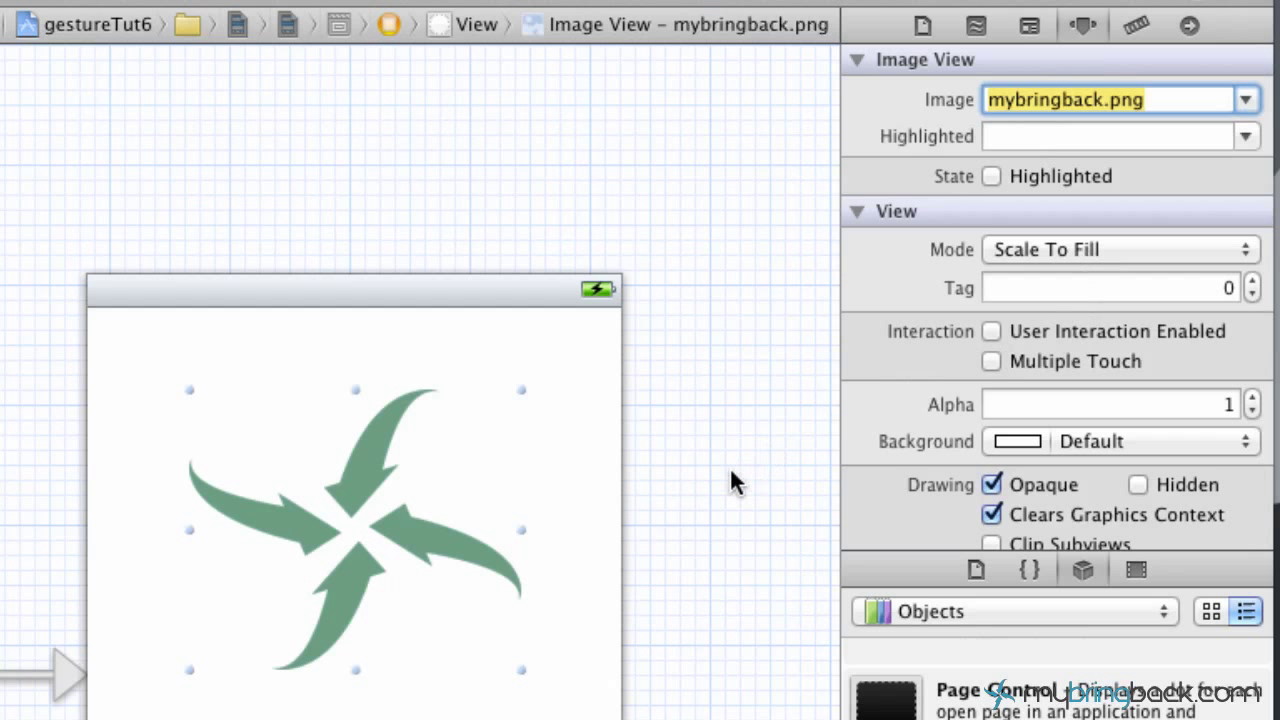
click(1120, 249)
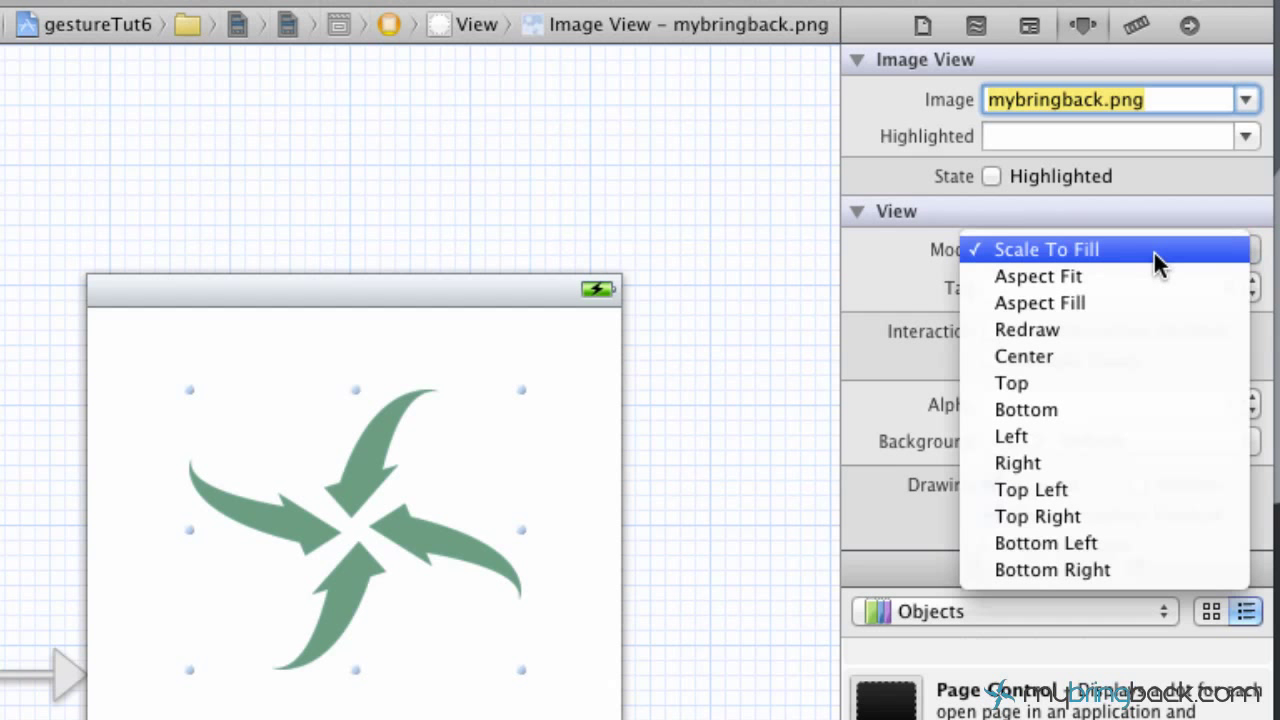
click(1038, 276)
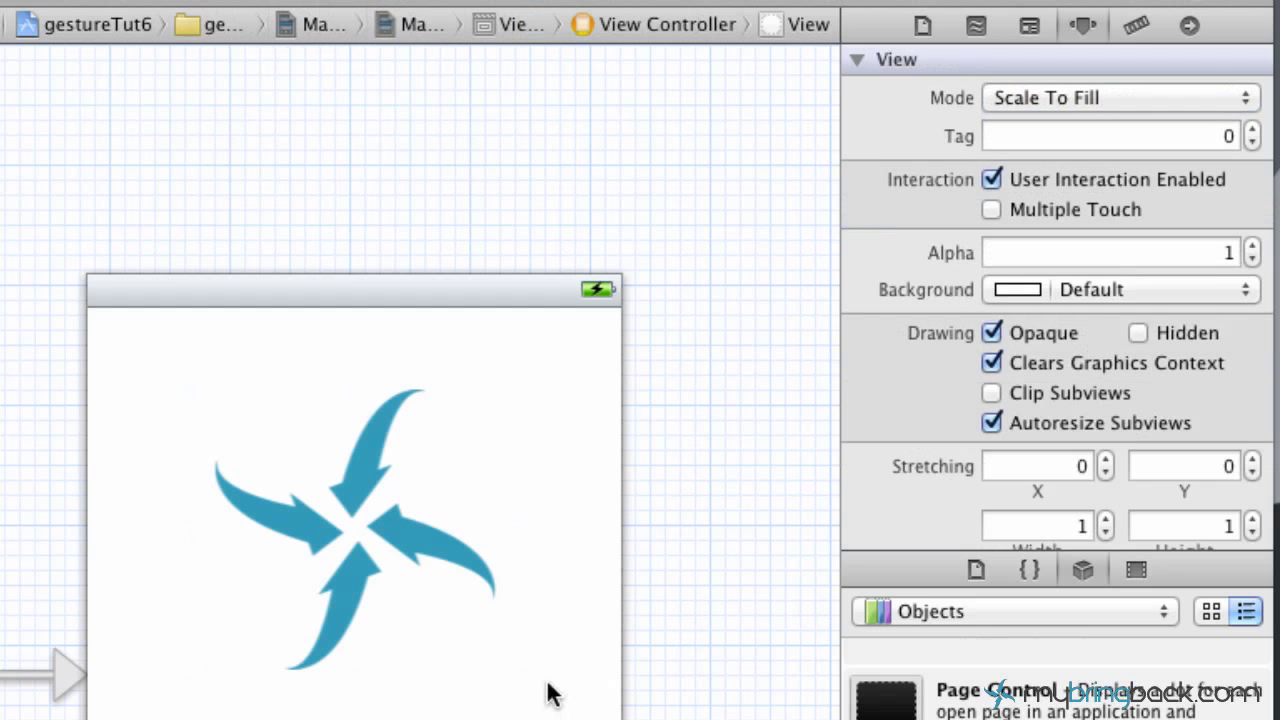
click(350, 500)
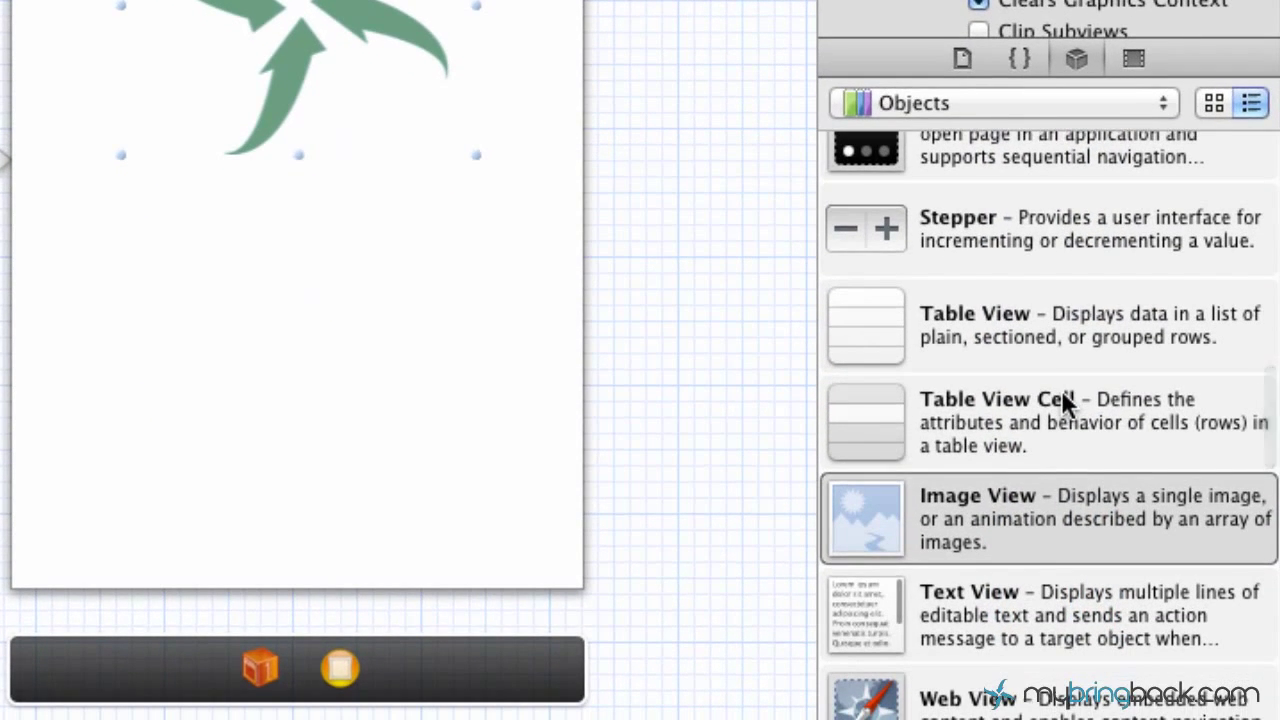
Drag a Pan Gesture Recognizer from the Object Library onto the logo image view.
scroll(down, 3)
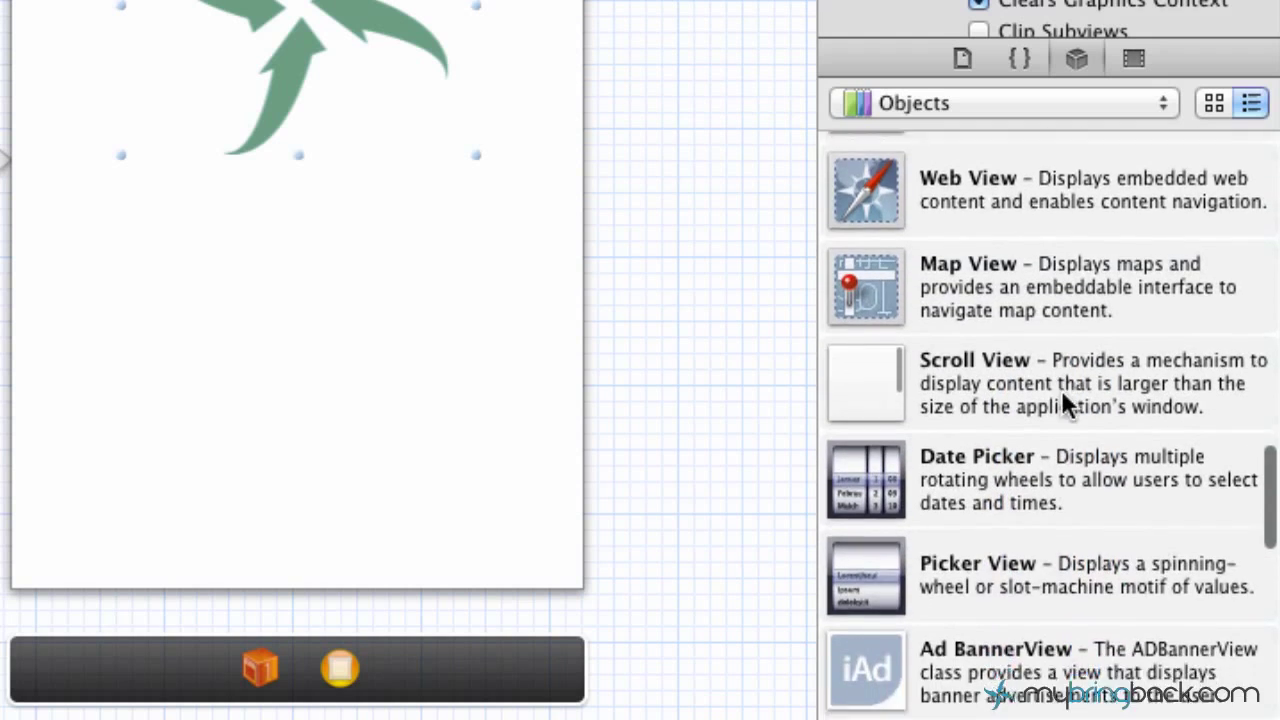
scroll(down, 3)
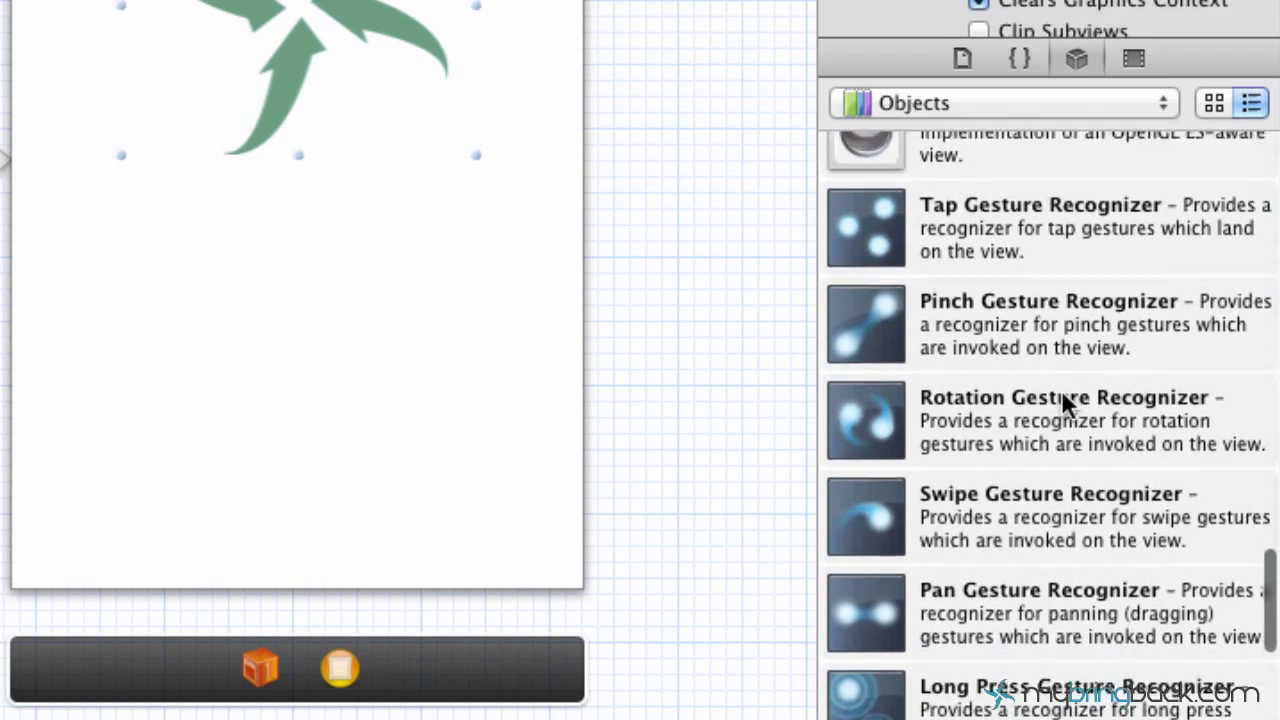
scroll(down, 3)
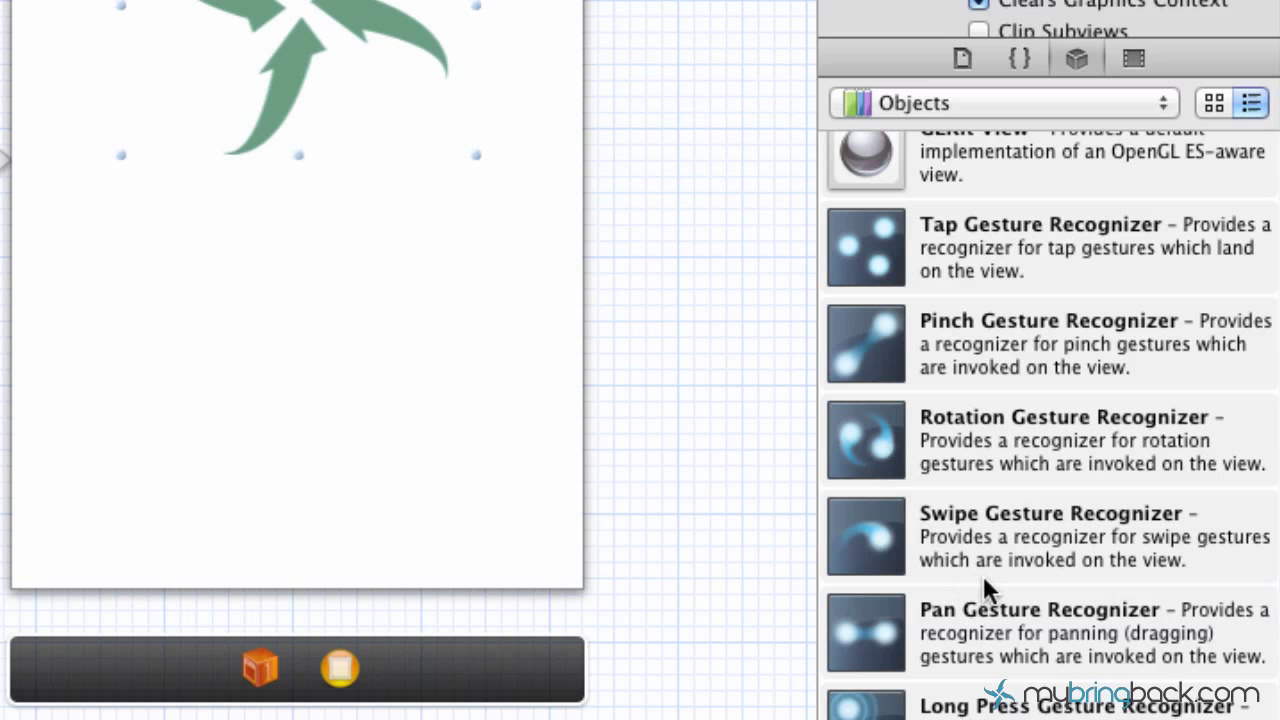
mouse_move(1038, 645)
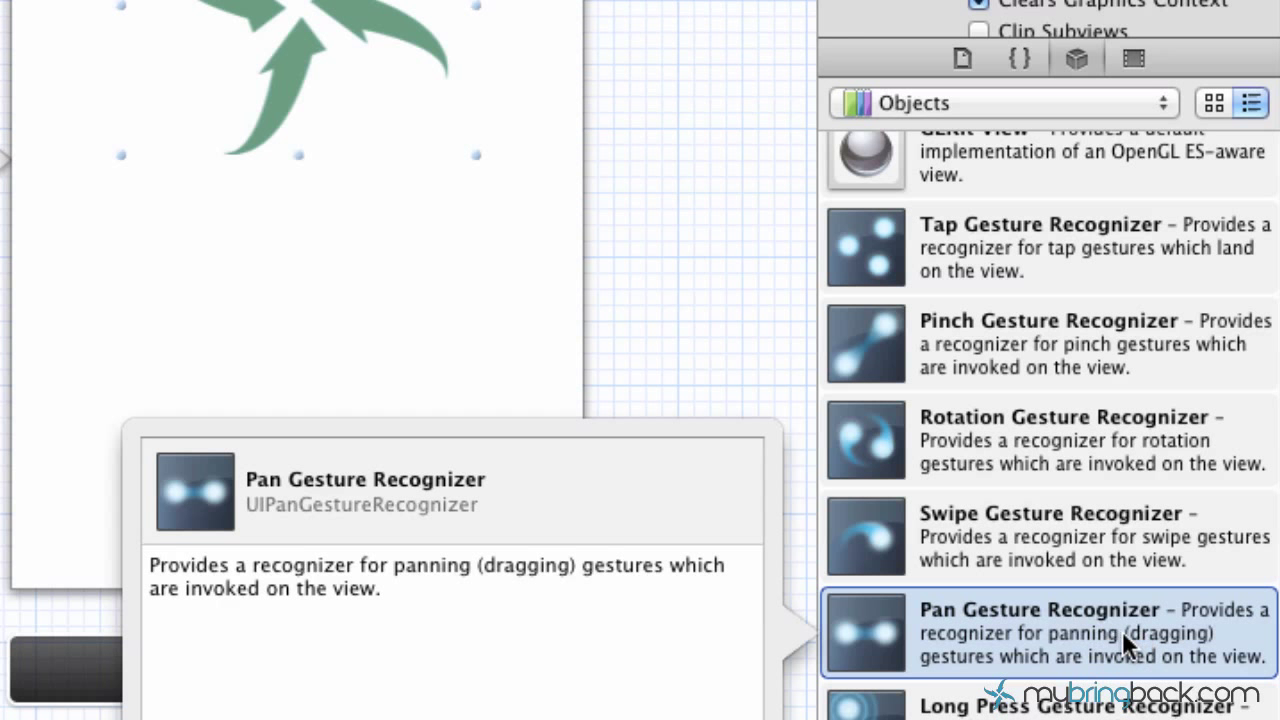
drag(1040, 633, 455, 135)
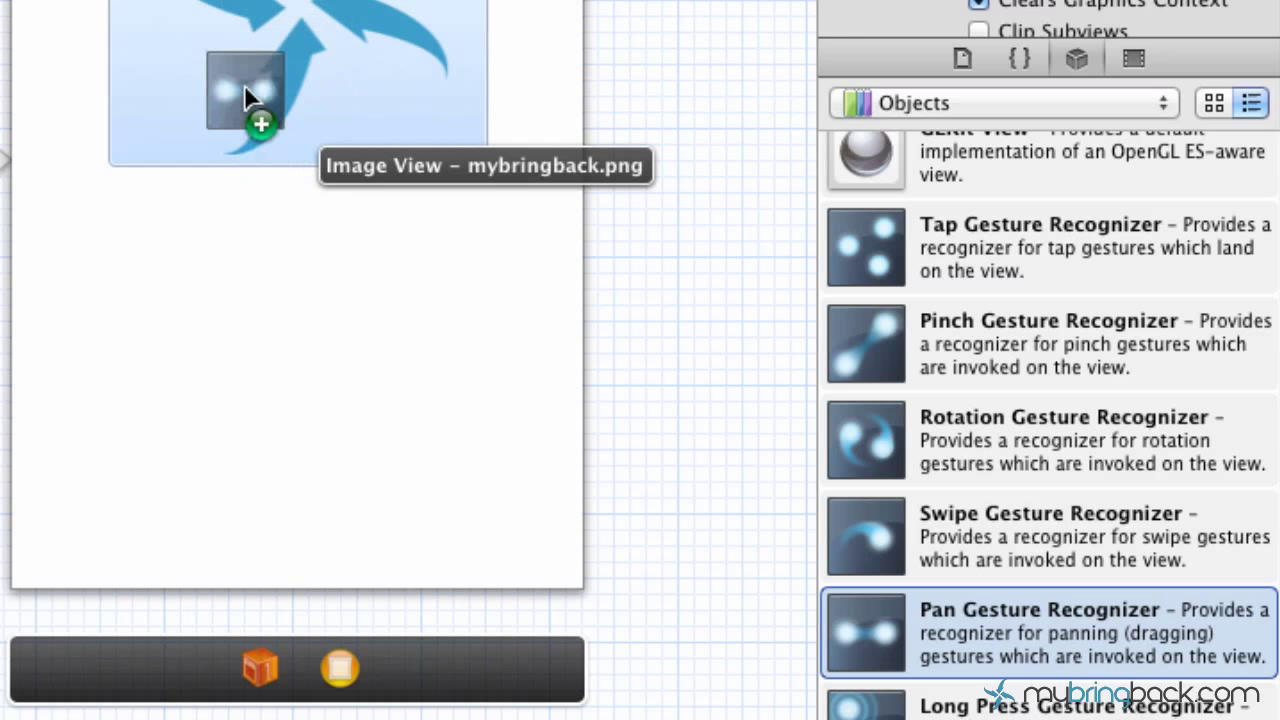
drag(245, 95, 195, 390)
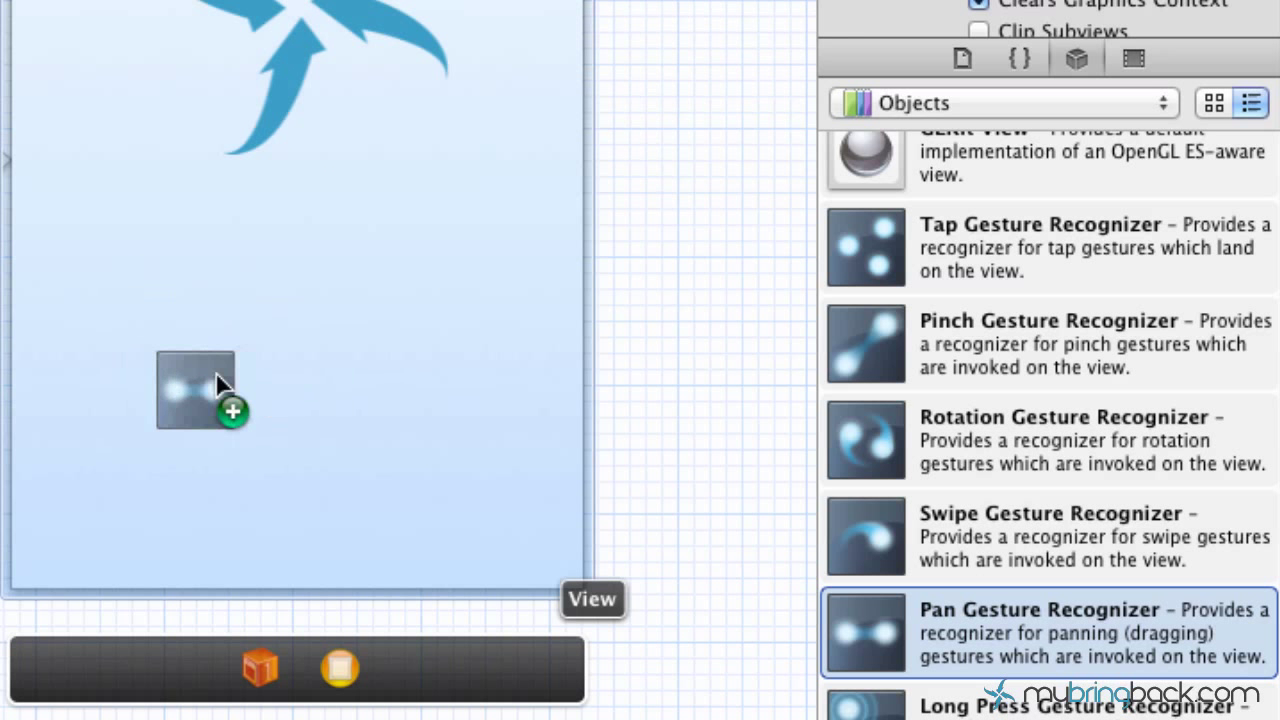
drag(195, 390, 240, 325)
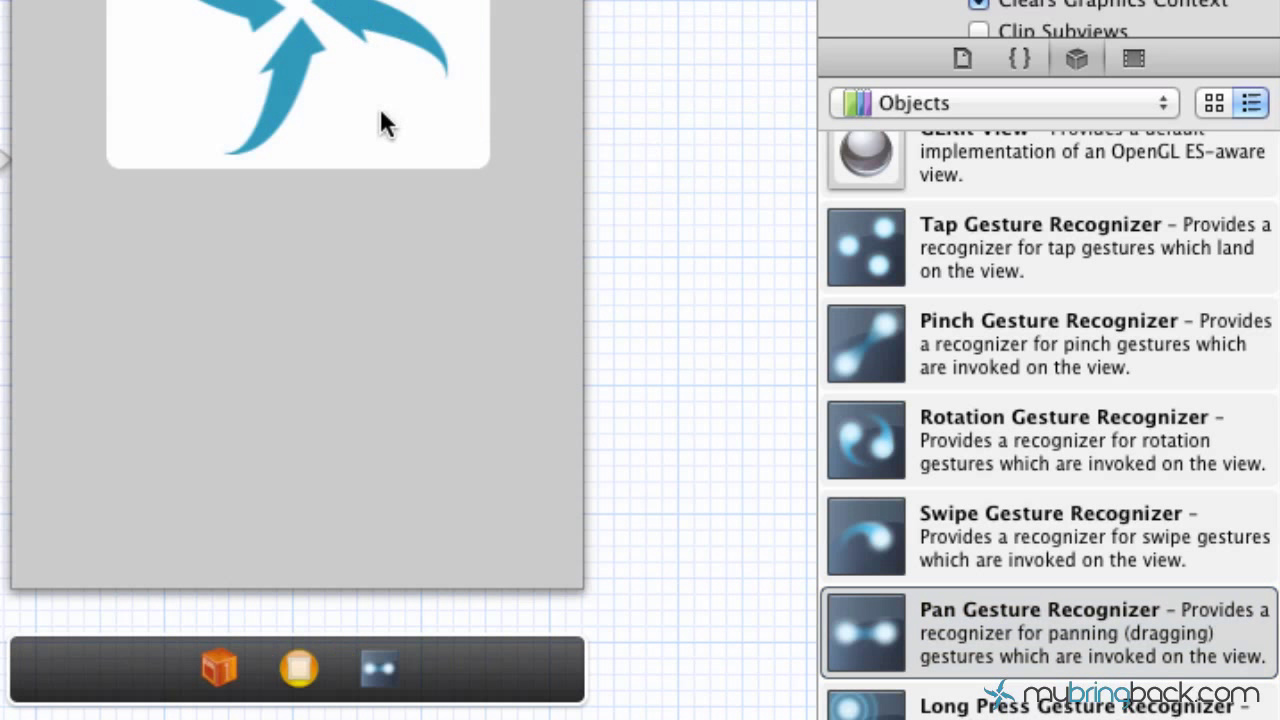
mouse_move(470, 651)
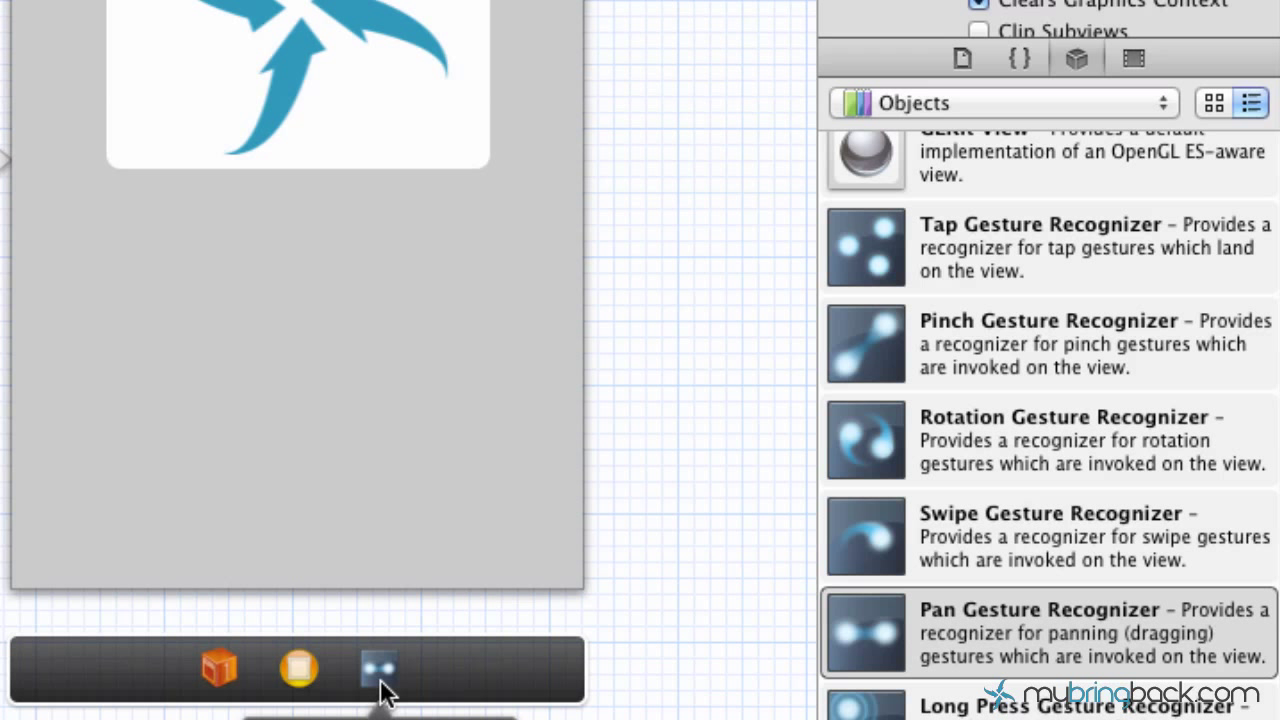
mouse_move(555, 65)
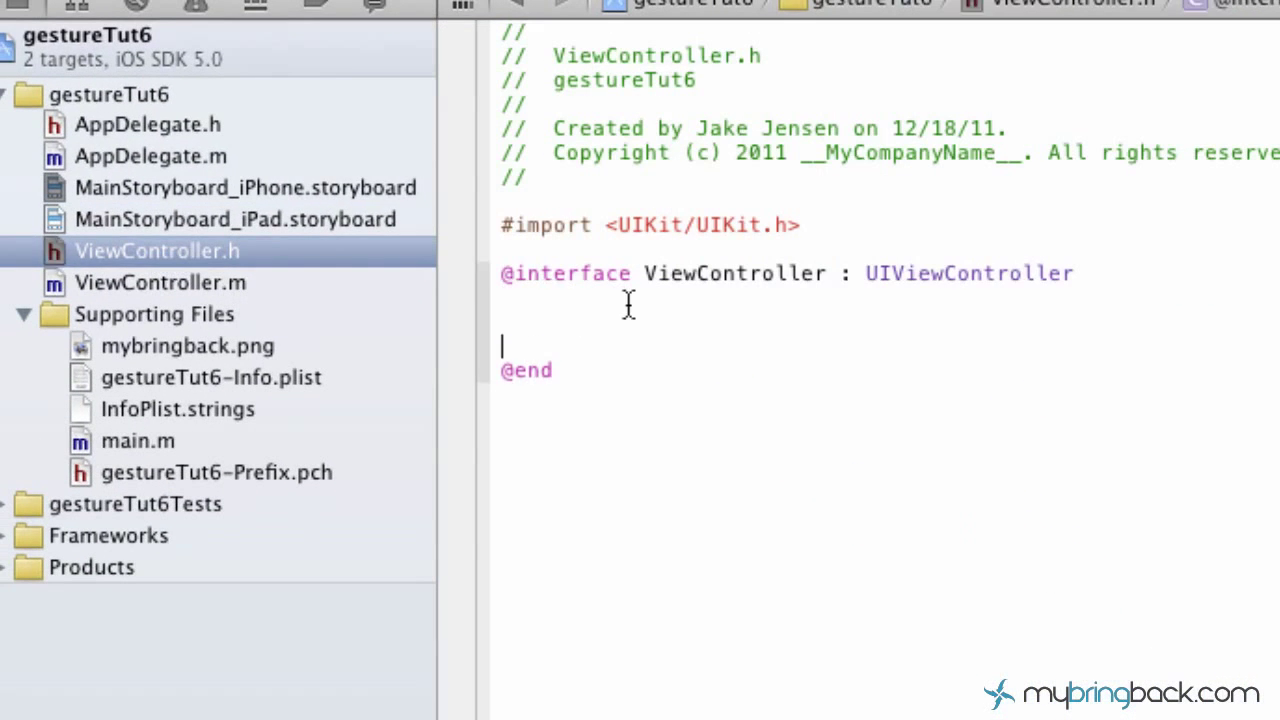
Declare -(IBAction)controlPan:(UIPanGestureRecognizer *)recognizer; in ViewController.h and select the line.
text(-)
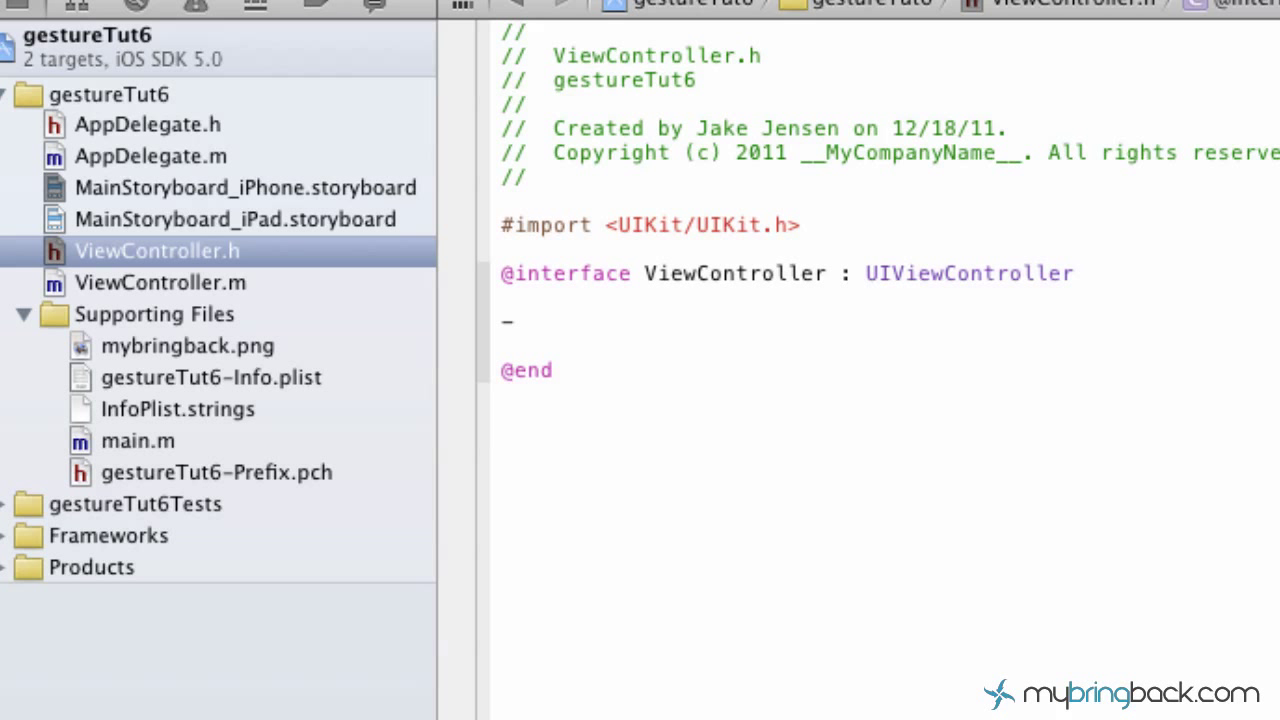
text(-(IBAction)selector:(id)sender)
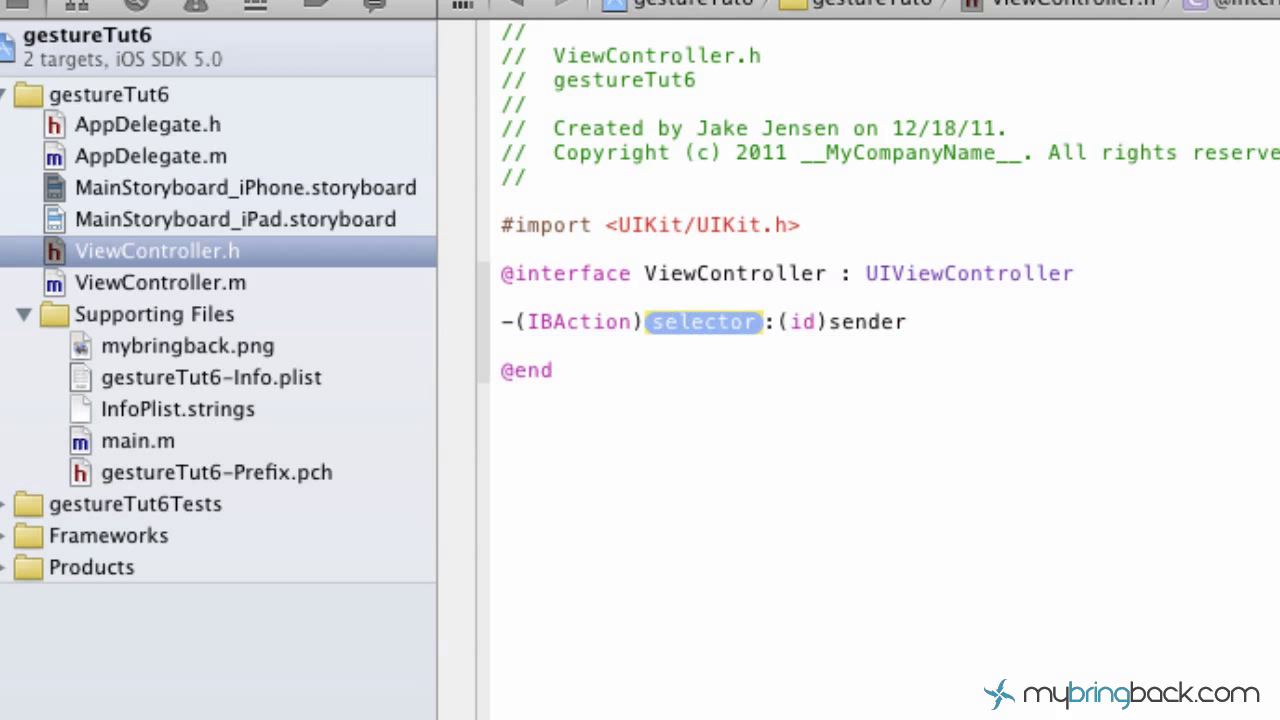
text(controlPa)
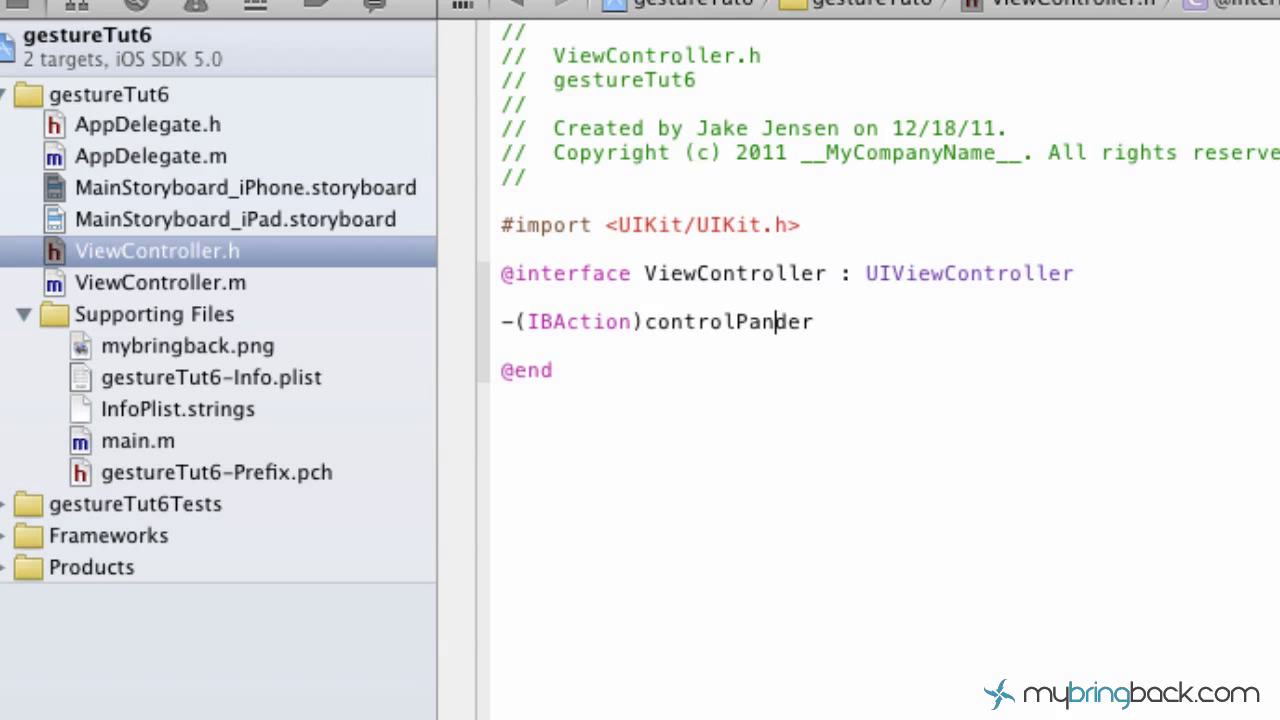
key(BackSpace)
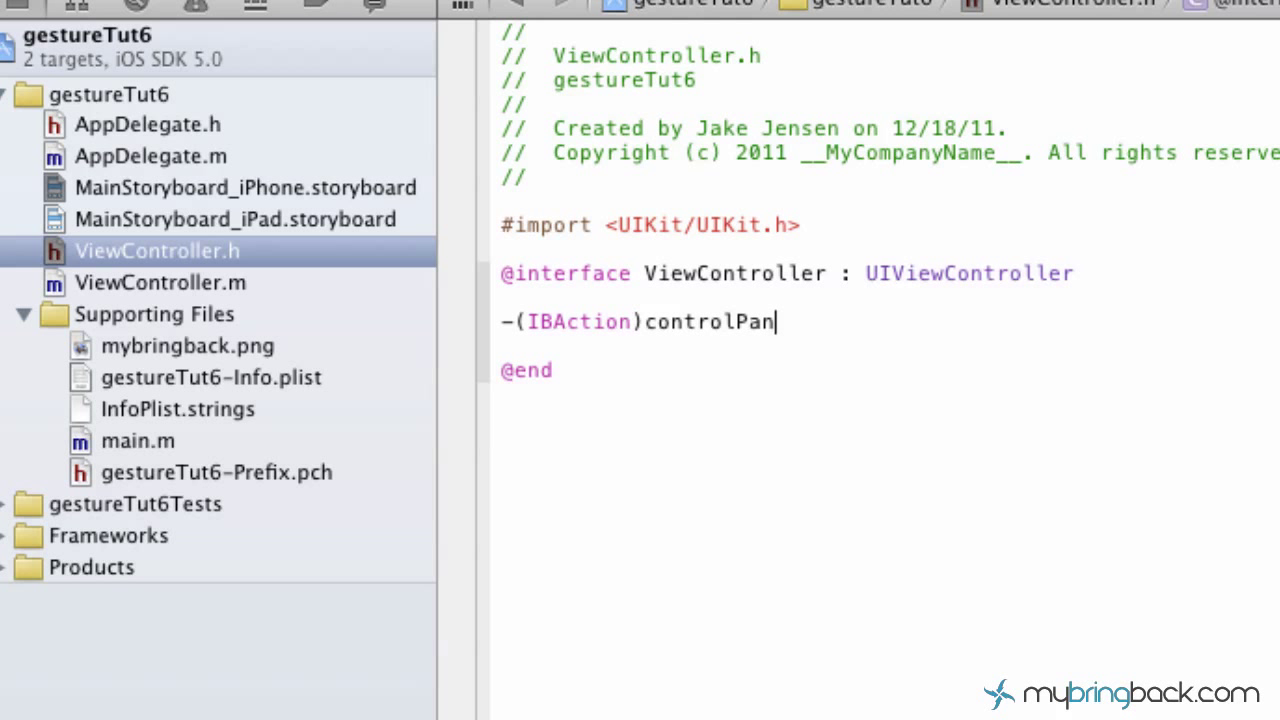
text(:()
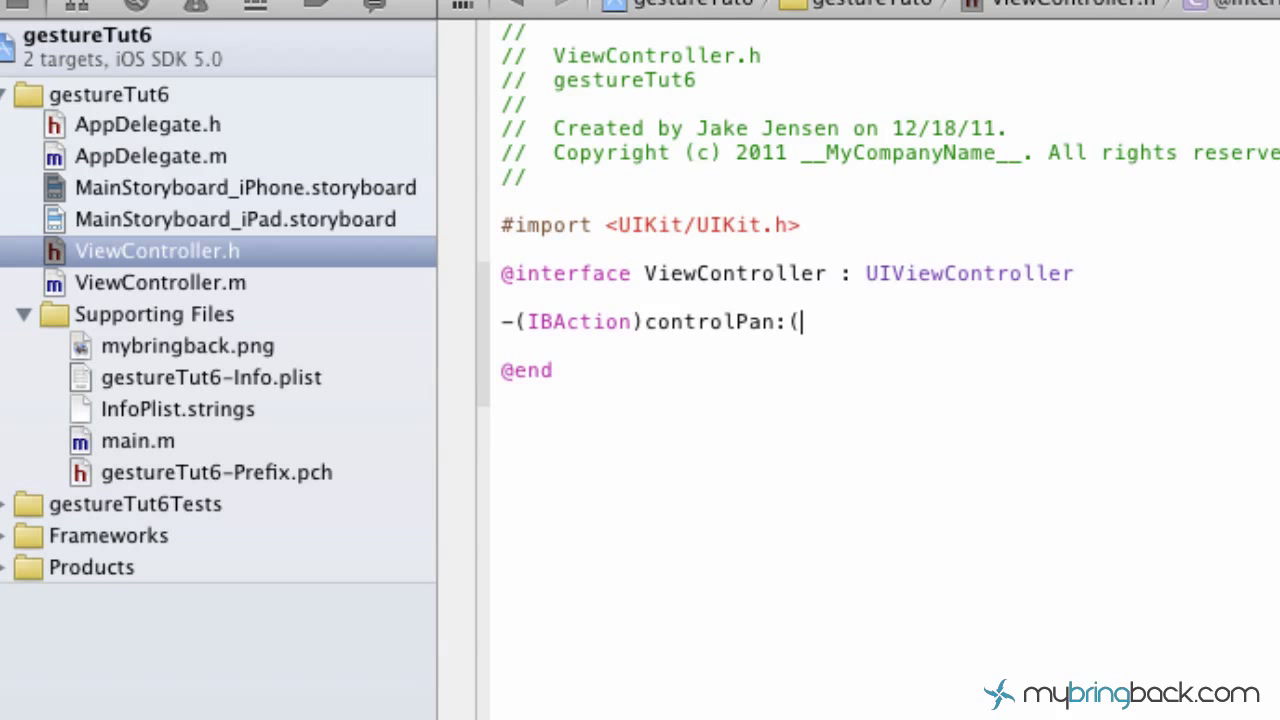
text(UIPanGestureRecognizer)
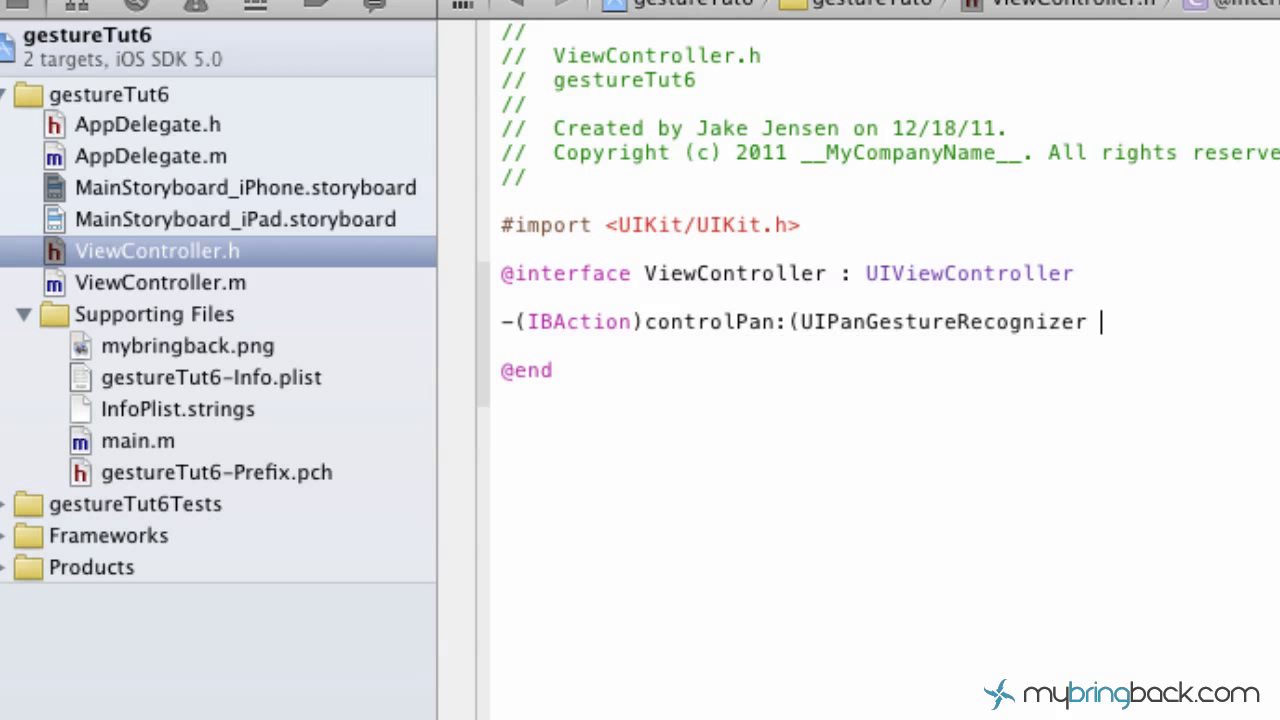
text(*)recognizer)
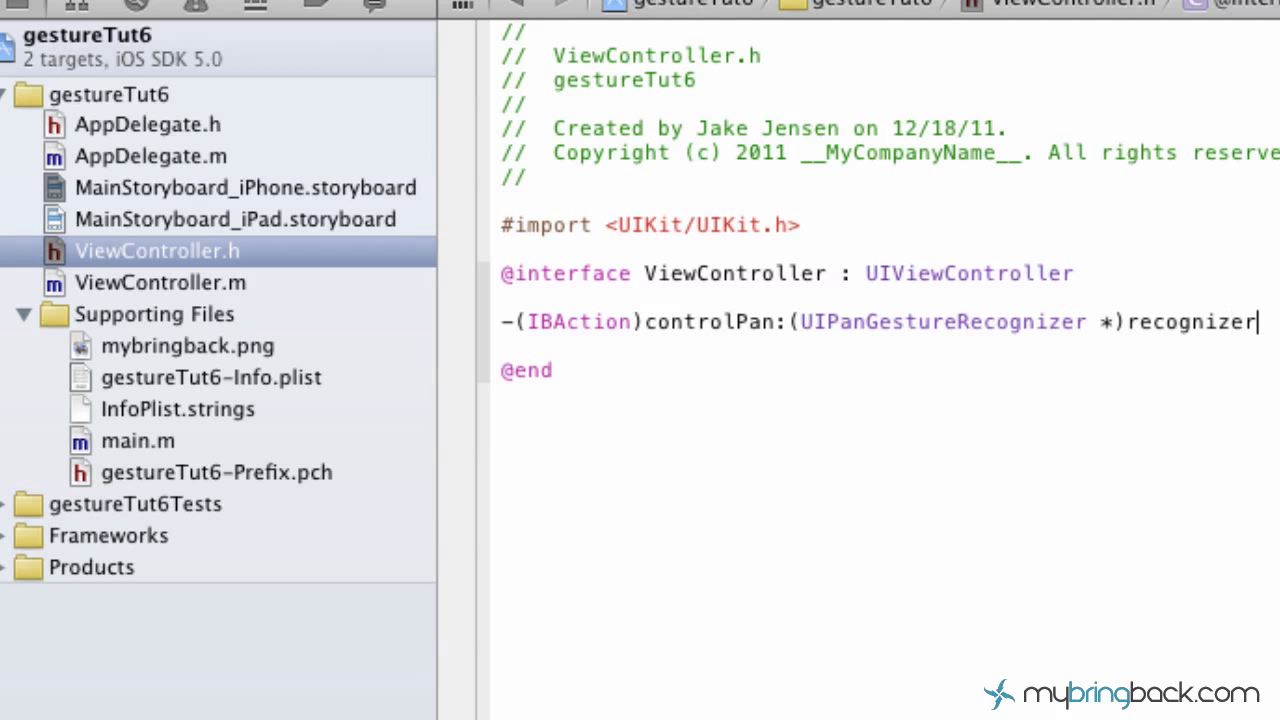
text(;)
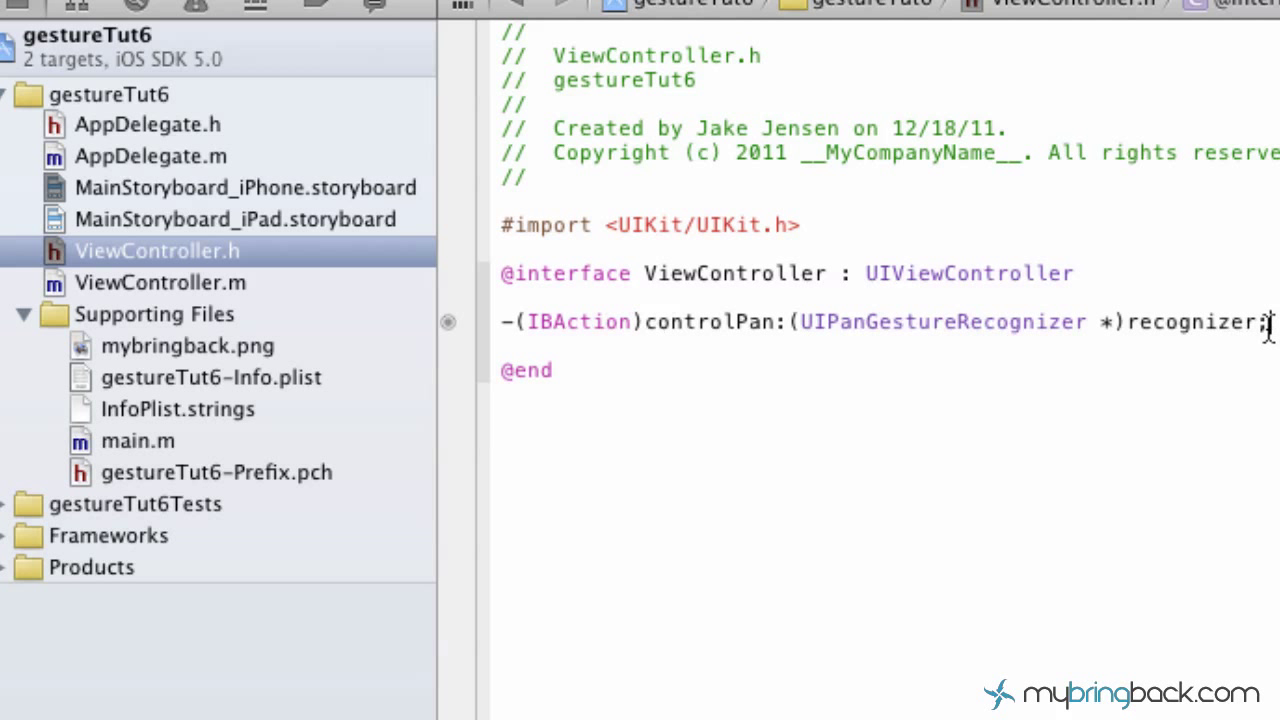
triple_click(880, 321)
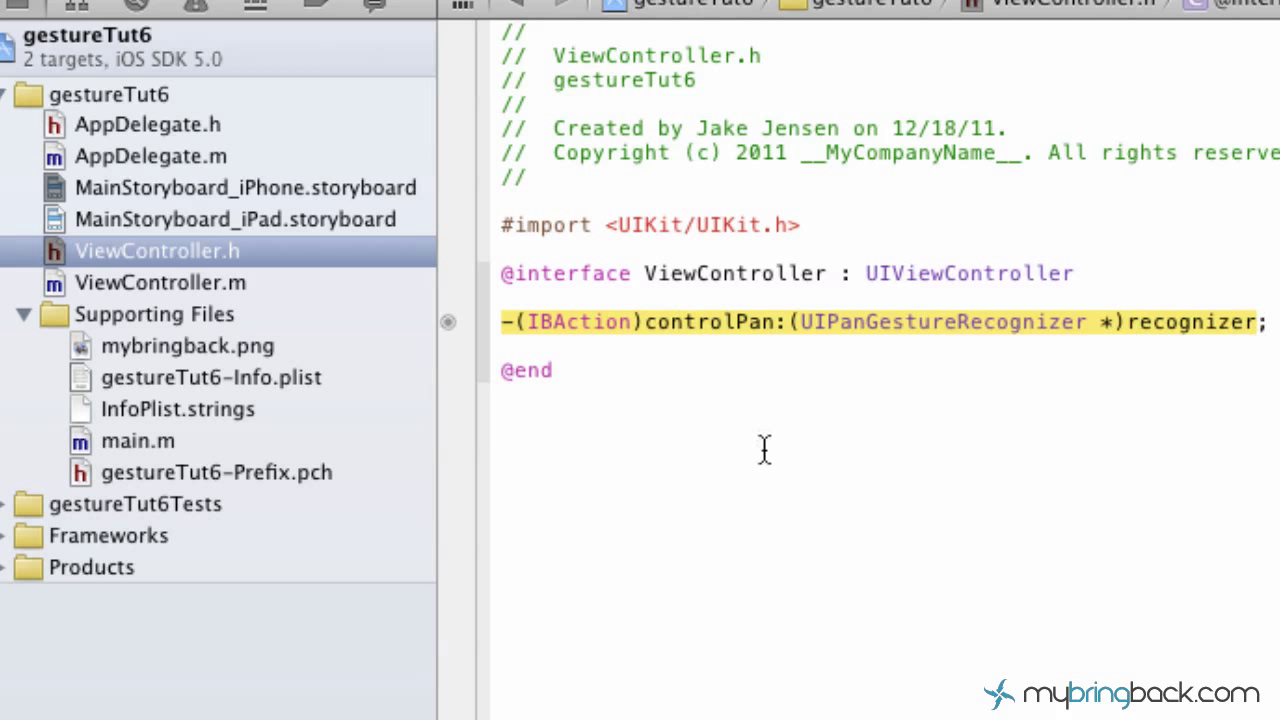
mouse_move(110, 290)
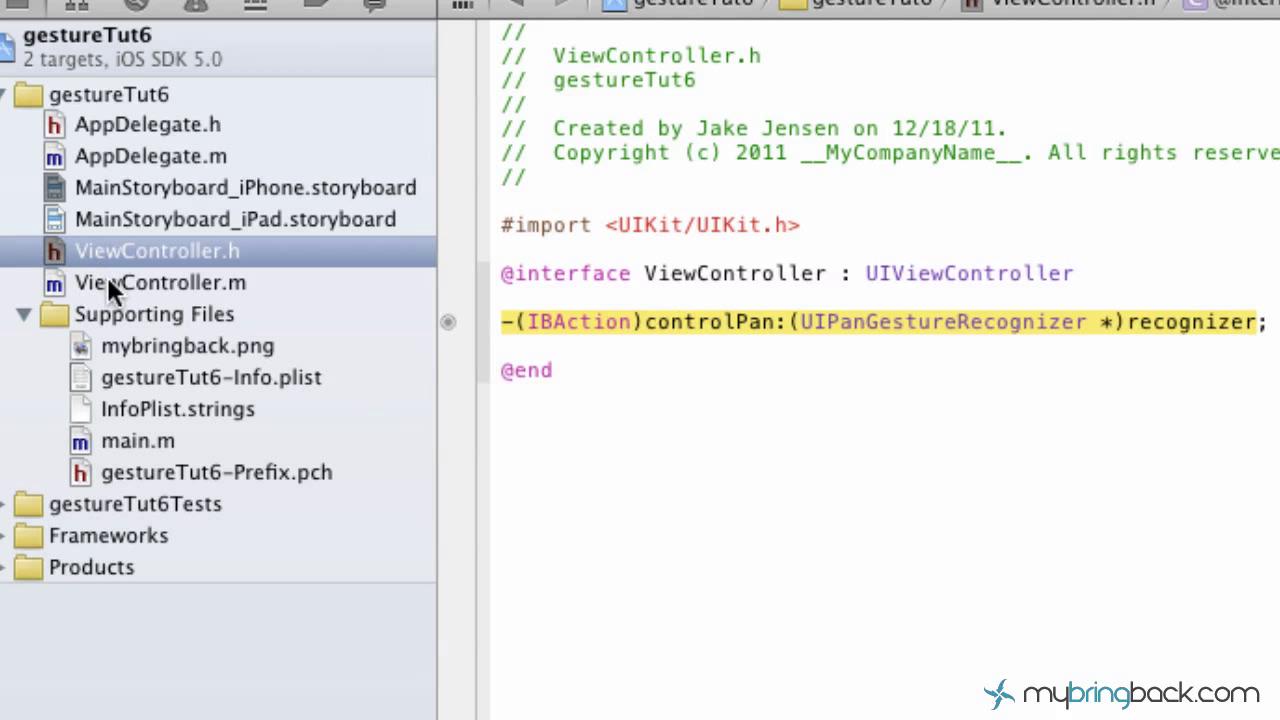
Add an empty controlPan: method body in ViewController.m and start a CGPoint statement inside.
click(159, 282)
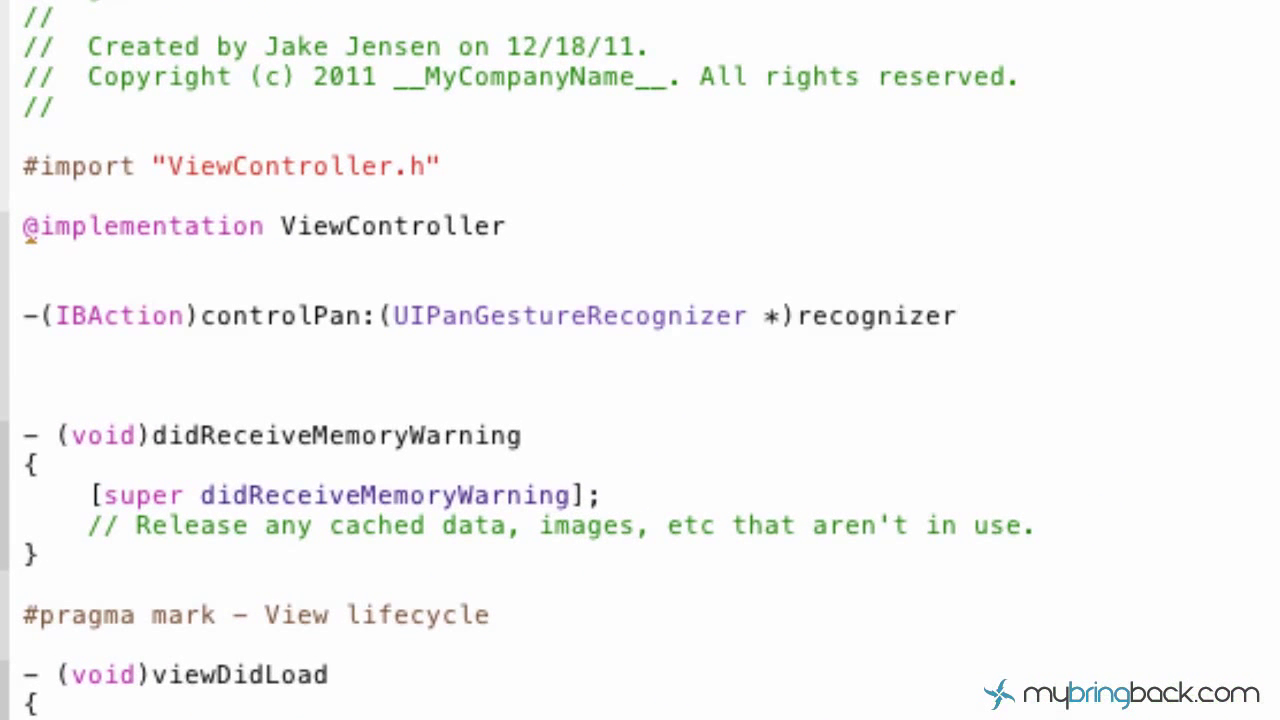
mouse_move(458, 390)
text( {)
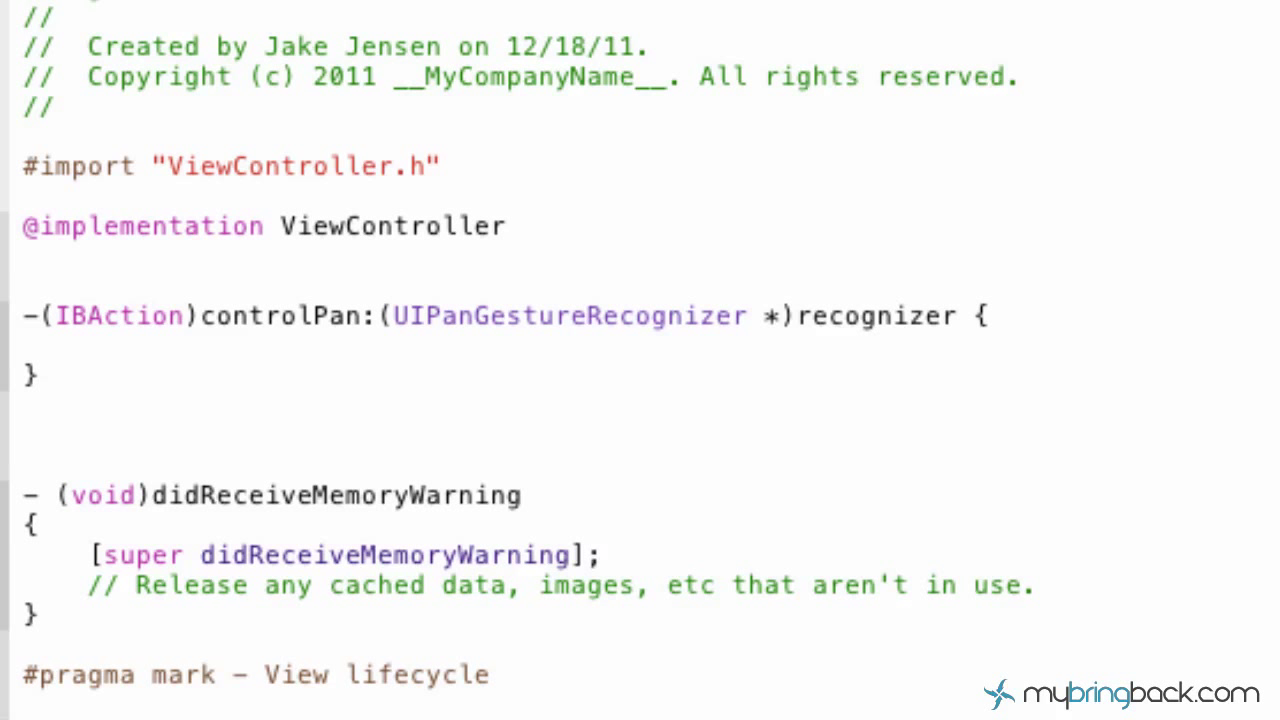
click(88, 347)
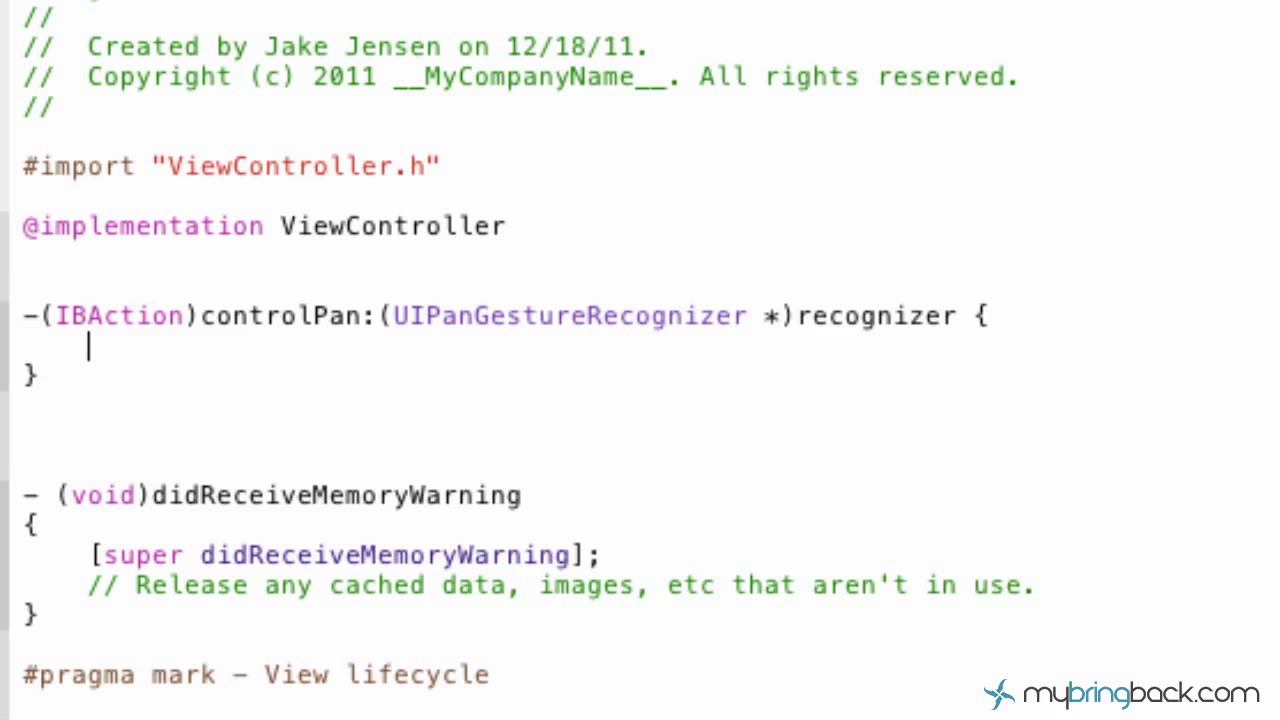
text(CGPointMake)
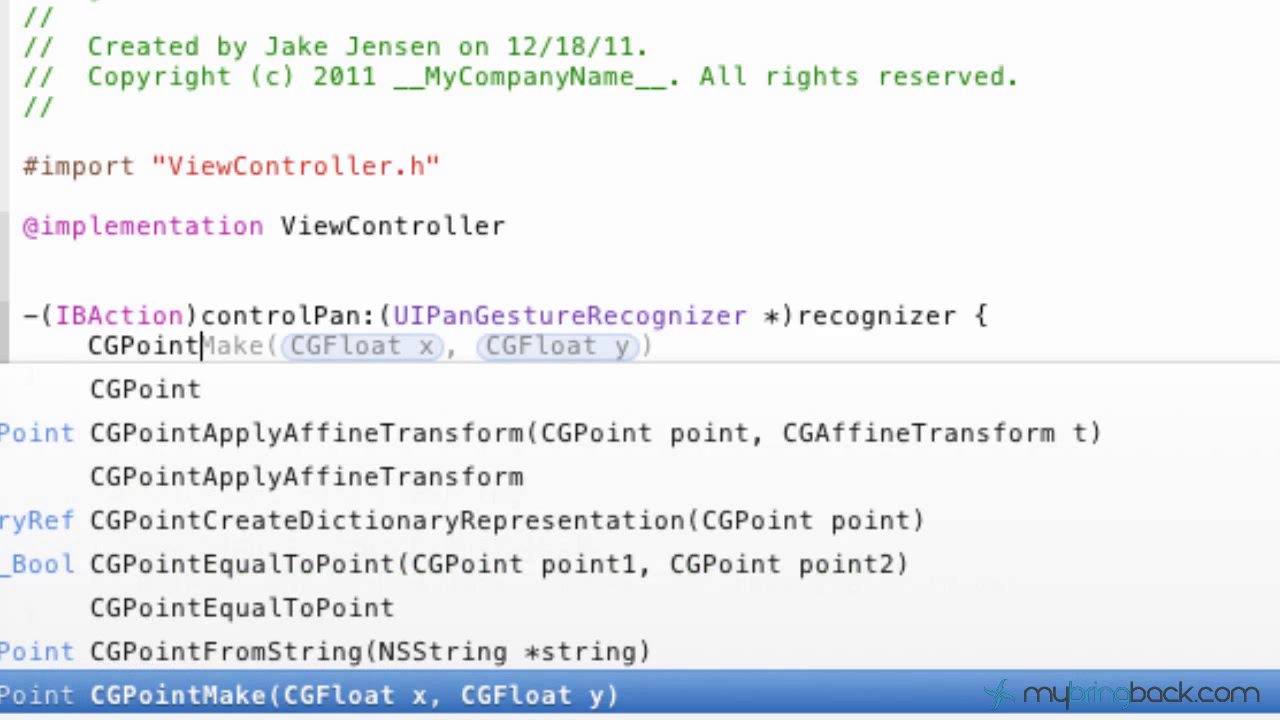
Store the recognizer's translationInView: result in a translation variable.
text(translatio)
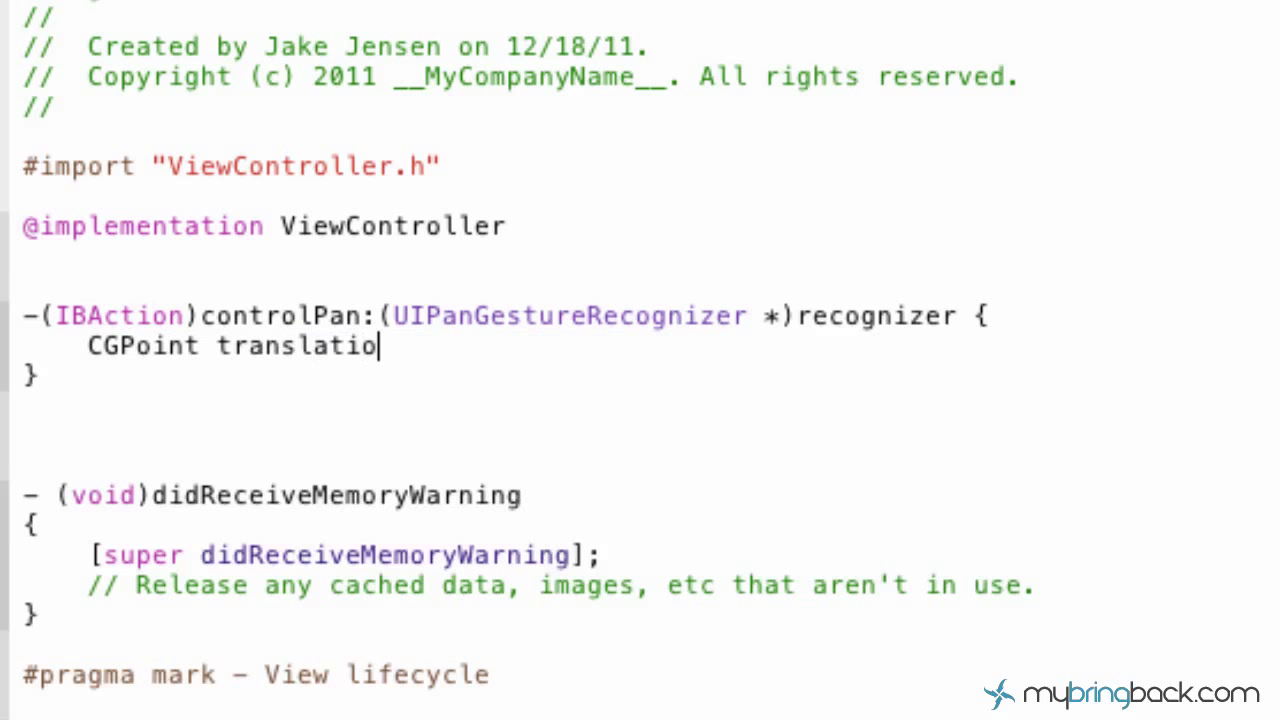
text(n =)
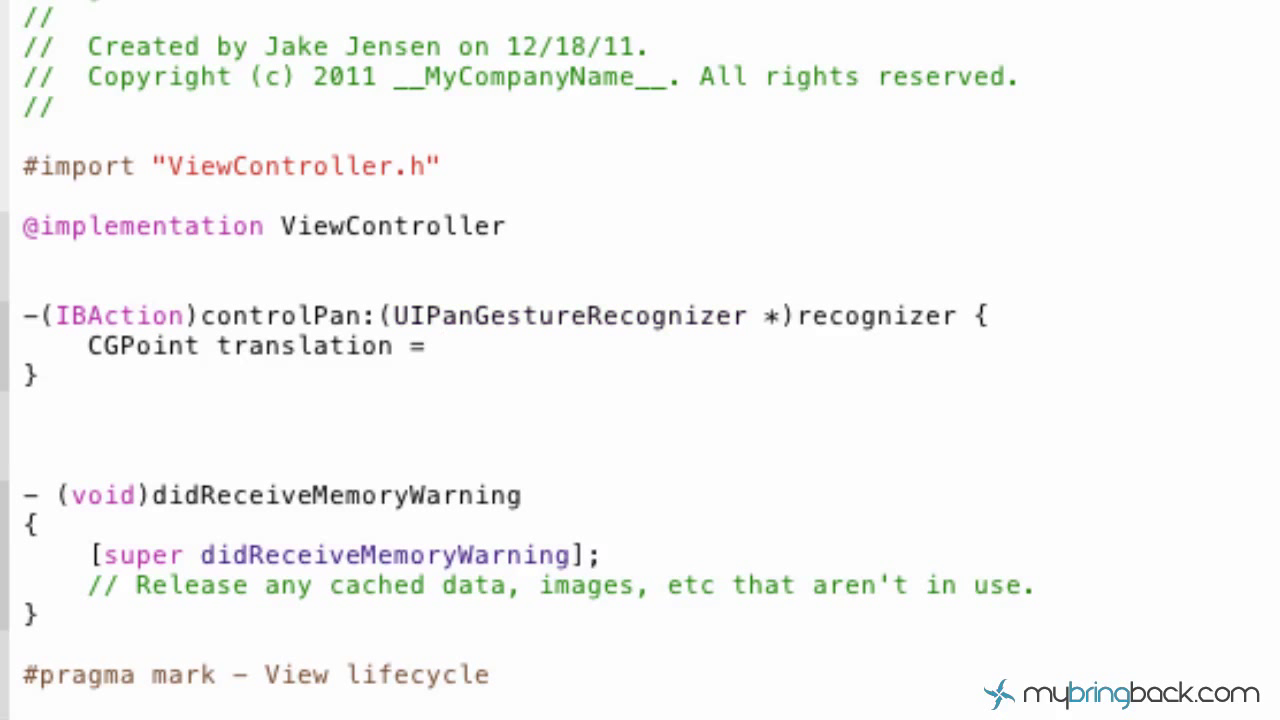
text([reco)
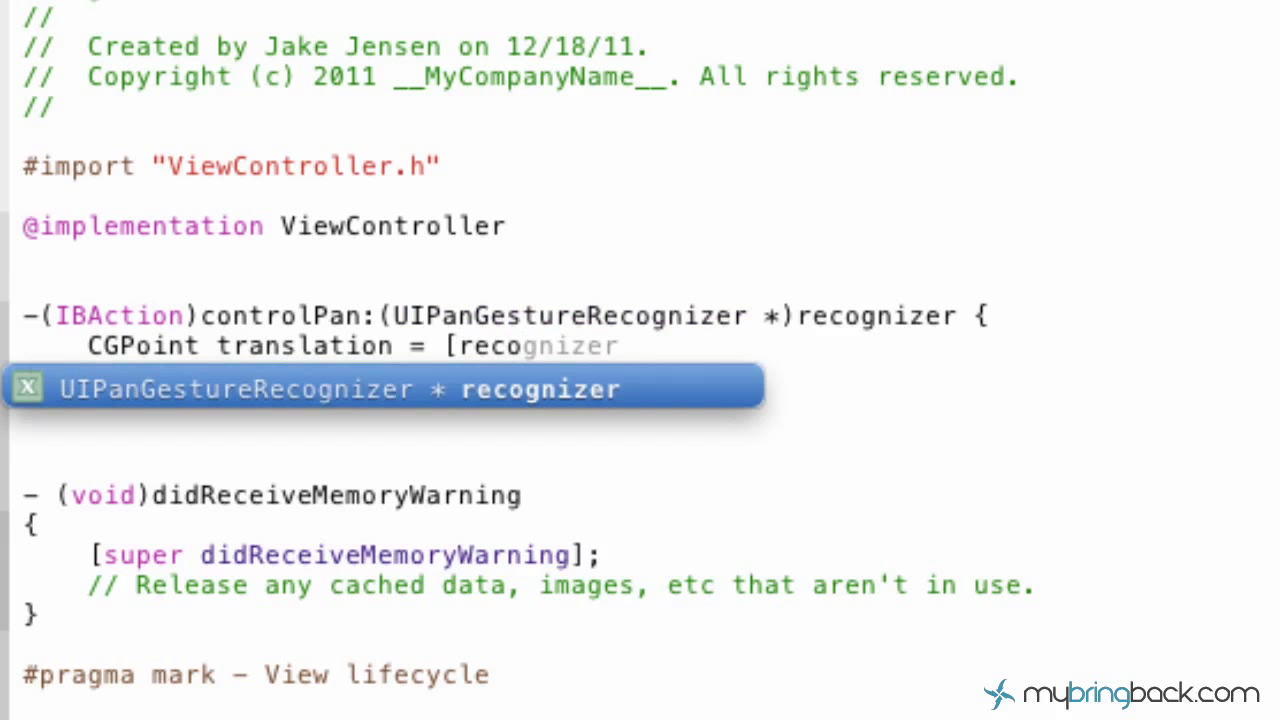
text(trans)
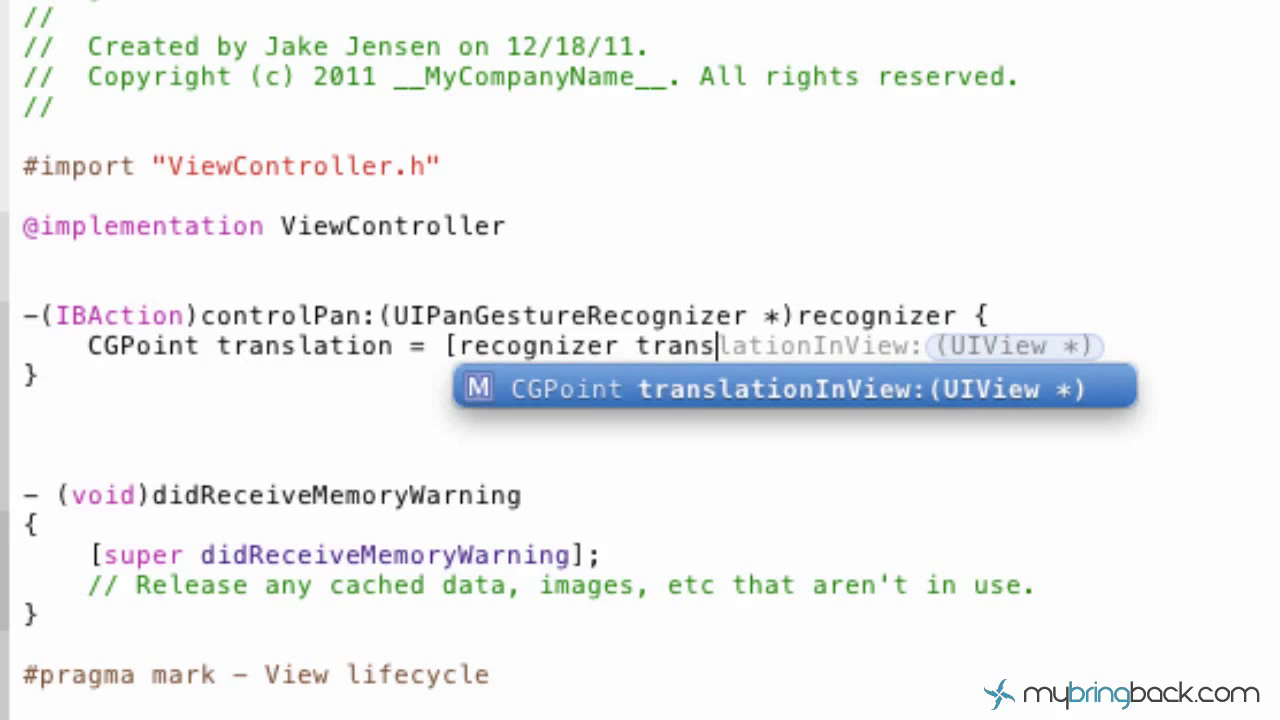
key(Tab)
text(recog)
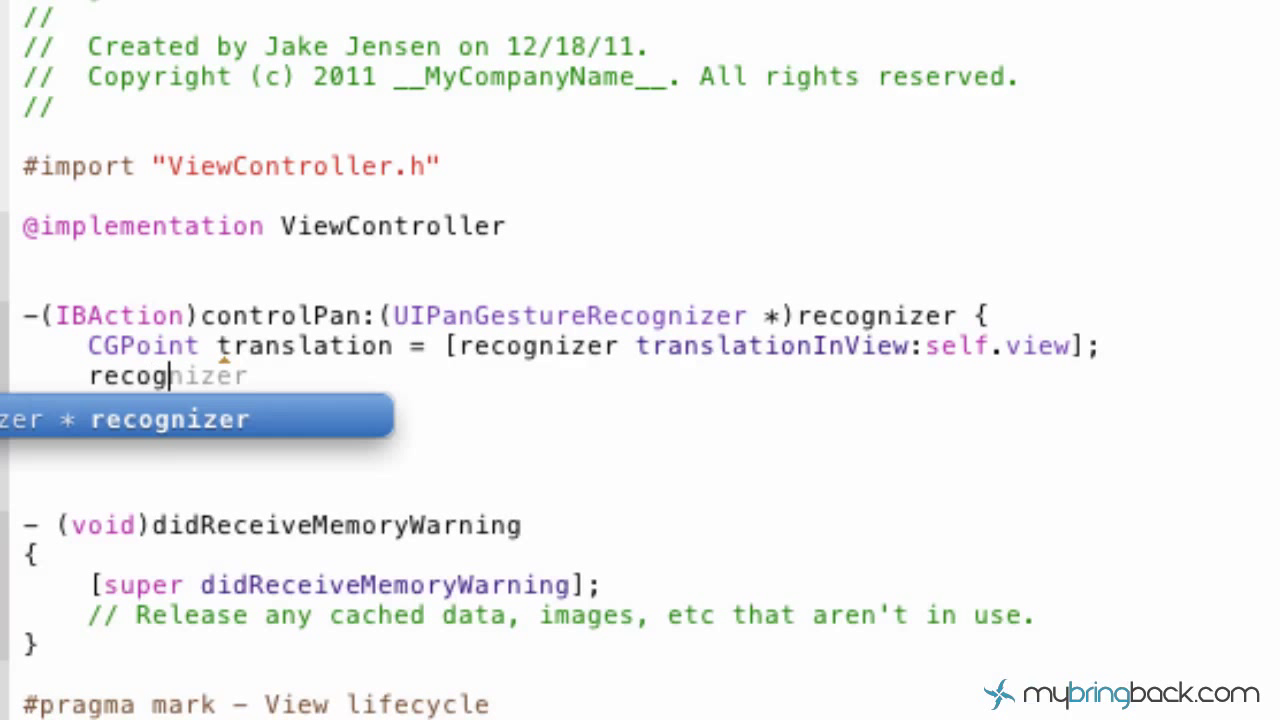
Set recognizer.view.center to CGPointMake(center.x + translation.x, center.y + translation.y).
text(.vewi)
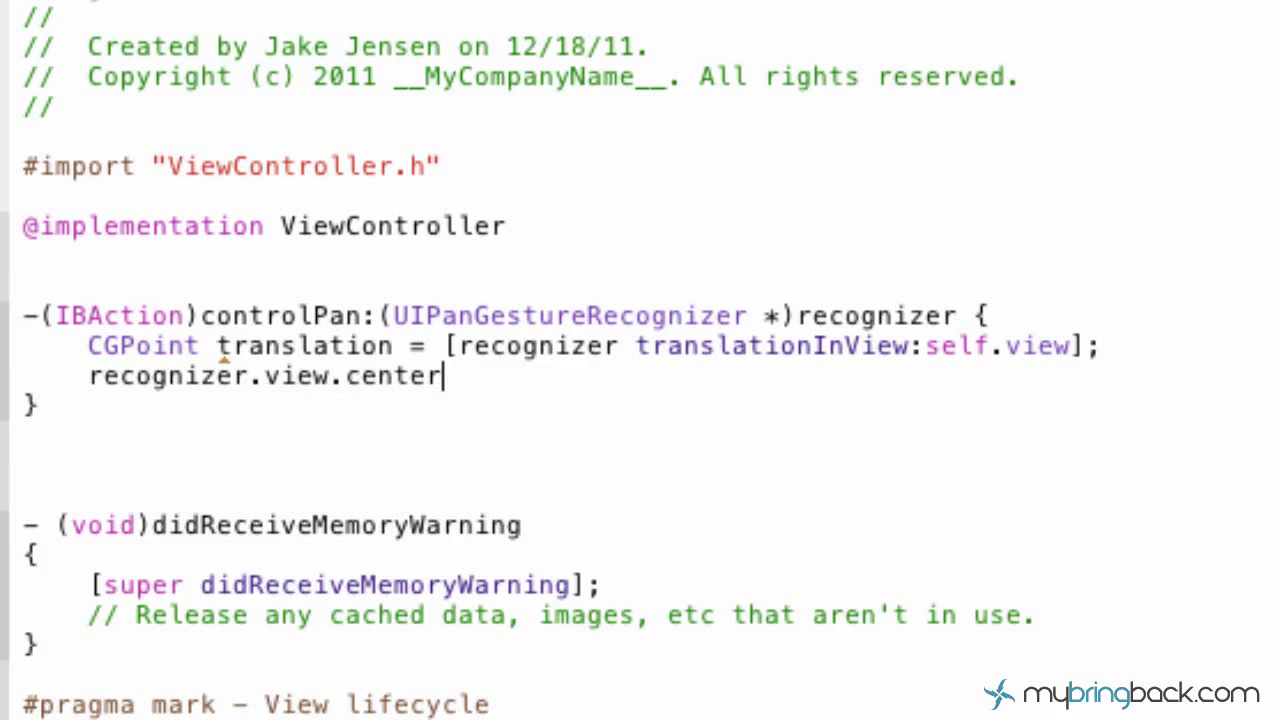
text(= CGPointMake(CGFloat x, CGFloat y)
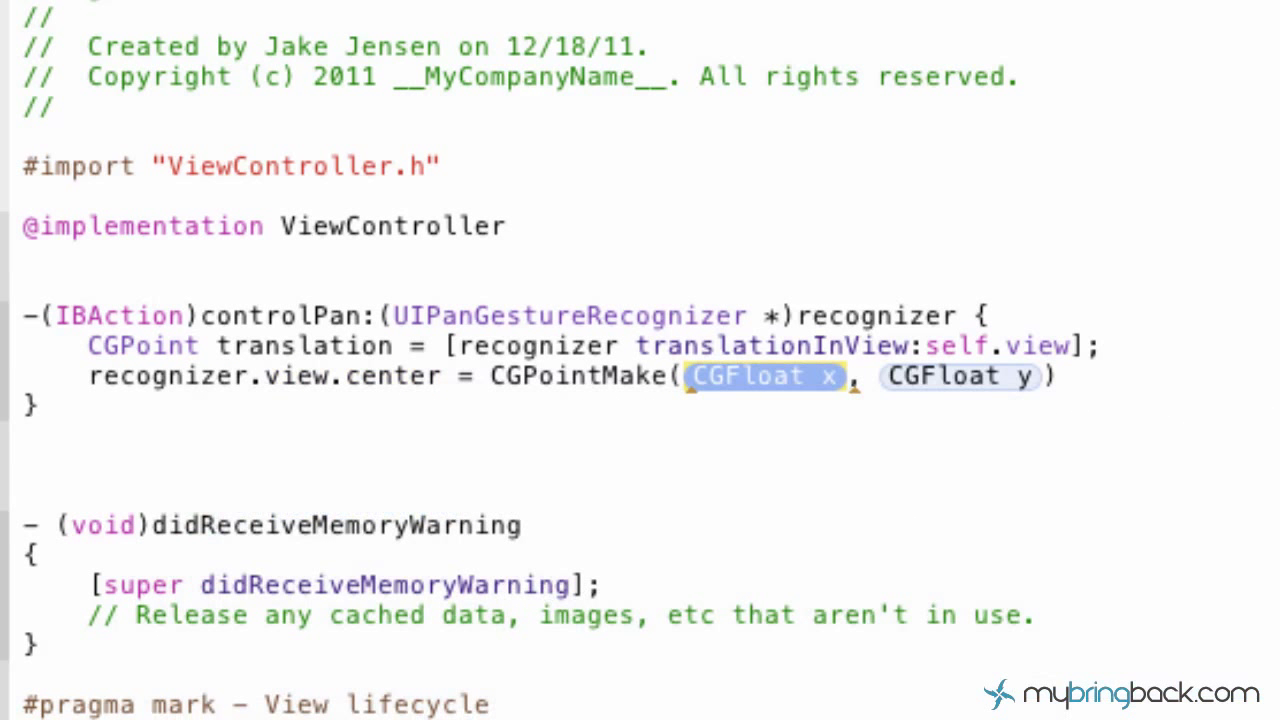
text(recognizer)
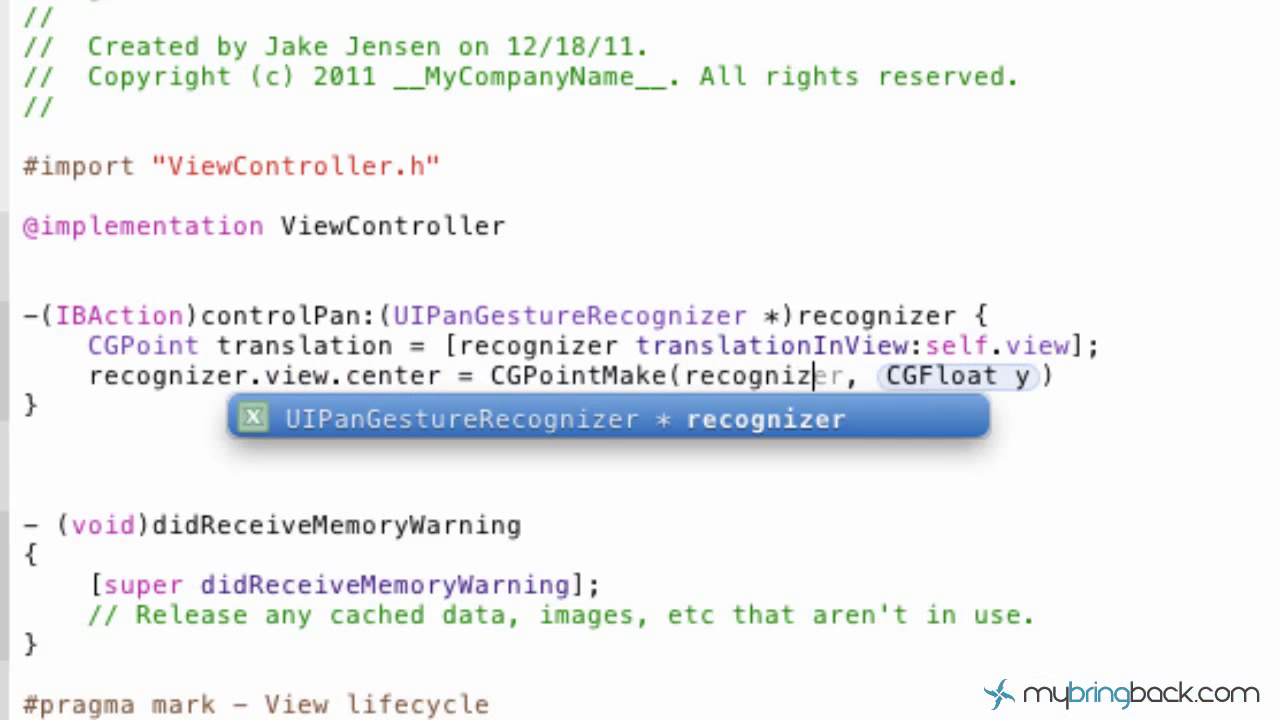
text(.view.v)
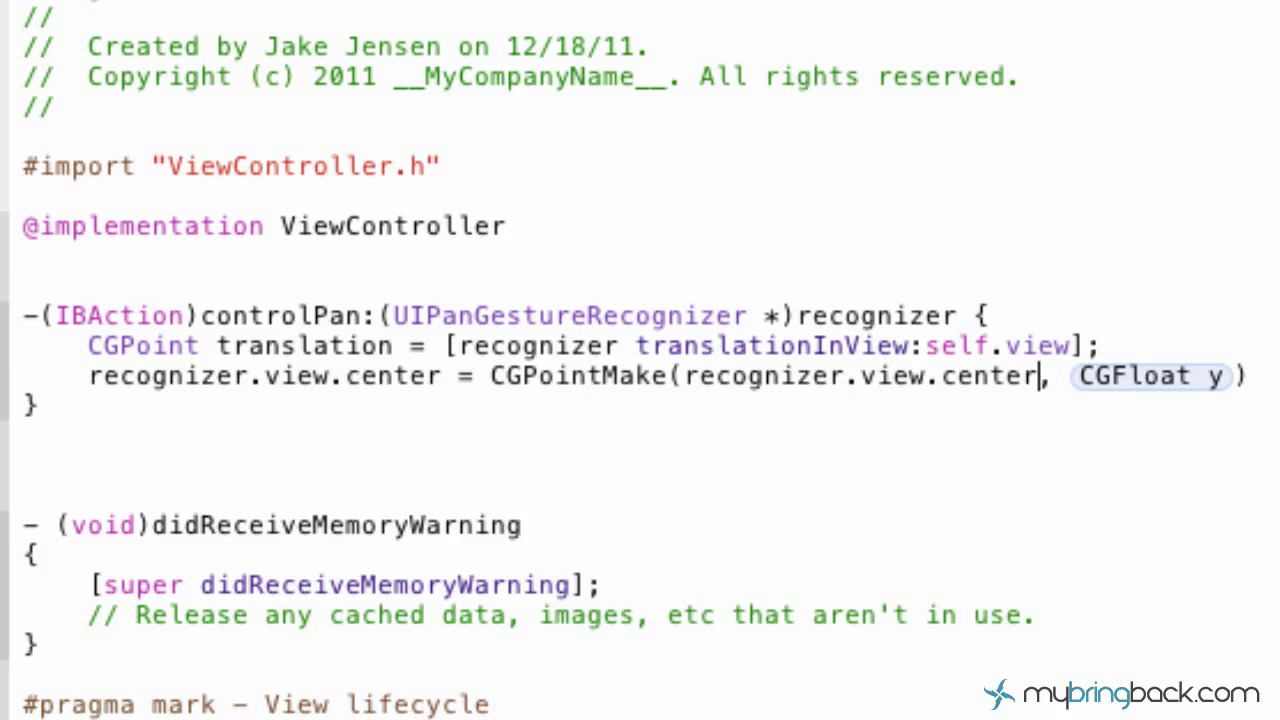
text(.x + translat)
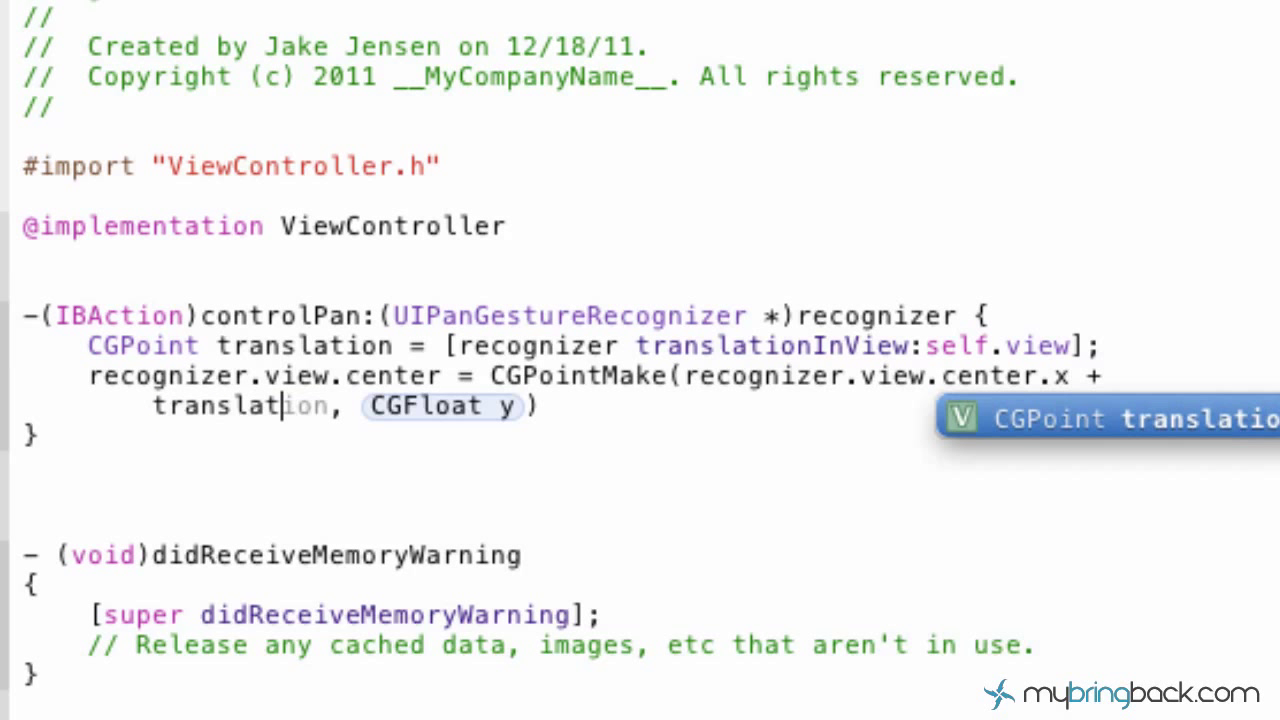
text(.x)
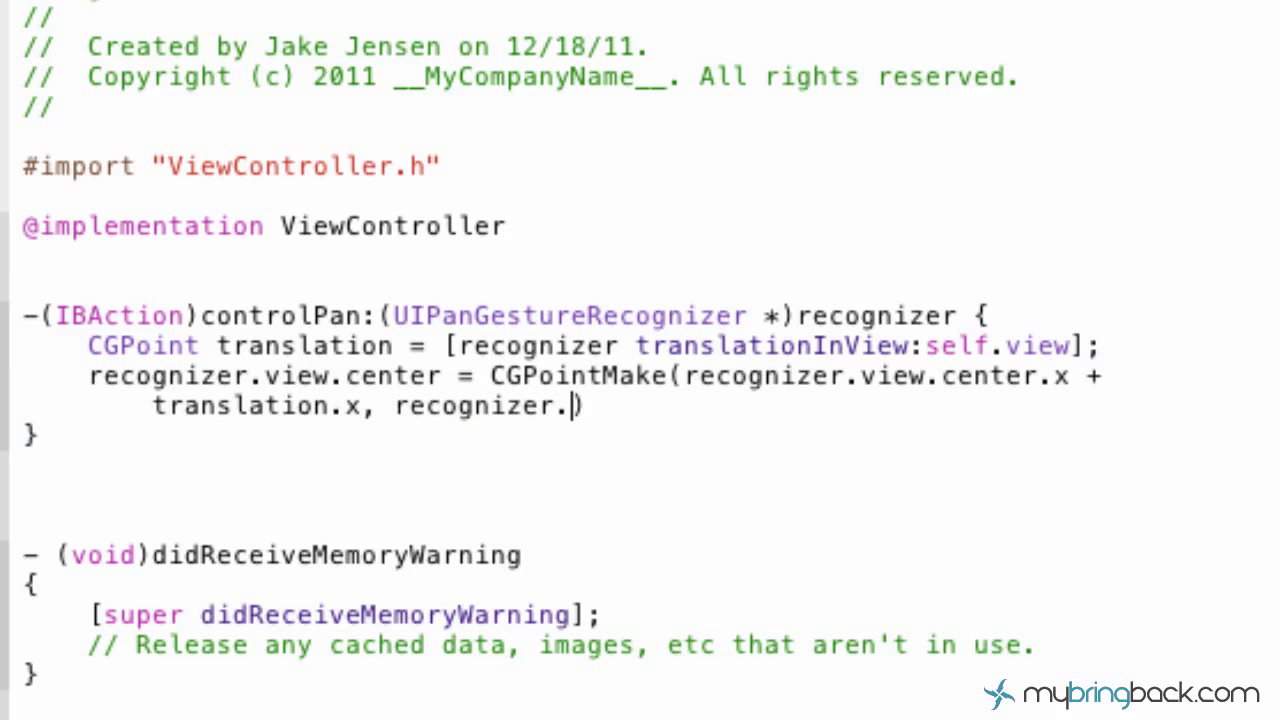
text(view.center)
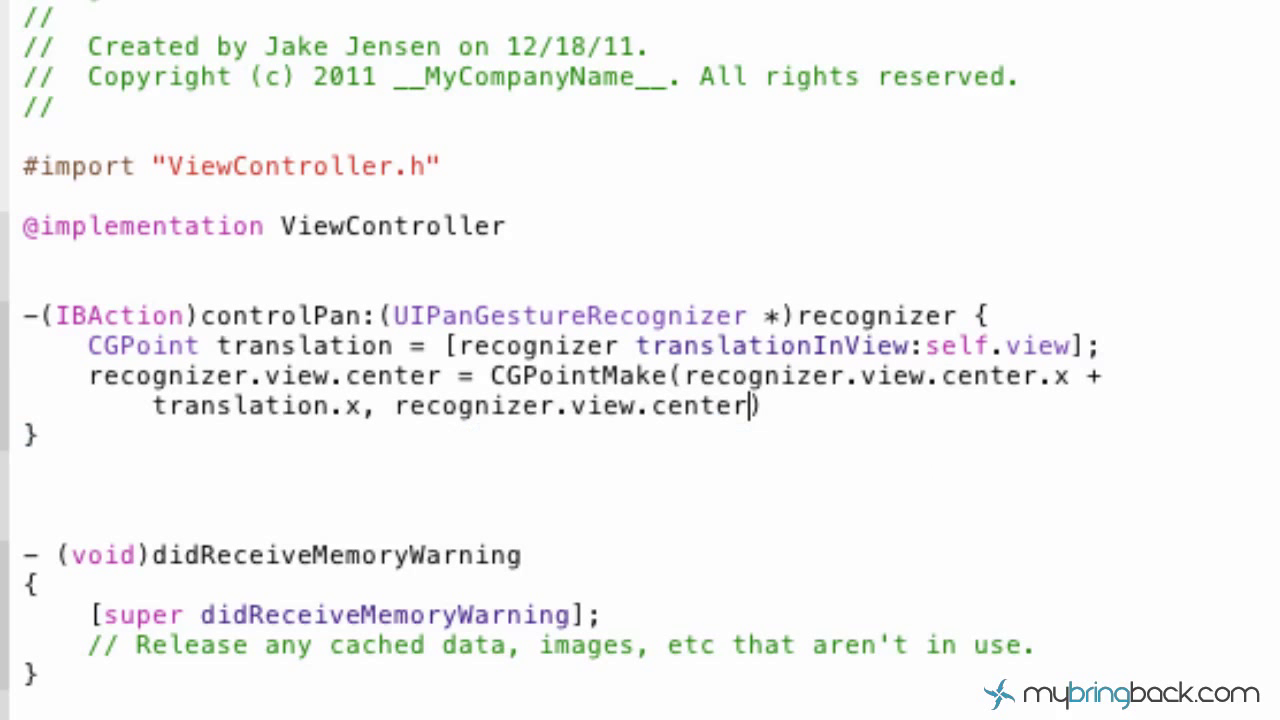
text(.y +)
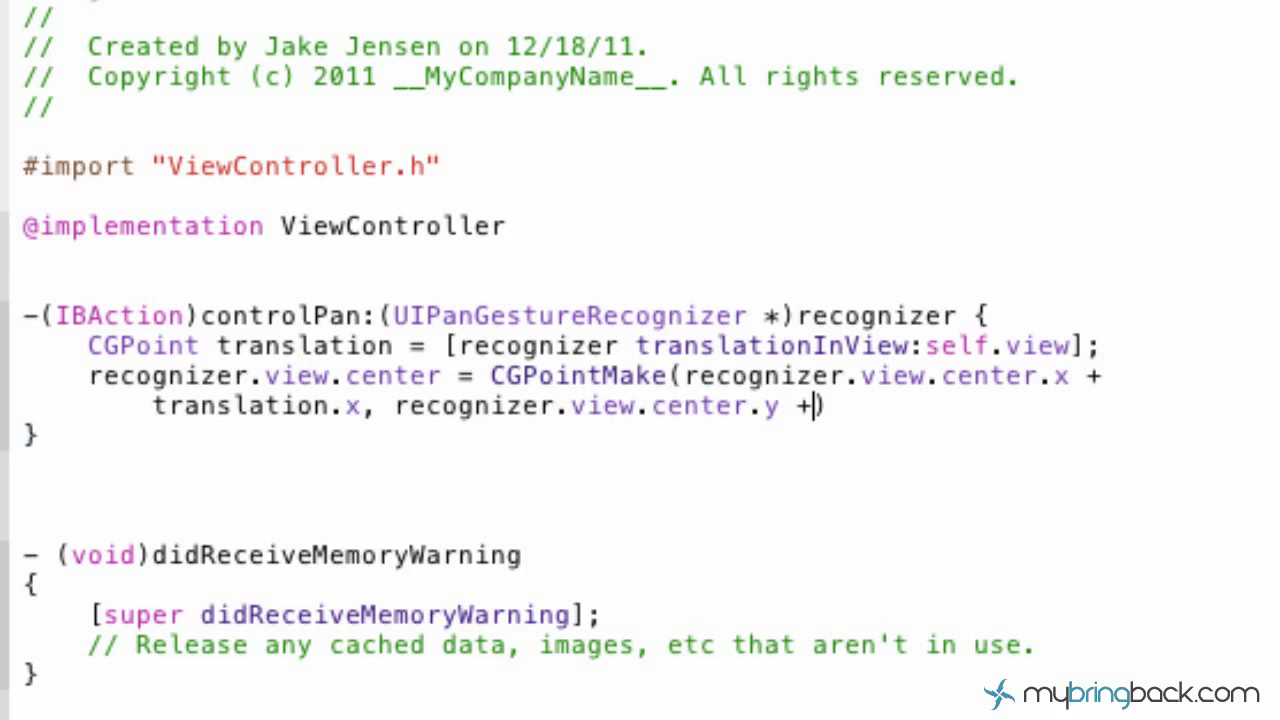
text(translation.)
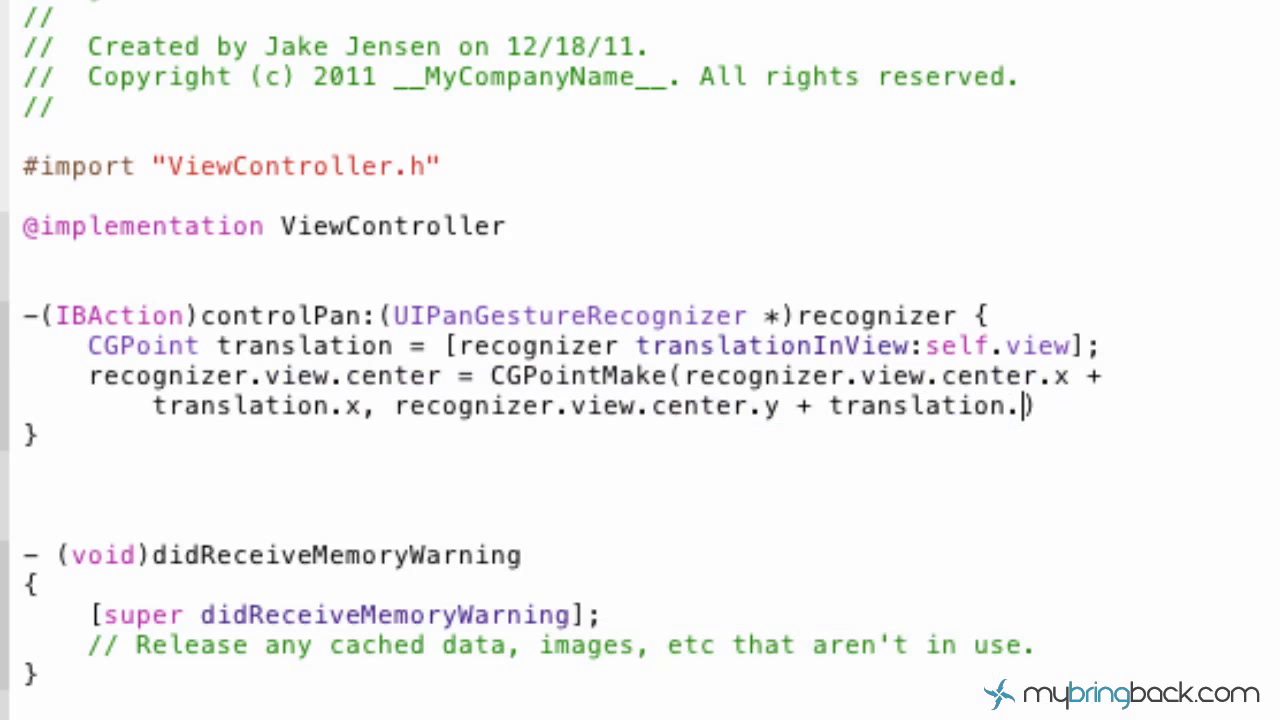
text(y))
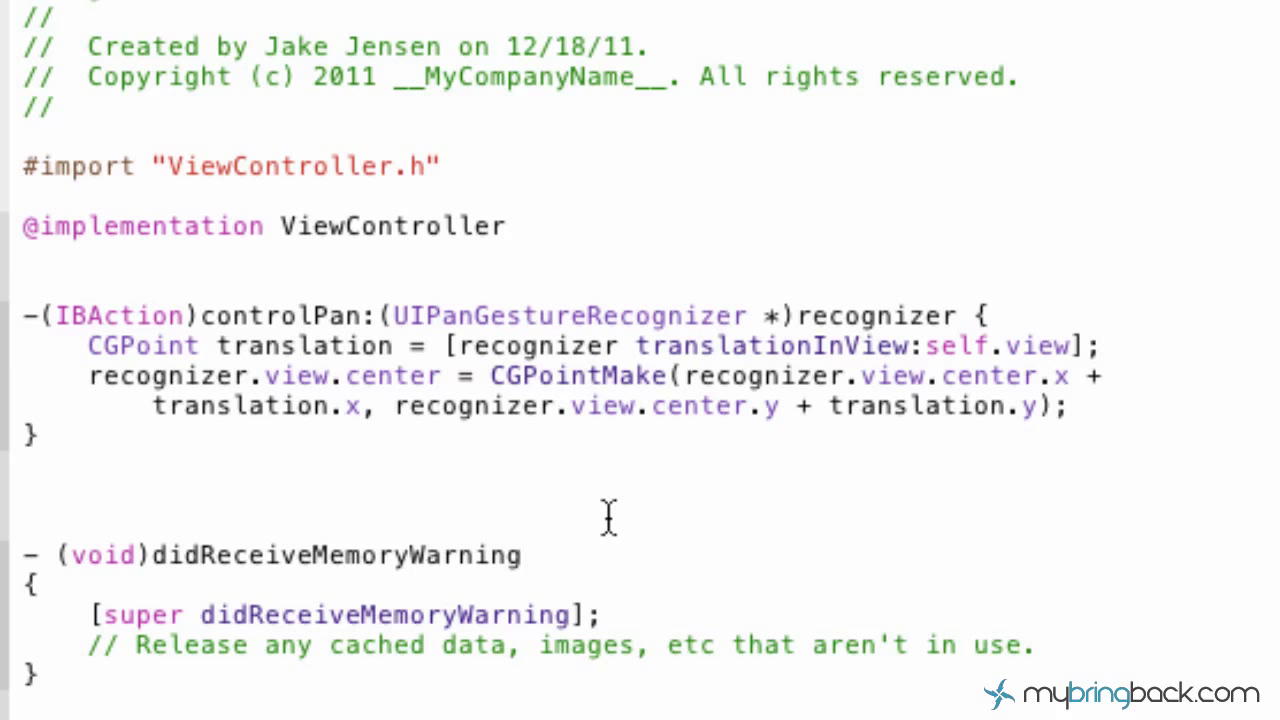
Add [recognizer setTranslation:CGPointMake(0,0) inView:self.view]; below the center line.
text([)
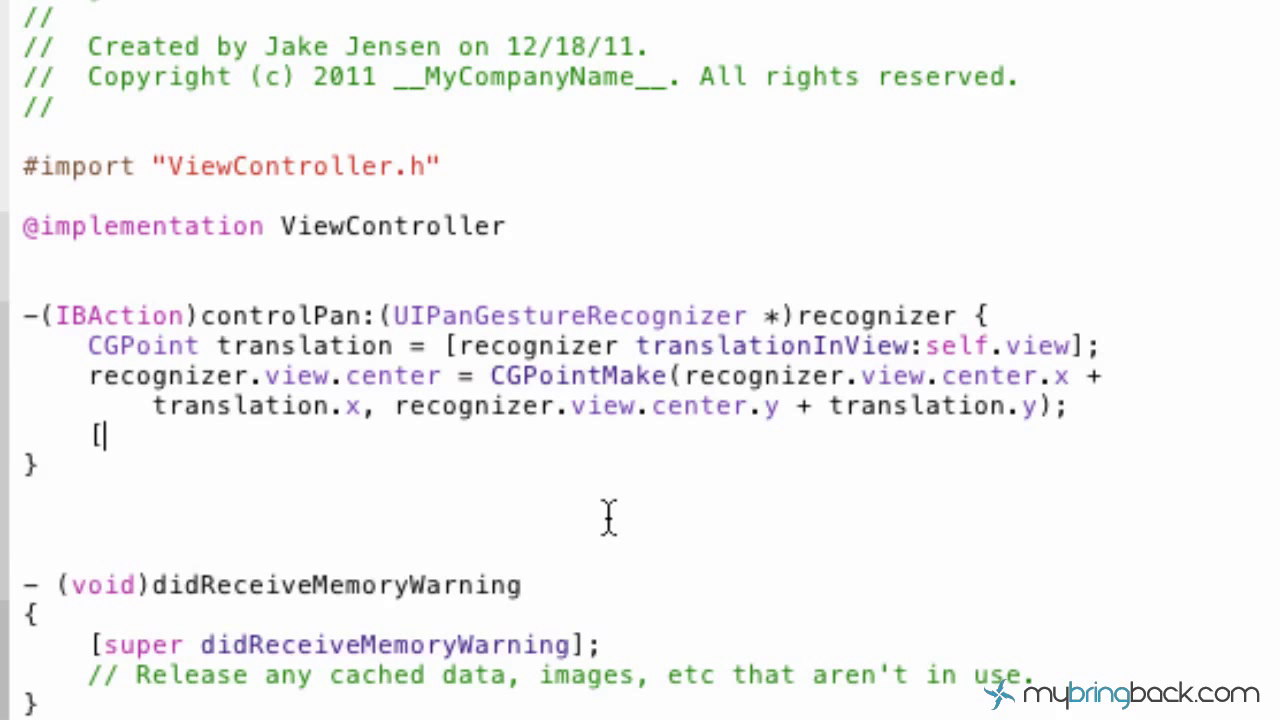
text(recognizer)
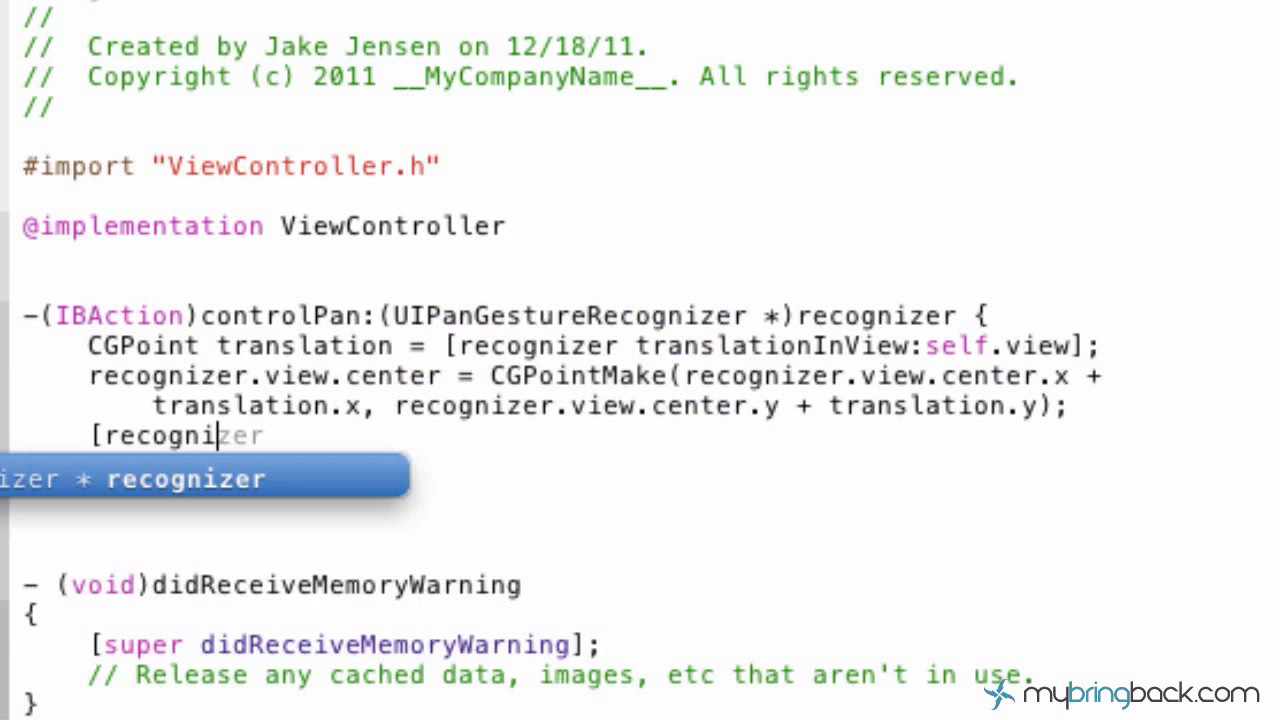
text(setTranslation:(CGPoint) inView:(UIView *))
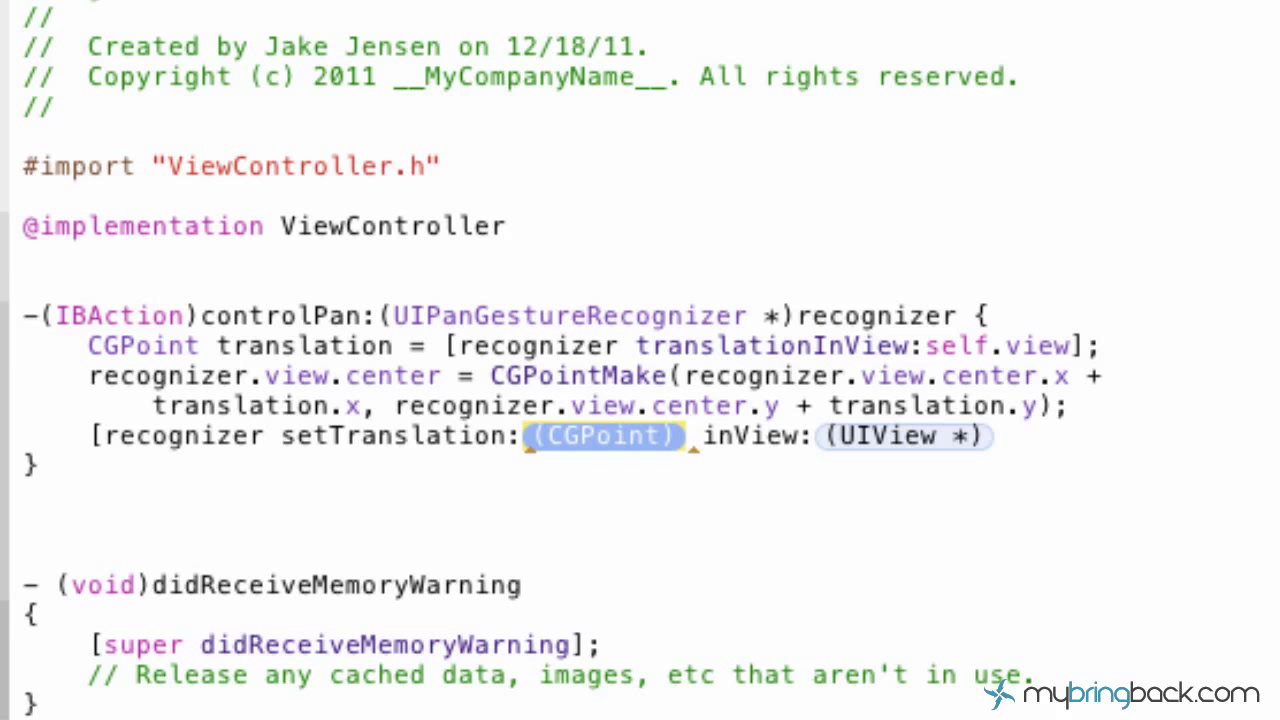
text(CGFloat x, CGFloat y)
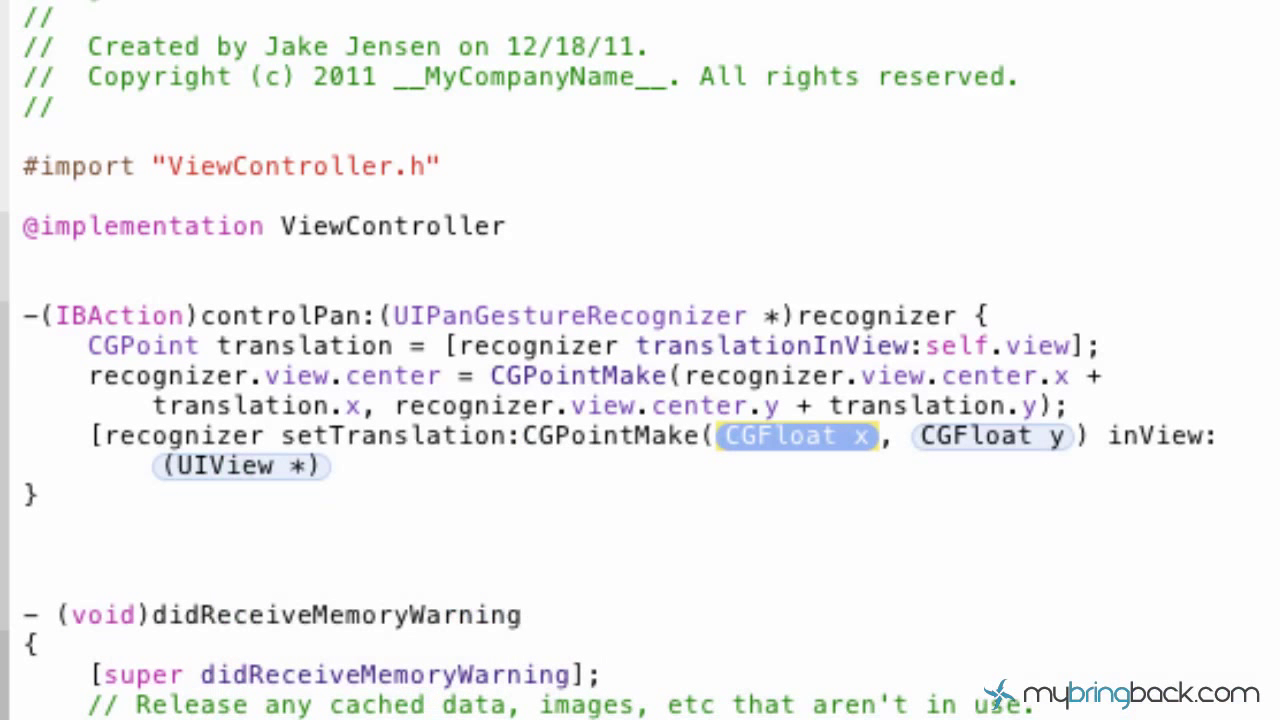
text(0,)
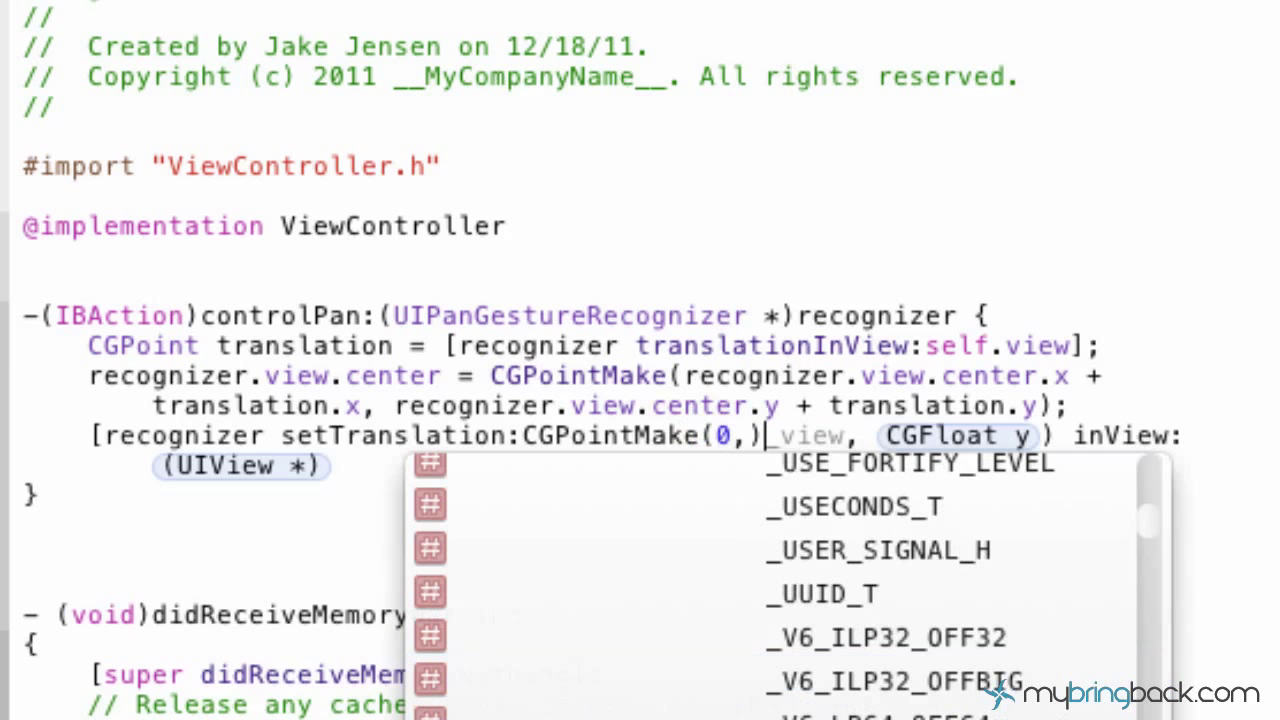
text(9)
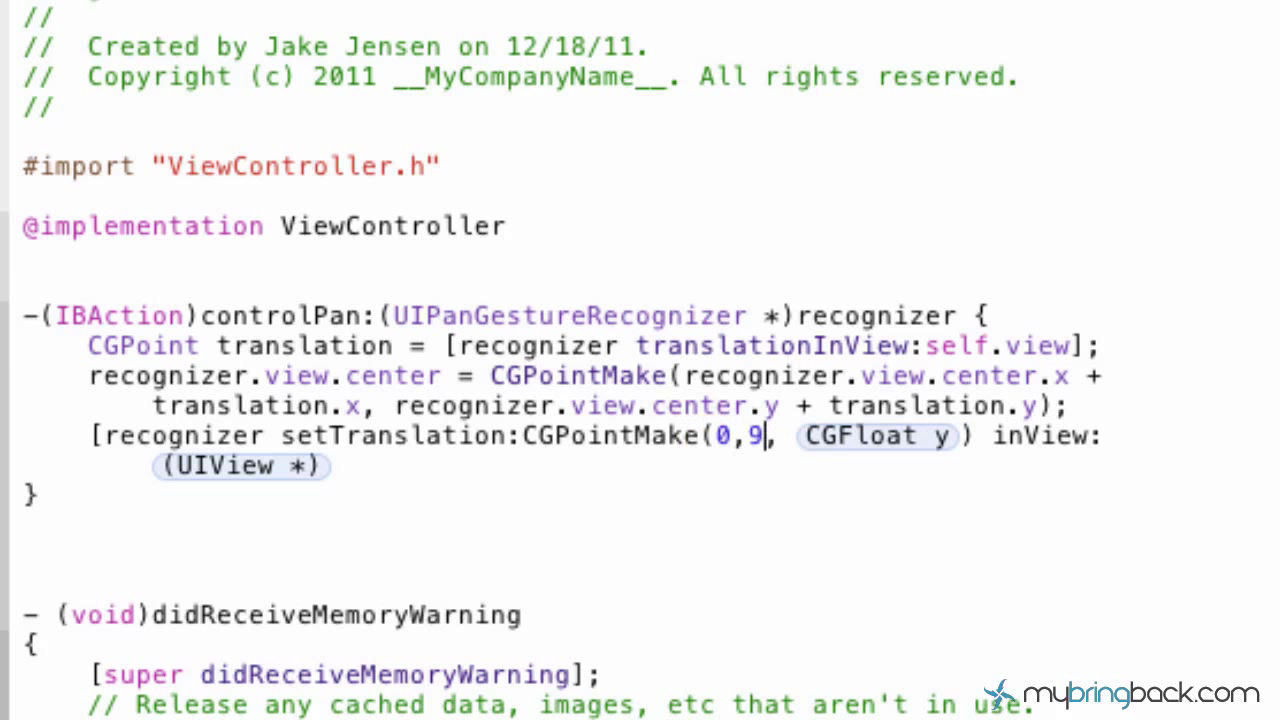
key(Backspace)
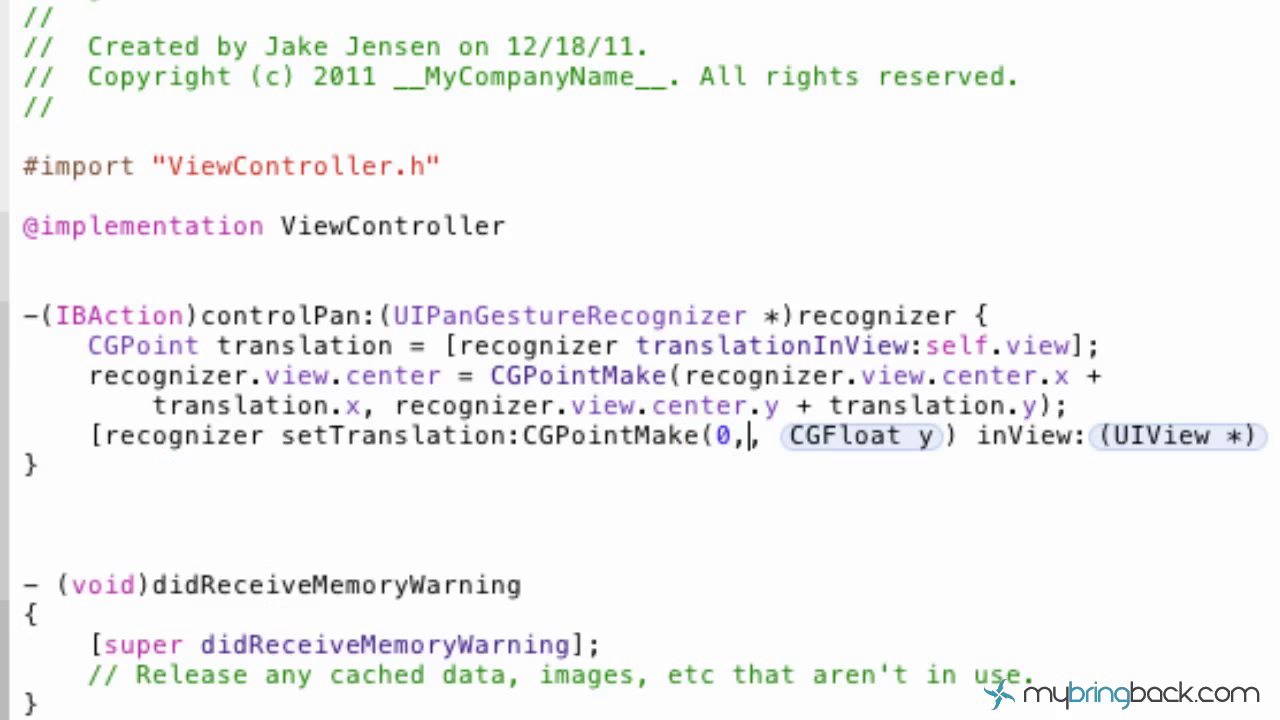
text(0)
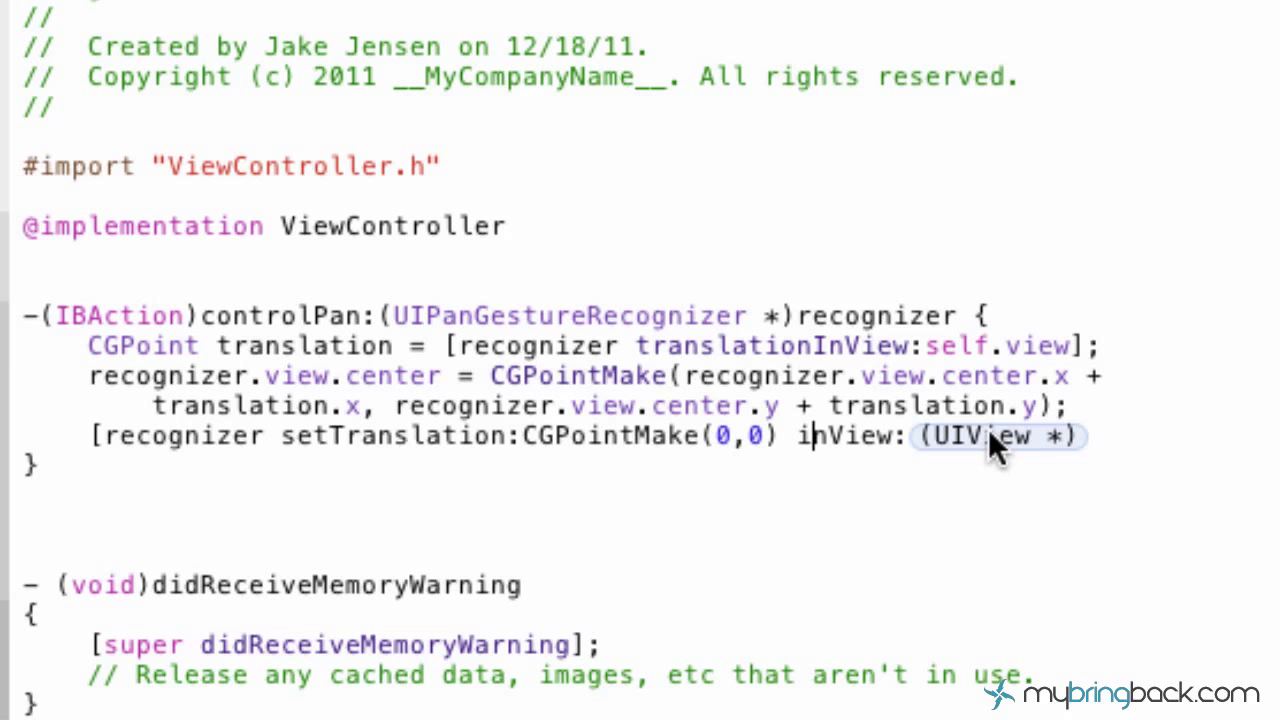
text(self.v)
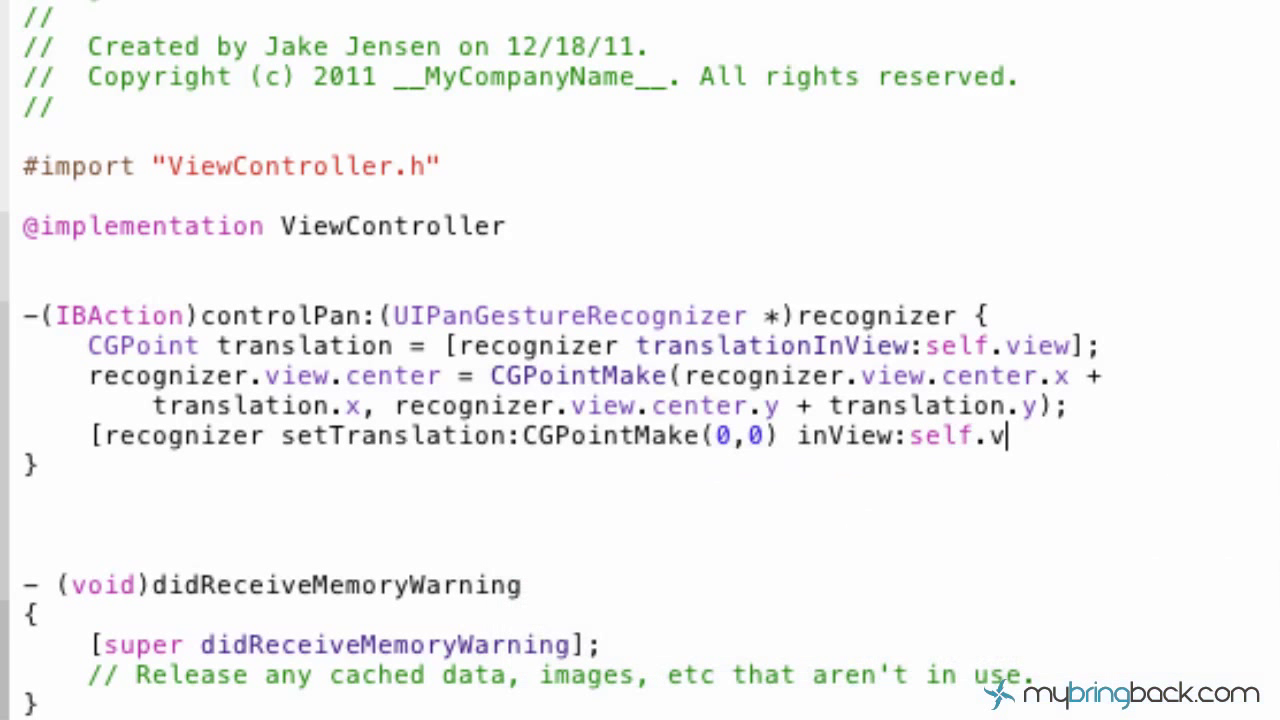
text(iew];)
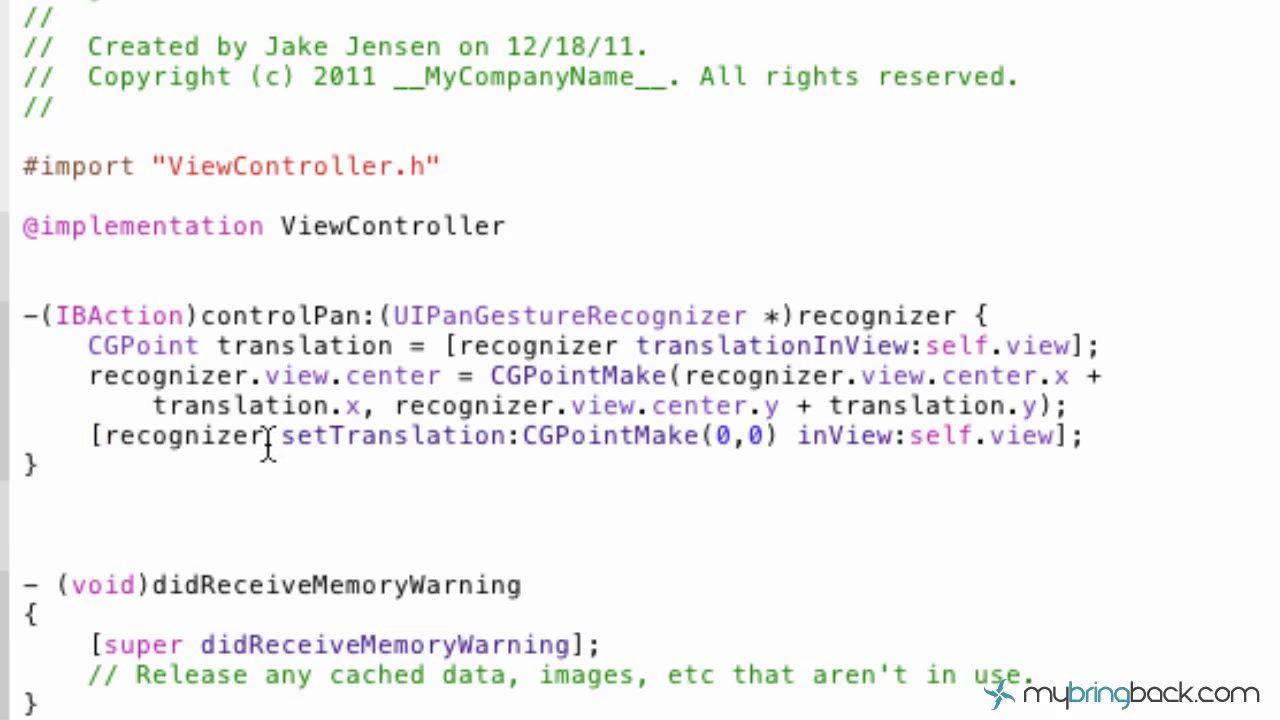
drag(278, 436, 778, 436)
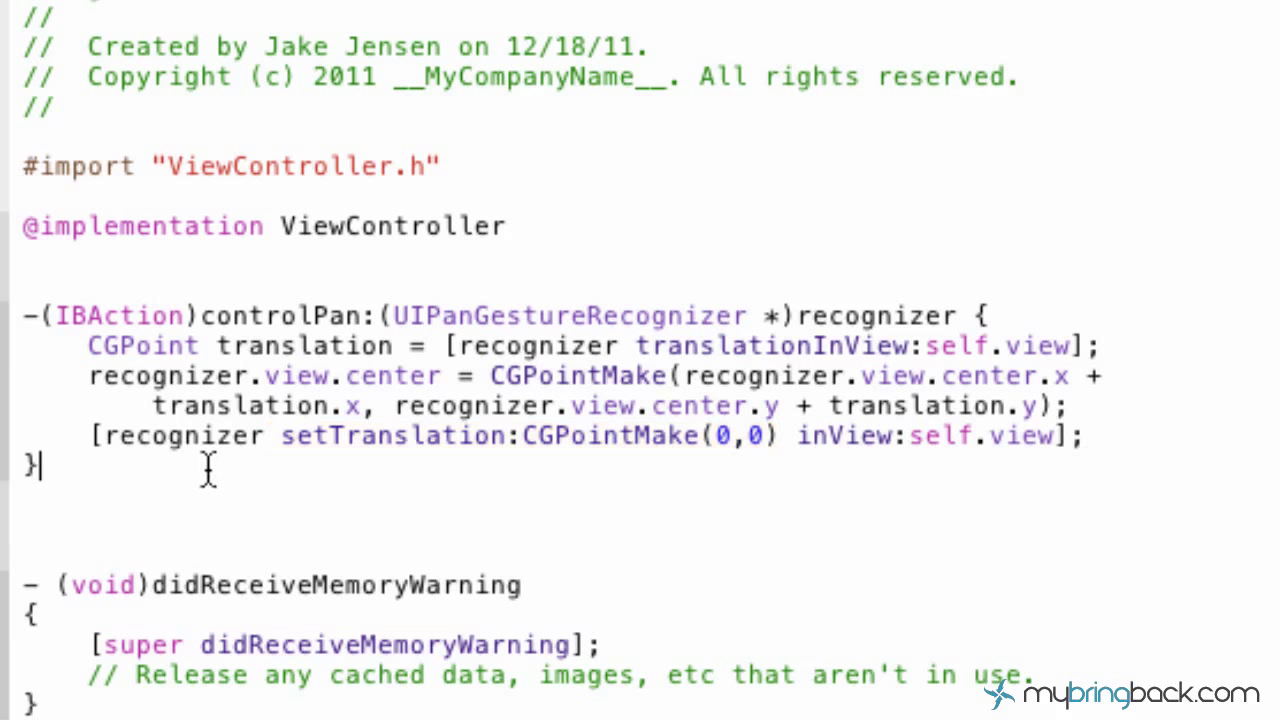
drag(25, 315, 40, 465)
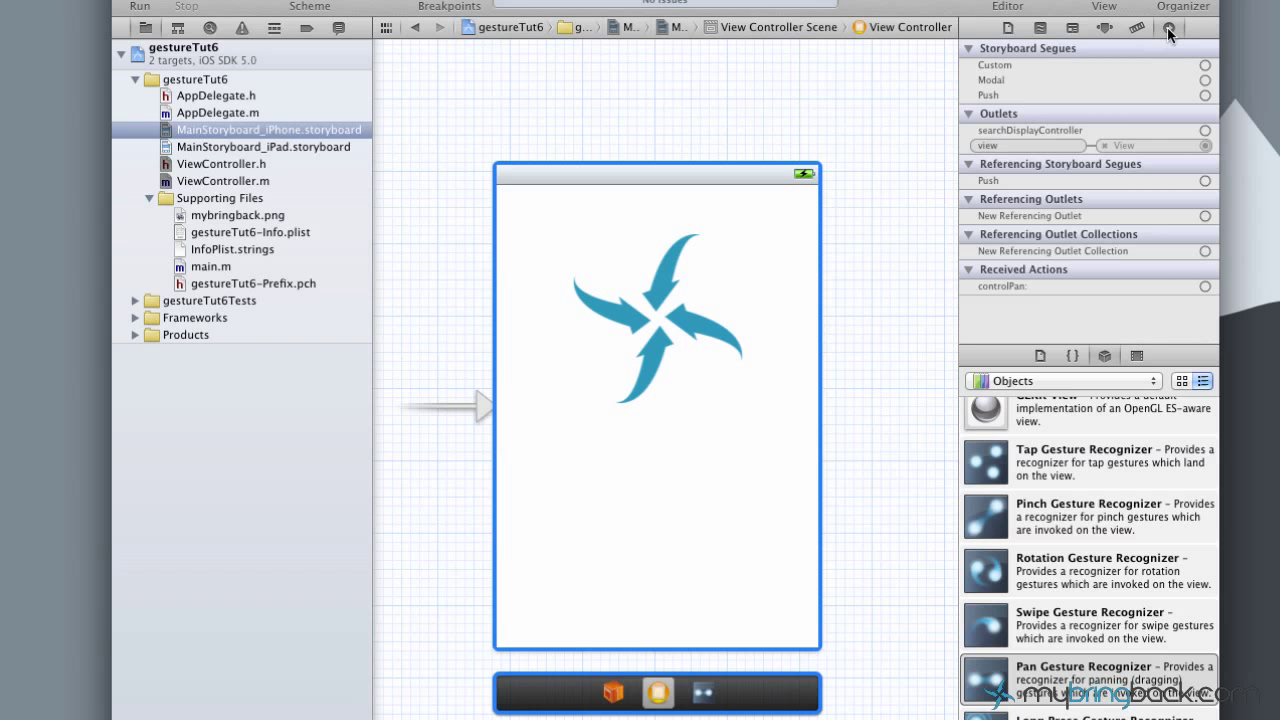
mouse_move(1016, 286)
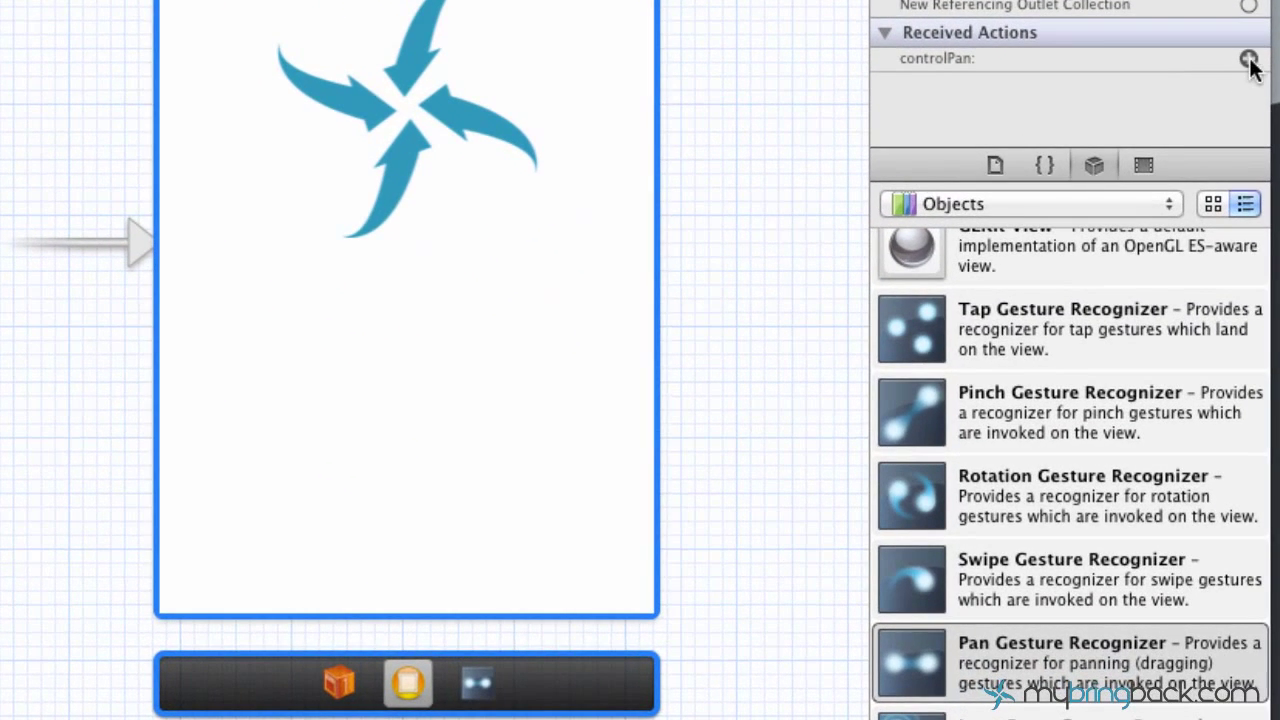
Connect the controlPan action from the Connections inspector to the logo image view.
drag(1248, 59, 843, 148)
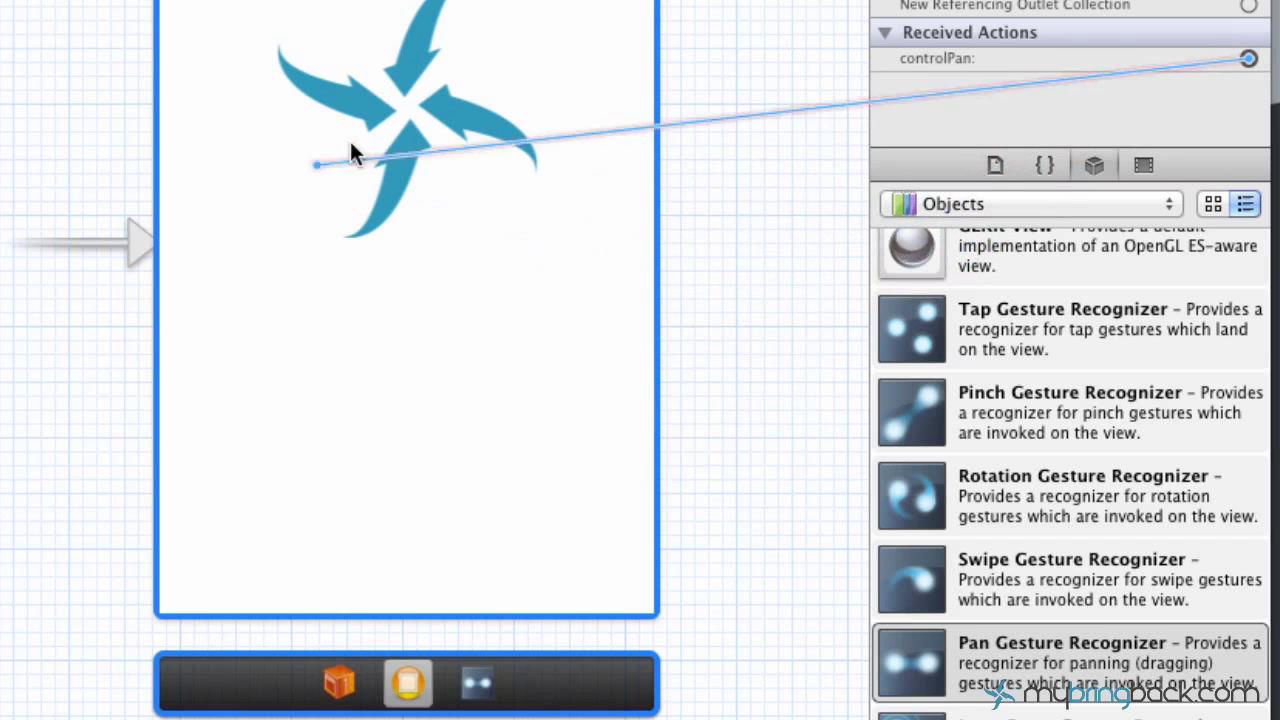
drag(315, 165, 485, 665)
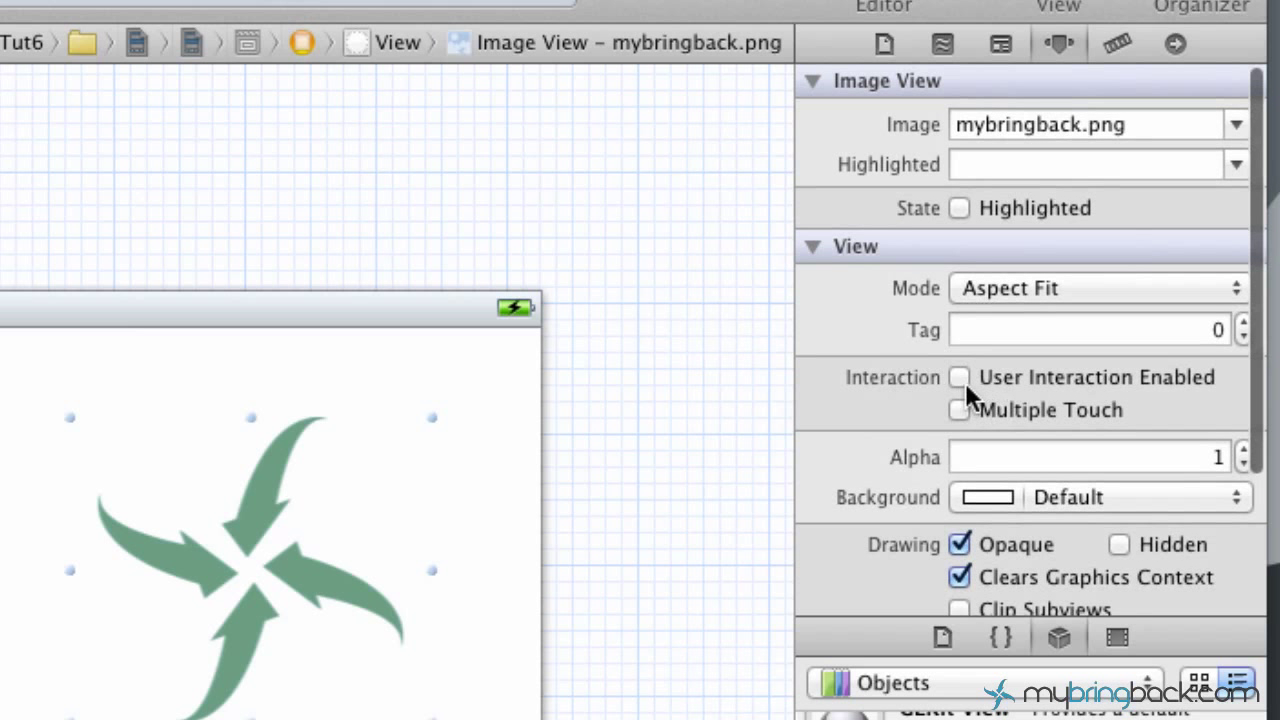
Check User Interaction Enabled for the mybringback.png image view.
click(958, 377)
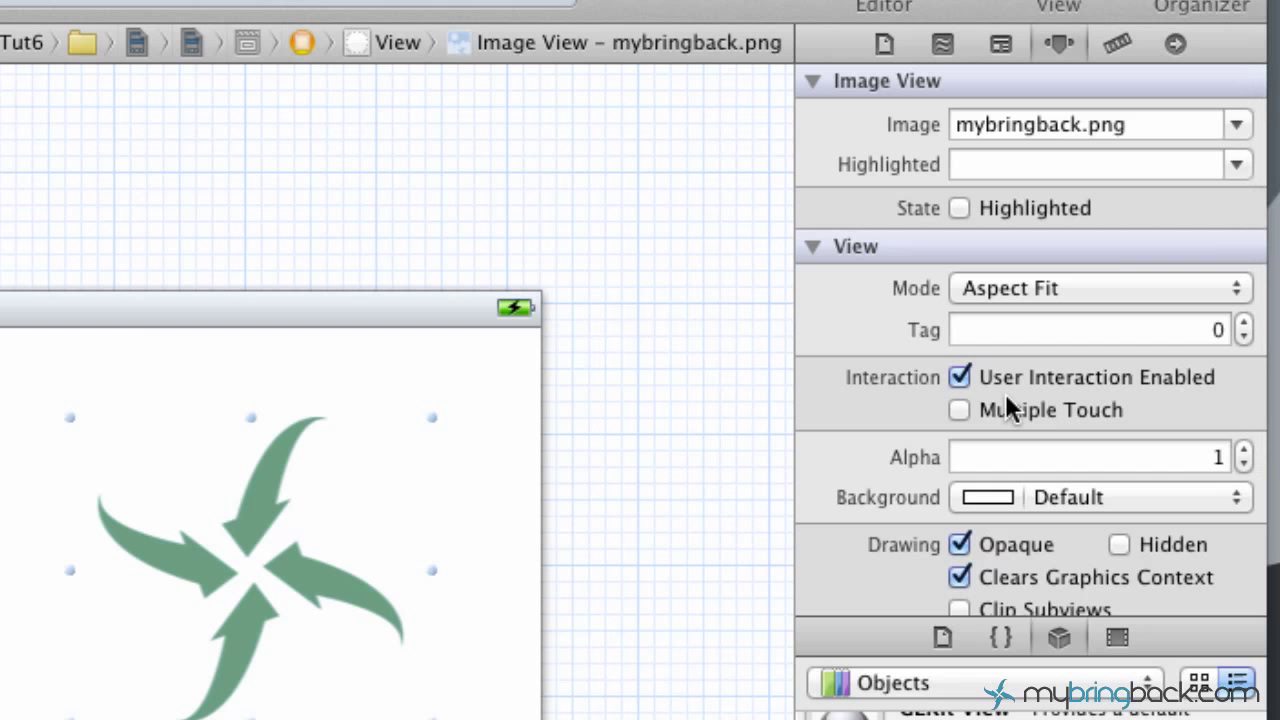
mouse_move(1005, 498)
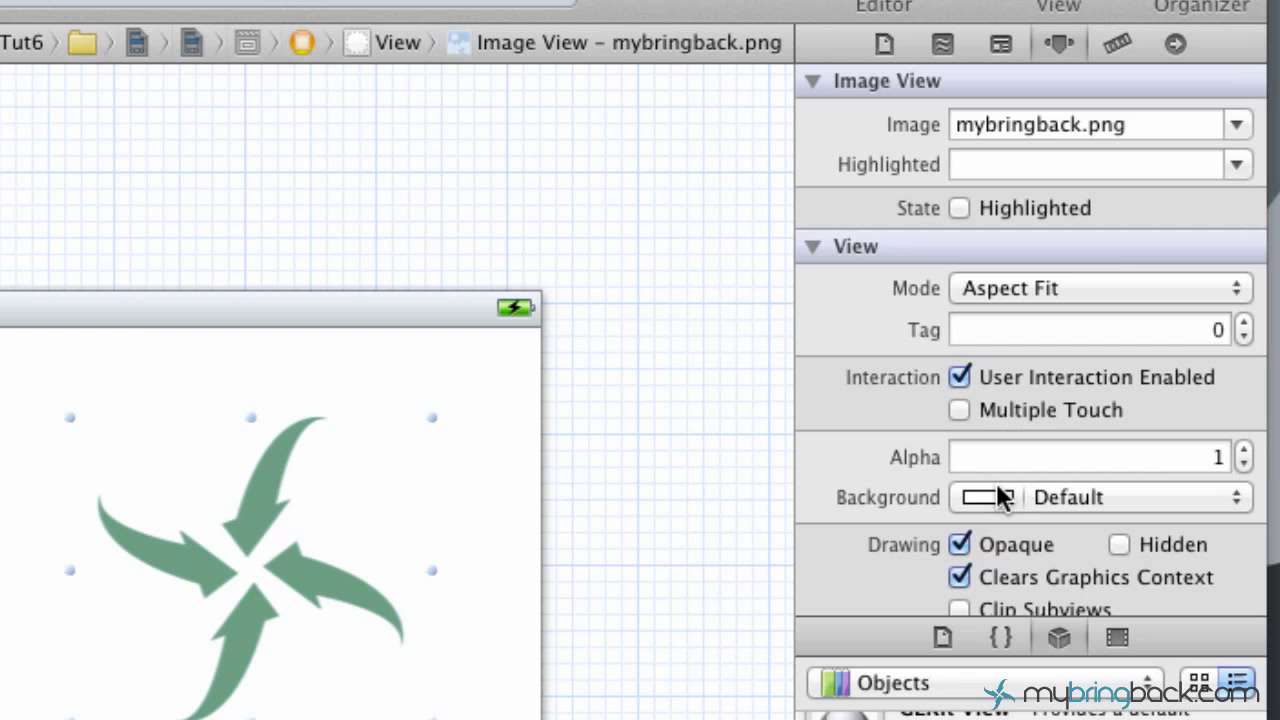